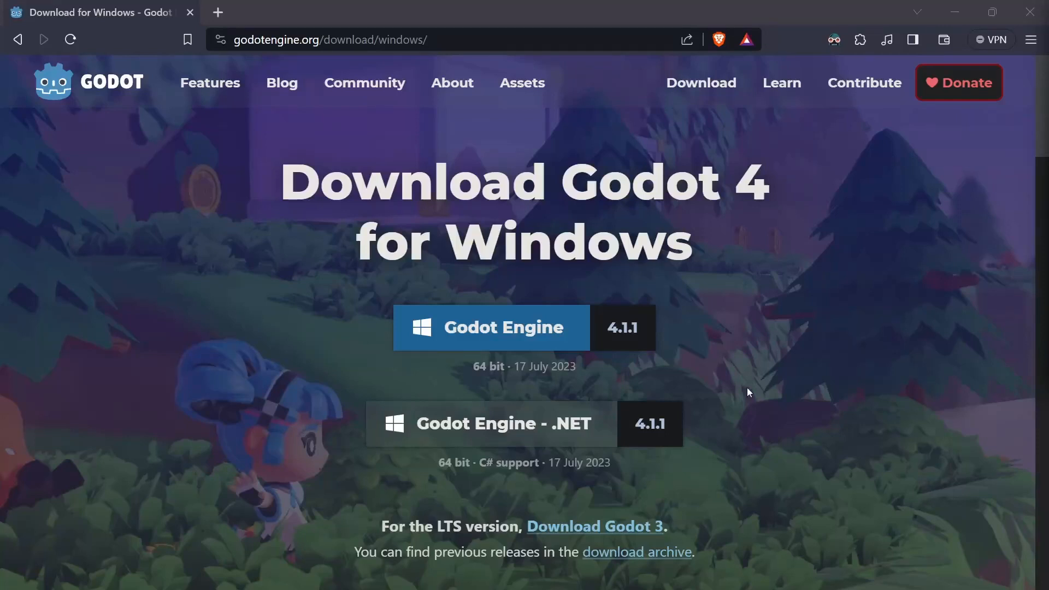
{"action": "mouse_move", "coordinate": [316, 414]}
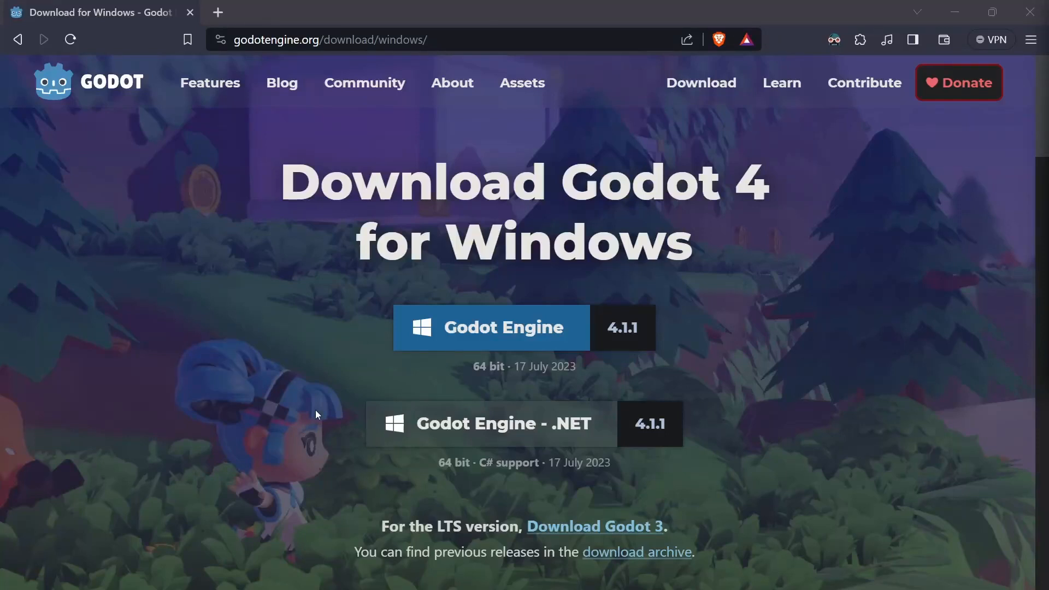
{"action": "mouse_move", "coordinate": [224, 416]}
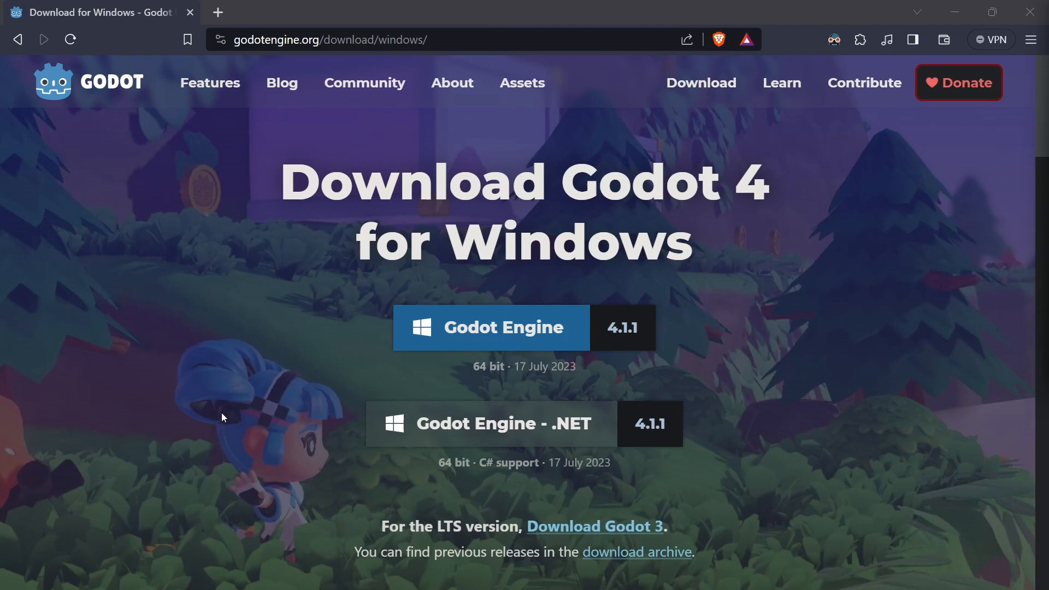
Step: Make a 3D node the scene root and rename it PlayerCharacter
{"action": "scroll", "scroll_direction": "down", "scroll_amount": 3}
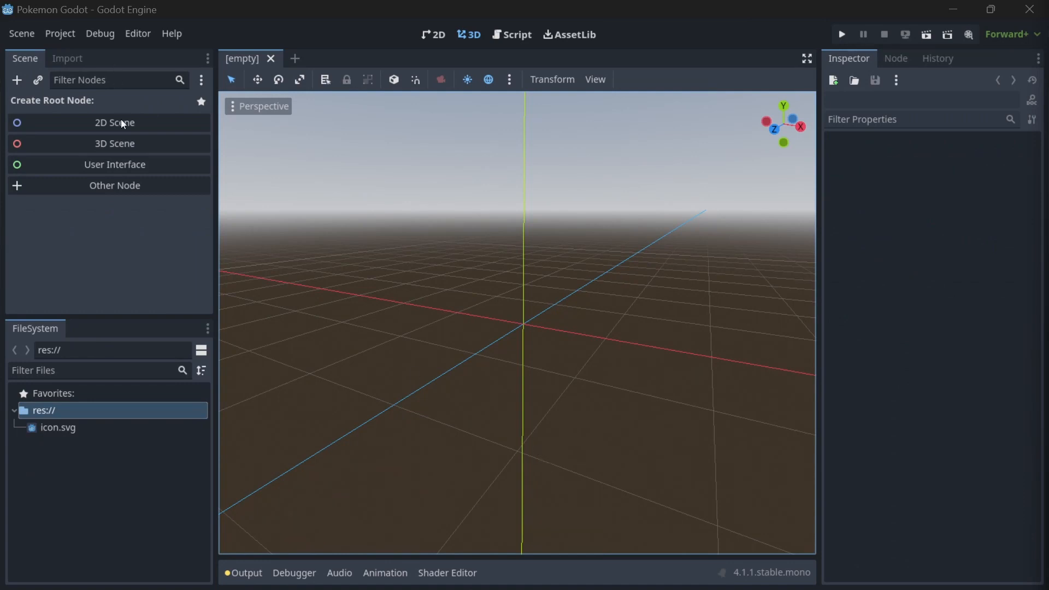
{"action": "mouse_move", "coordinate": [113, 143]}
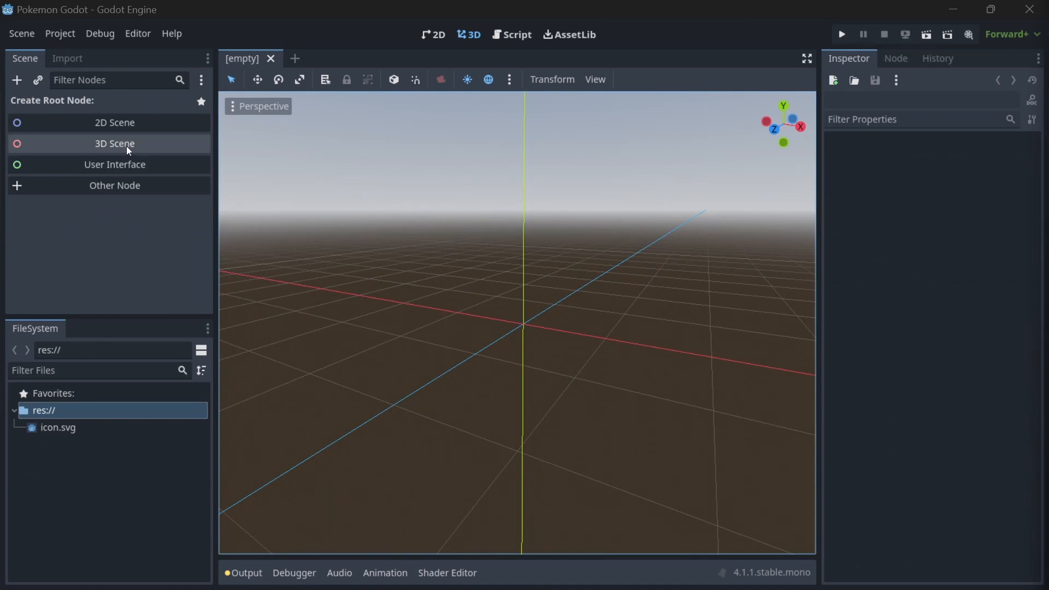
{"action": "left_click", "coordinate": [114, 143]}
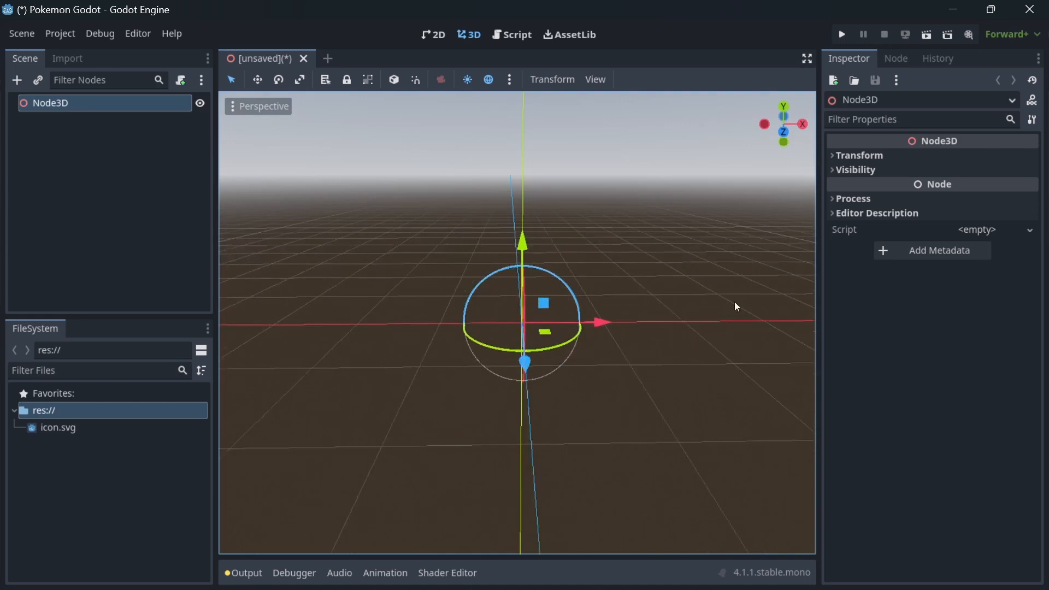
{"action": "double_click", "coordinate": [51, 102]}
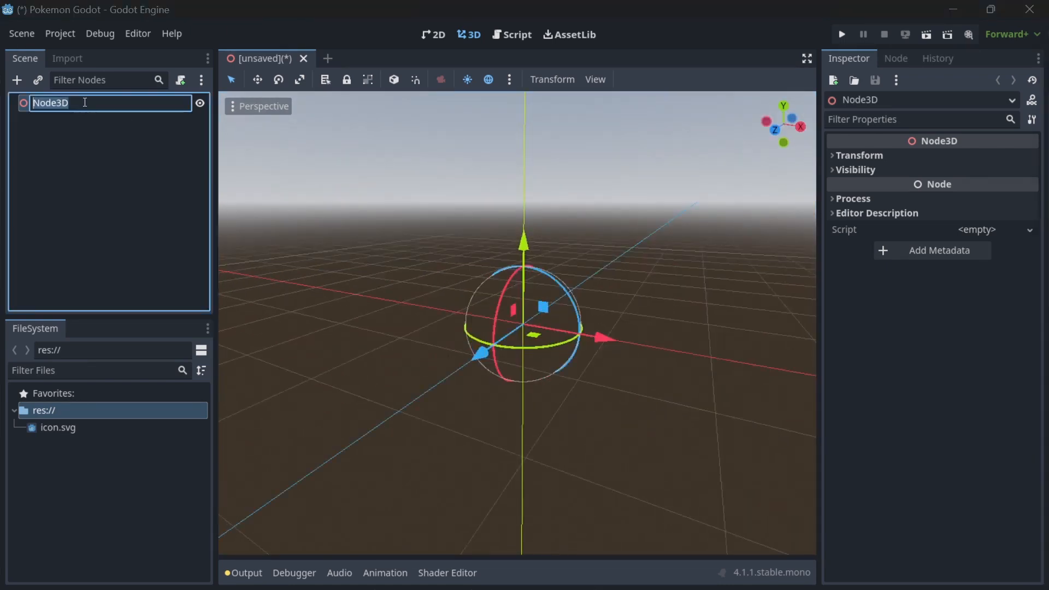
{"action": "type", "text": "Player Character"}
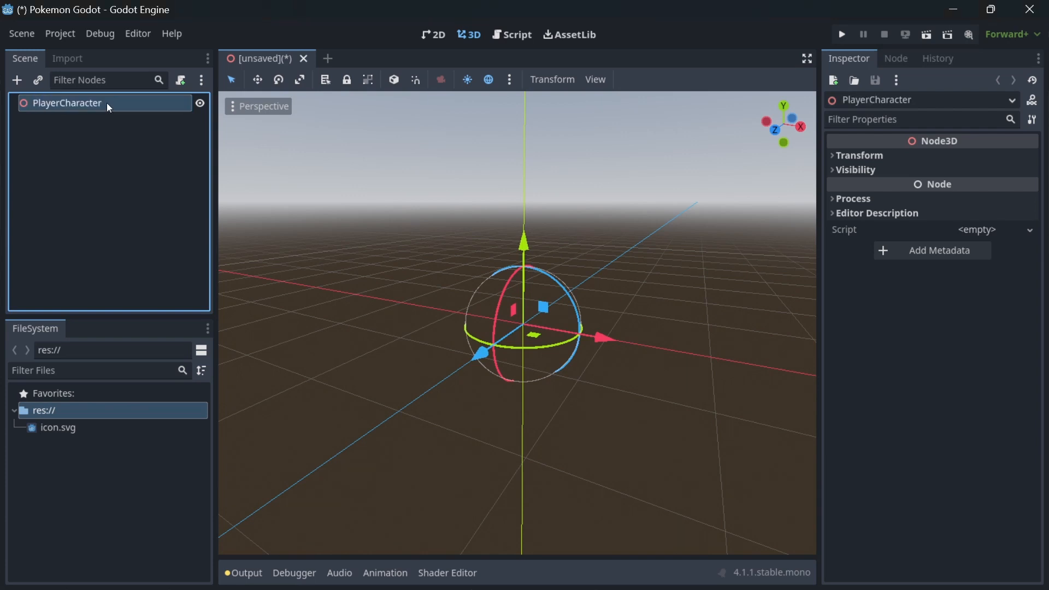
Step: Save the scene as player_character.tscn
{"action": "key", "text": "ctrl+s"}
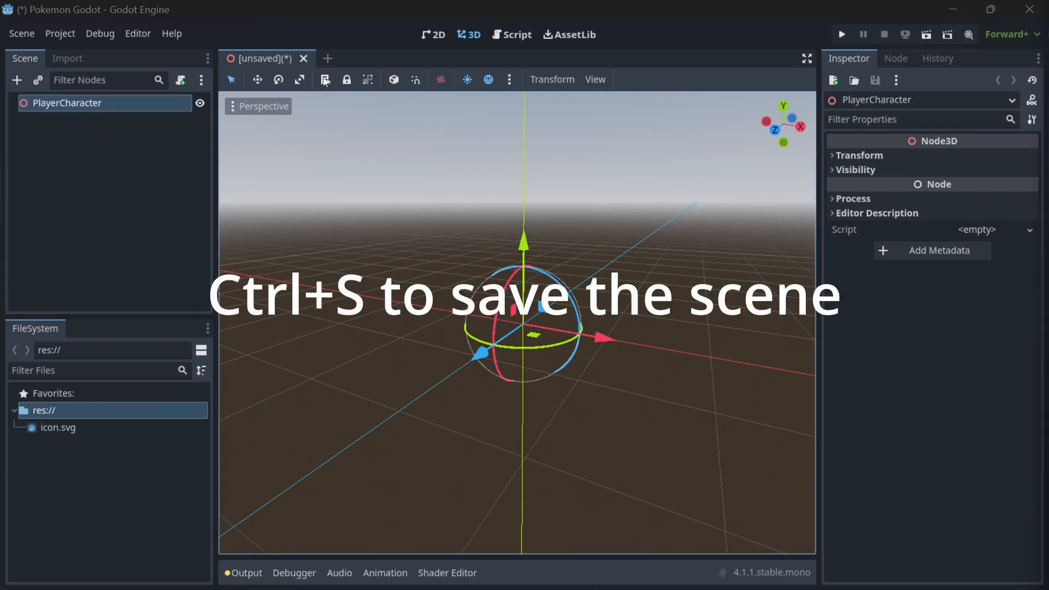
{"action": "key", "text": "ctrl+s"}
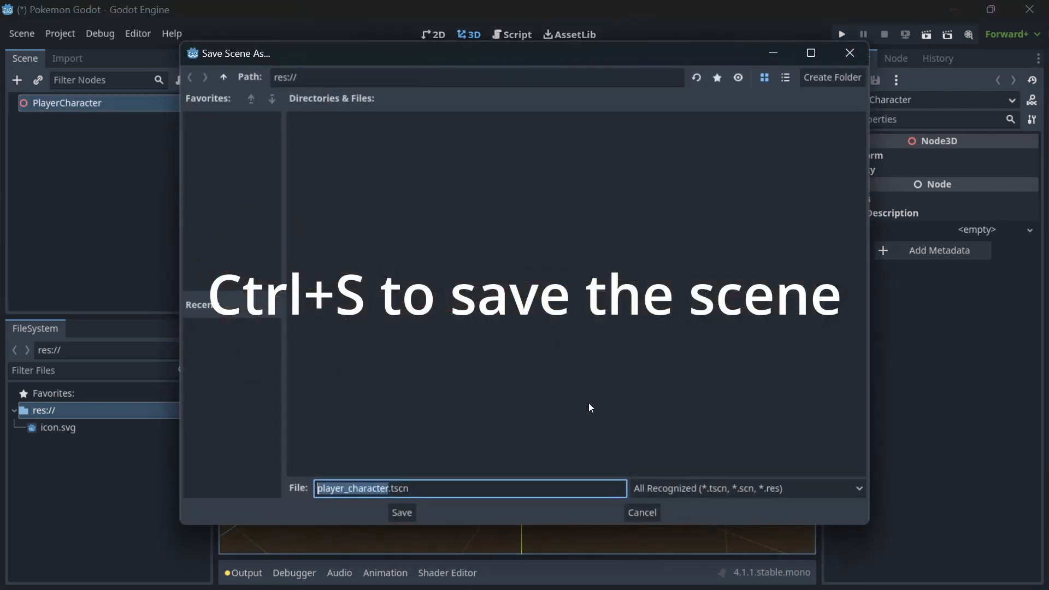
{"action": "left_click", "coordinate": [401, 512]}
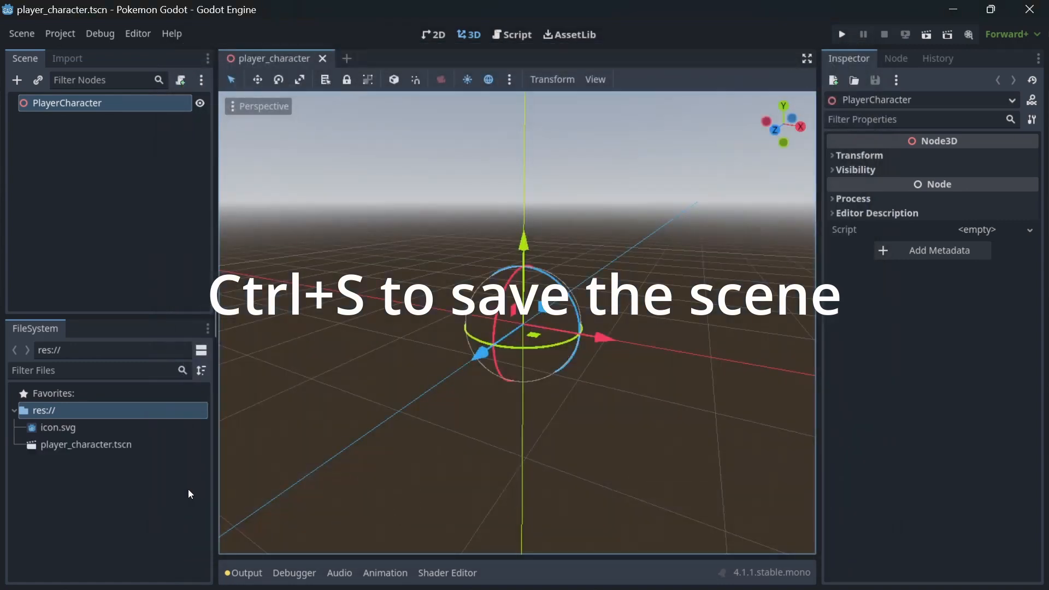
{"action": "key", "text": "ctrl+s"}
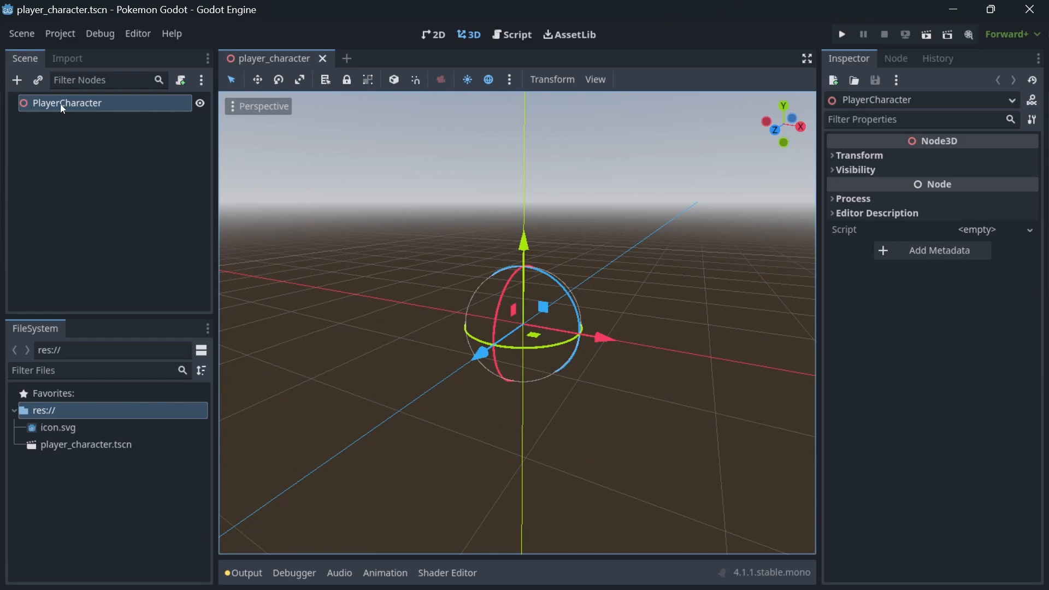
Step: Add a MeshInstance3D child to PlayerCharacter and give it a New BoxMesh
{"action": "left_click", "coordinate": [17, 79]}
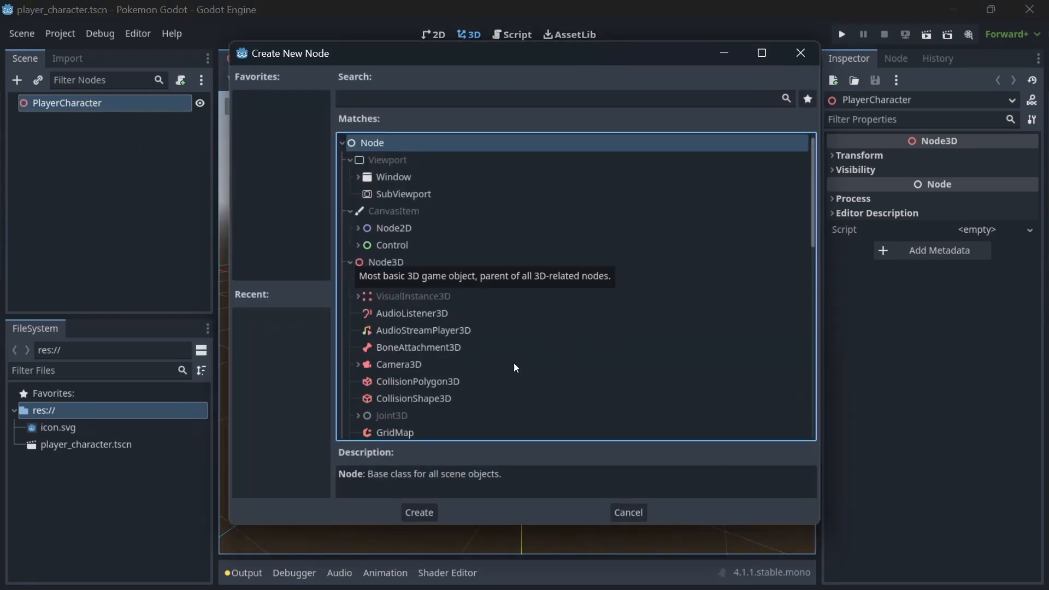
{"action": "scroll", "scroll_direction": "down", "scroll_amount": 3}
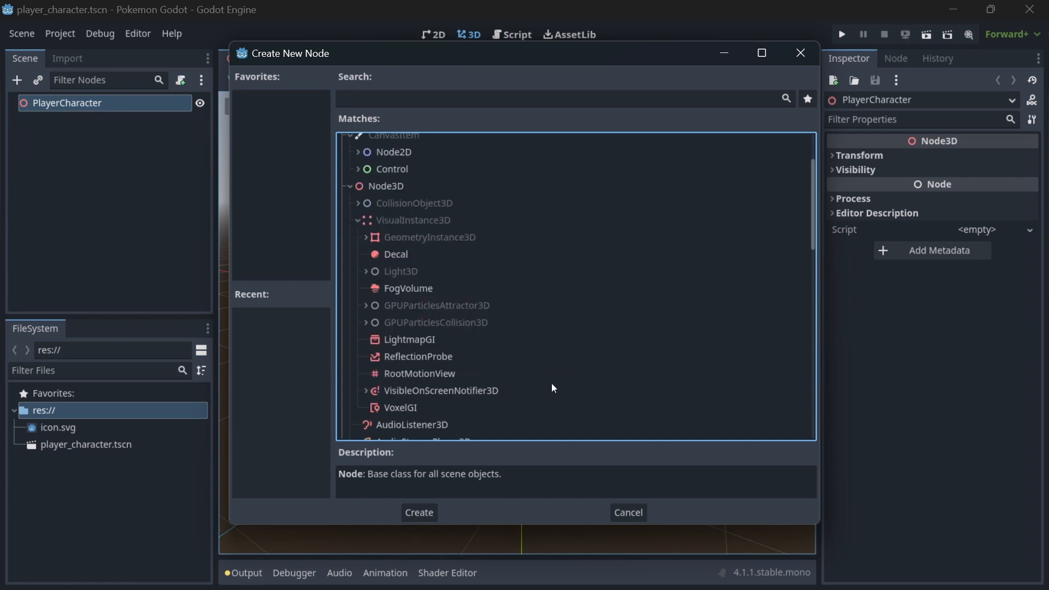
{"action": "left_click", "coordinate": [364, 237]}
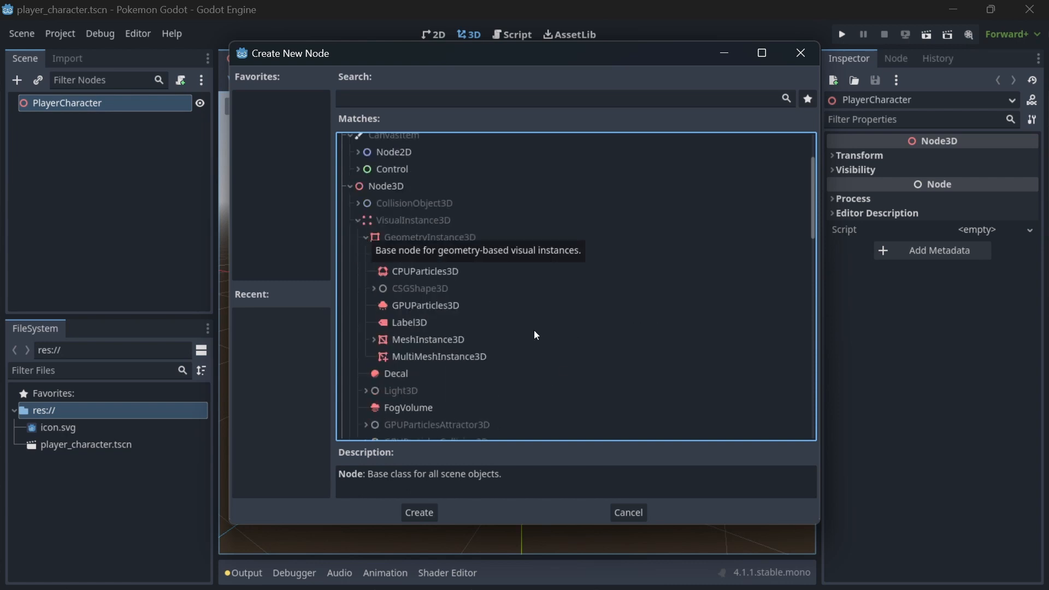
{"action": "left_click", "coordinate": [428, 339]}
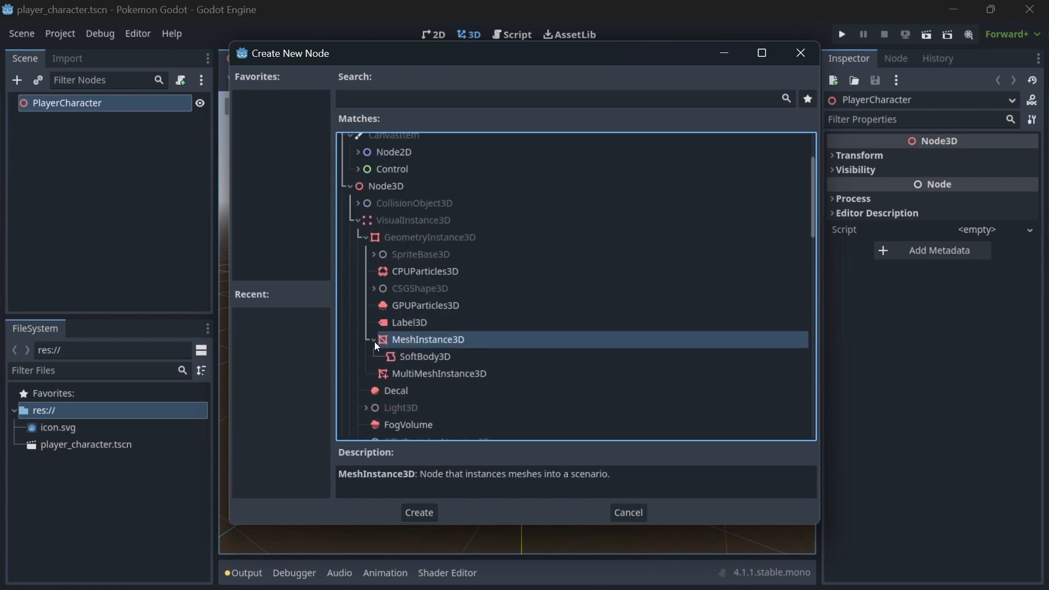
{"action": "mouse_move", "coordinate": [425, 328]}
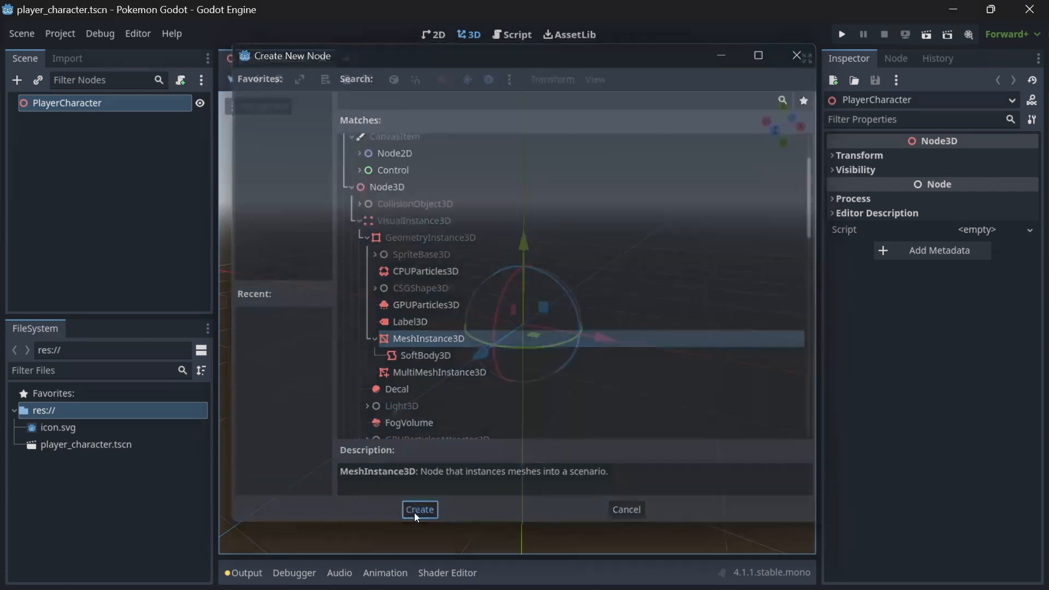
{"action": "left_click", "coordinate": [419, 509]}
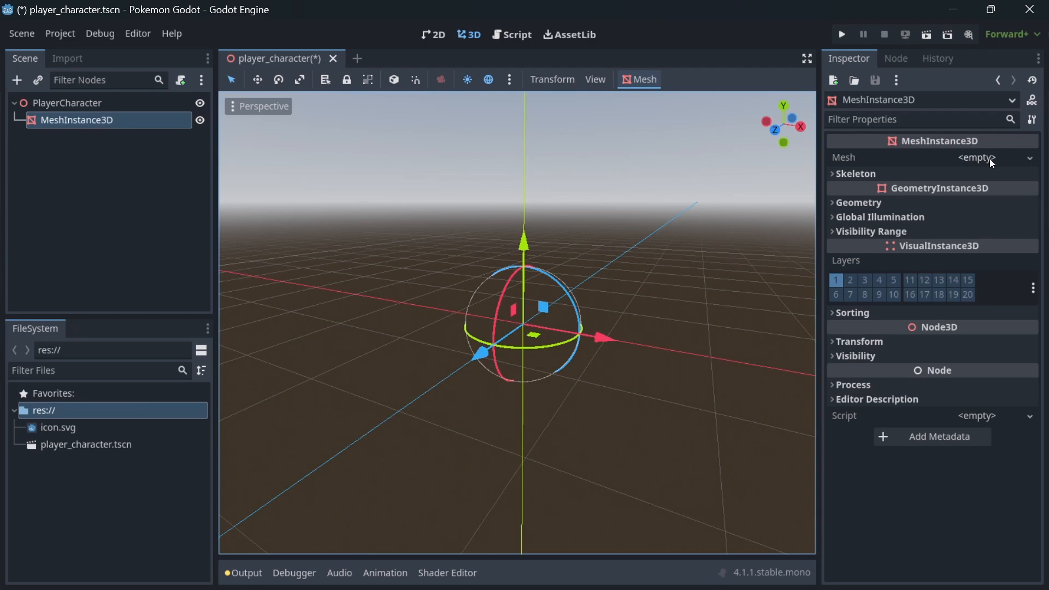
{"action": "left_click", "coordinate": [974, 158]}
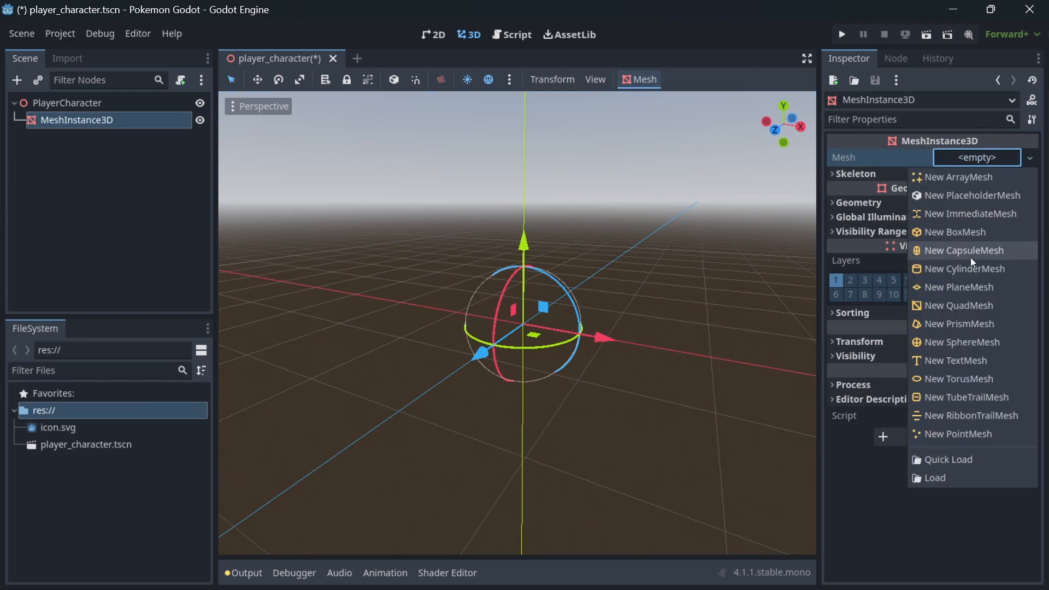
{"action": "mouse_move", "coordinate": [965, 235]}
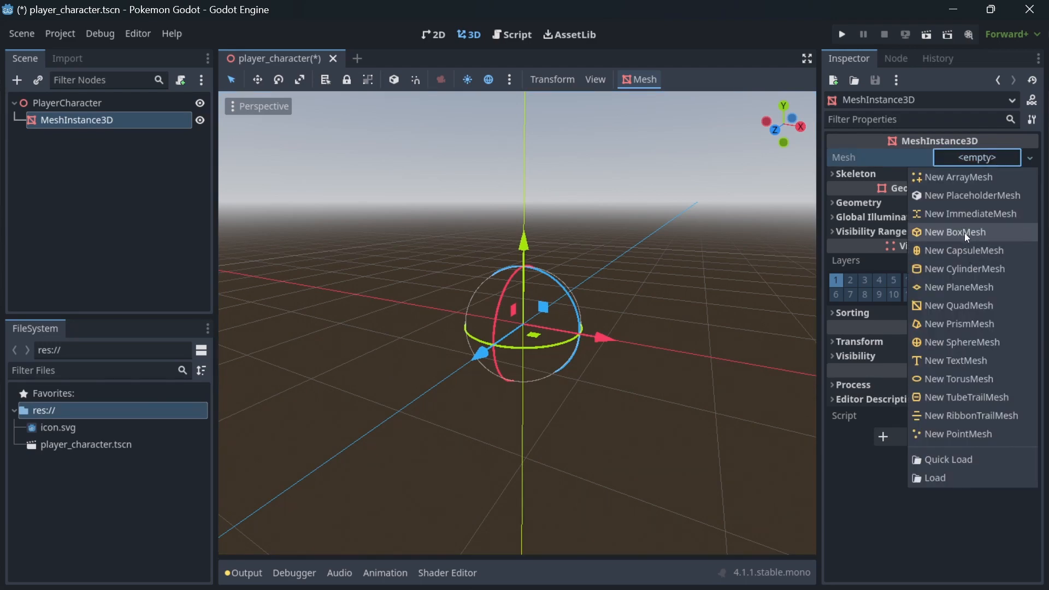
{"action": "left_click", "coordinate": [952, 232]}
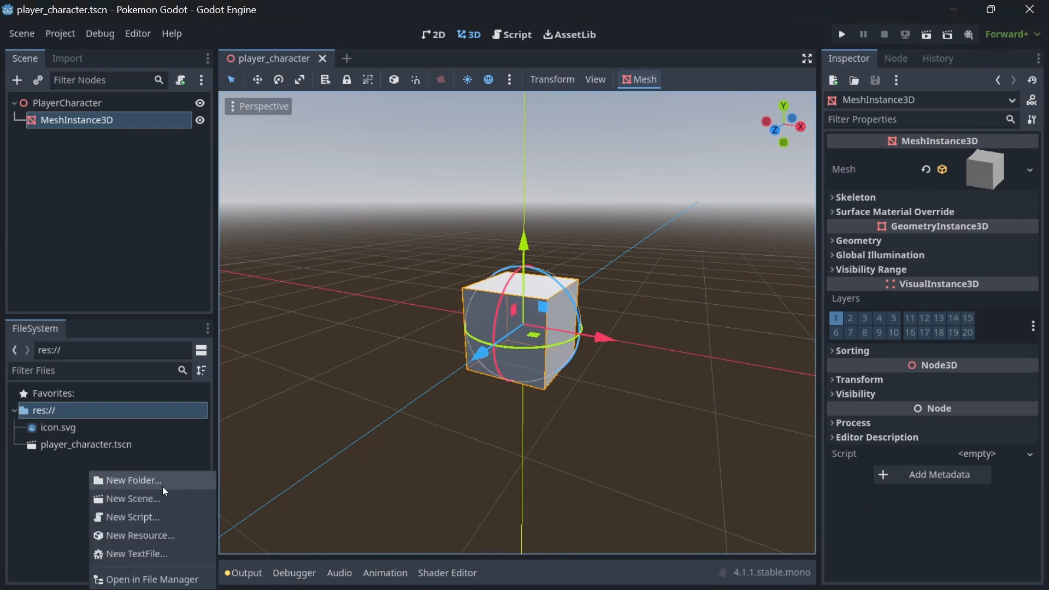
Step: Create a new 3D scene file named third_person_camera from the FileSystem panel
{"action": "left_click", "coordinate": [132, 498]}
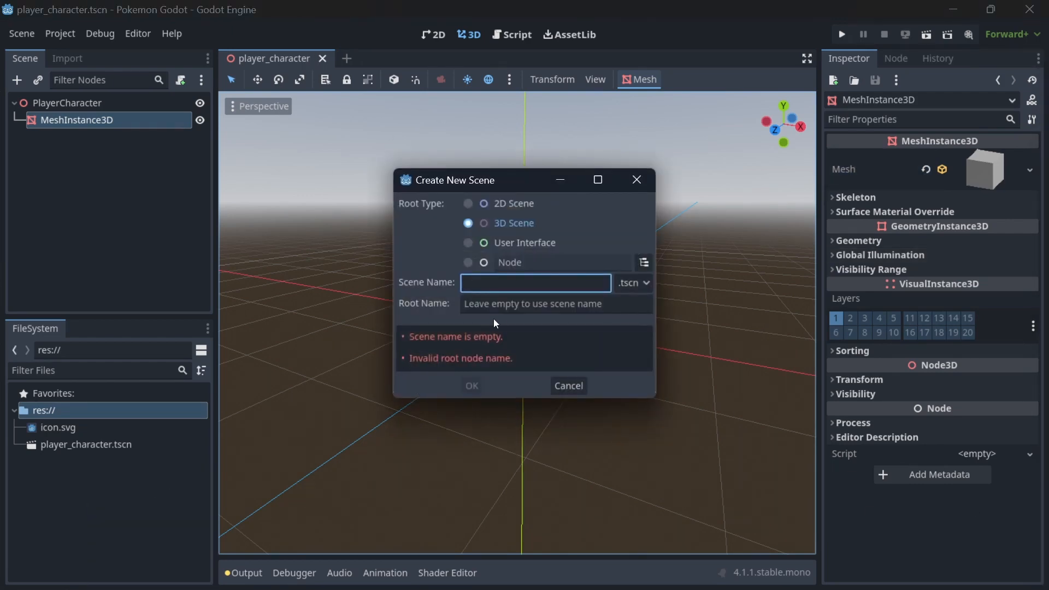
{"action": "type", "text": "third"}
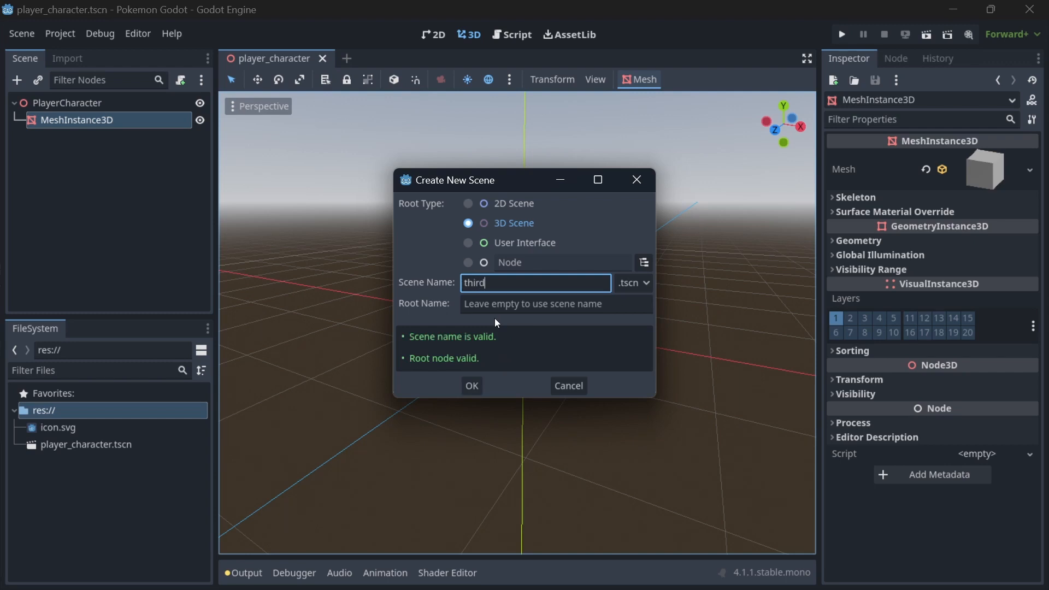
{"action": "type", "text": "_person"}
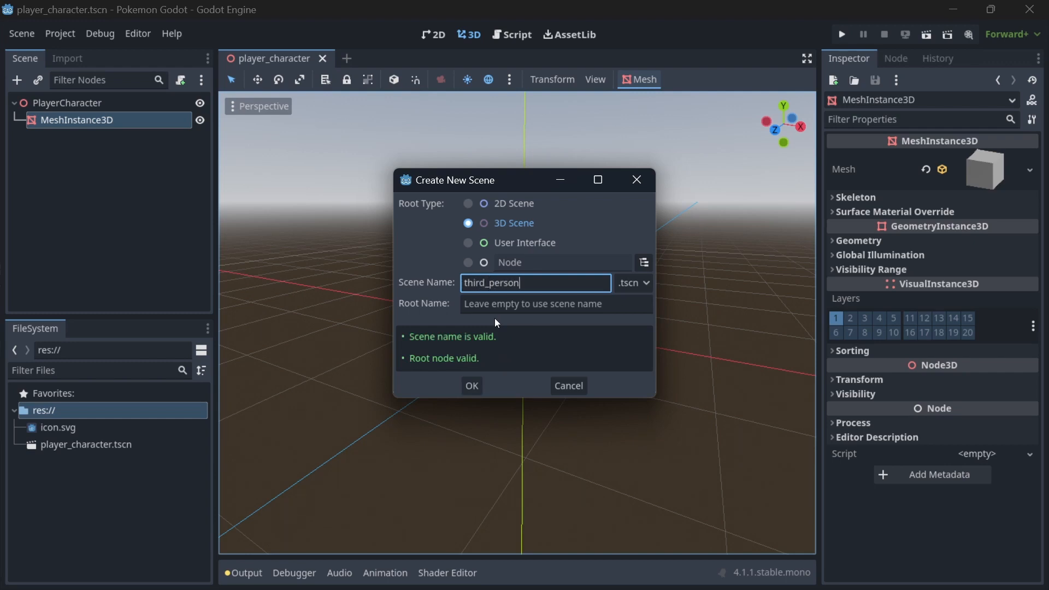
{"action": "type", "text": "_camera"}
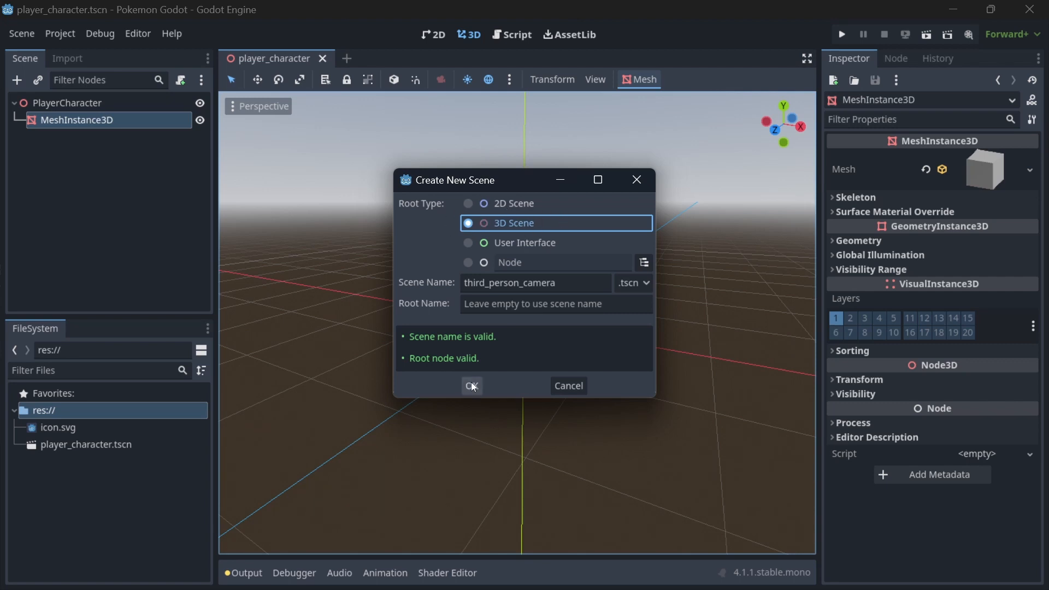
{"action": "mouse_move", "coordinate": [472, 387]}
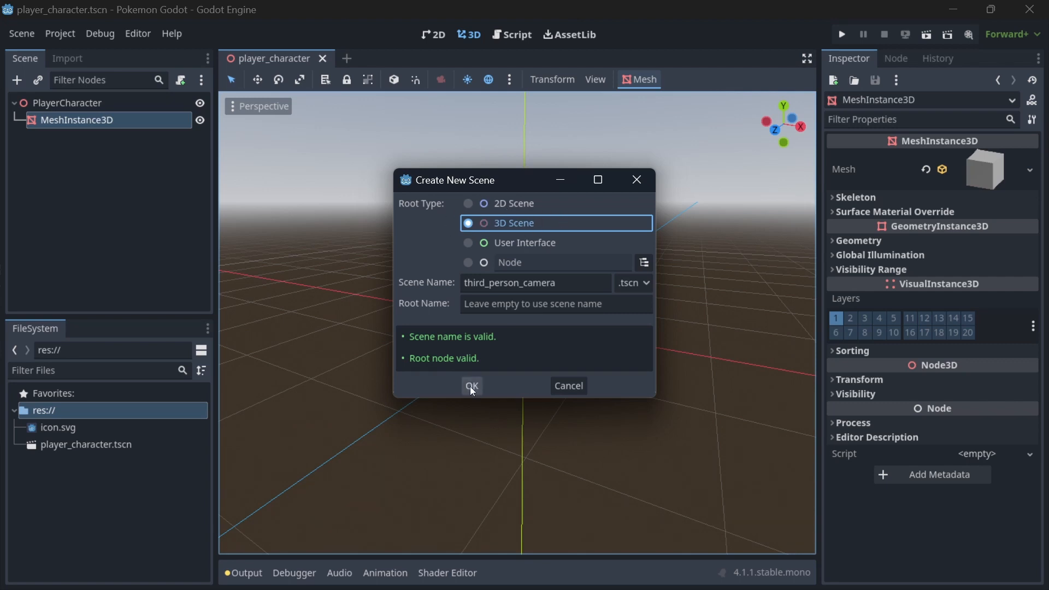
{"action": "left_click", "coordinate": [472, 386]}
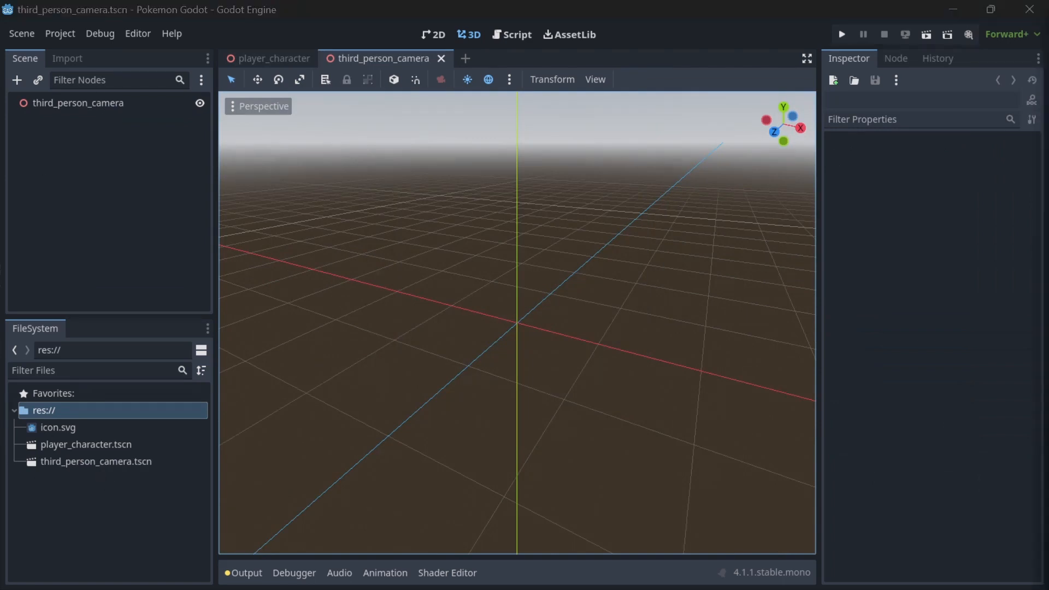
Step: Add a Camera3D and a Node3D named Pivot, with the camera nested under Pivot
{"action": "left_click", "coordinate": [17, 80]}
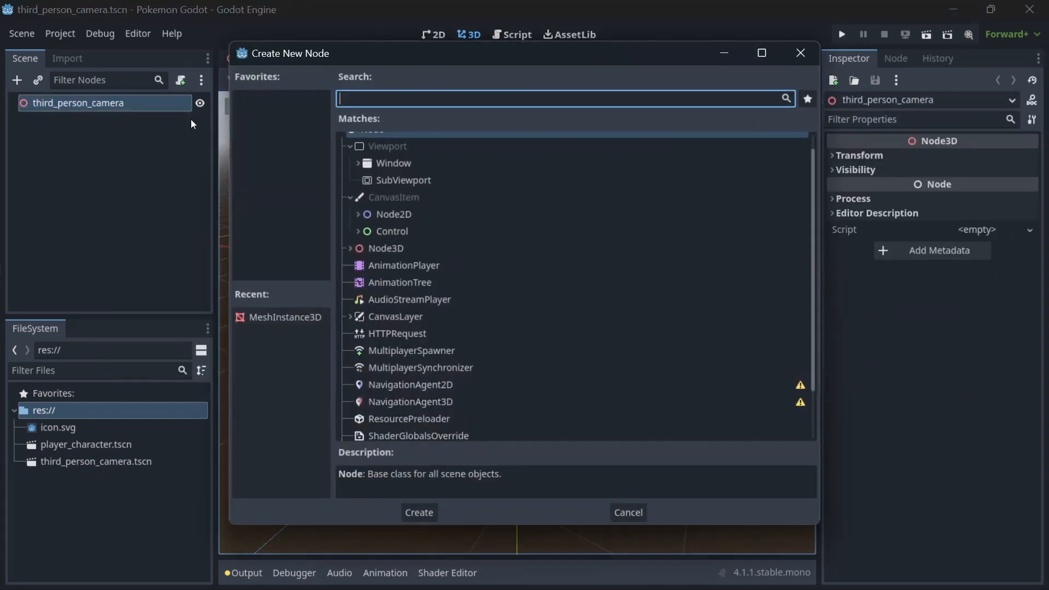
{"action": "type", "text": "Camera"}
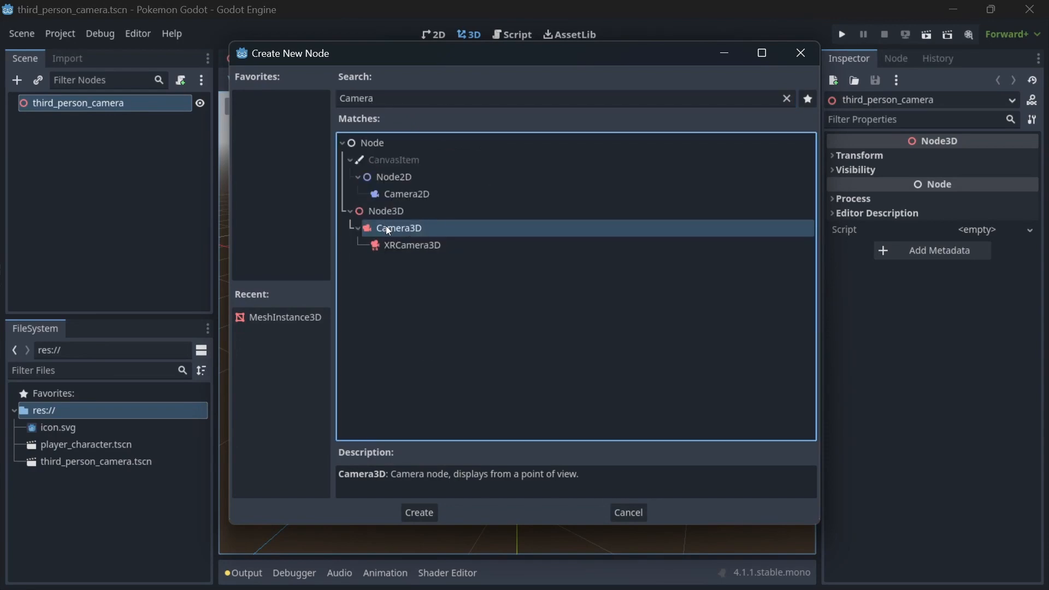
{"action": "left_click", "coordinate": [418, 513]}
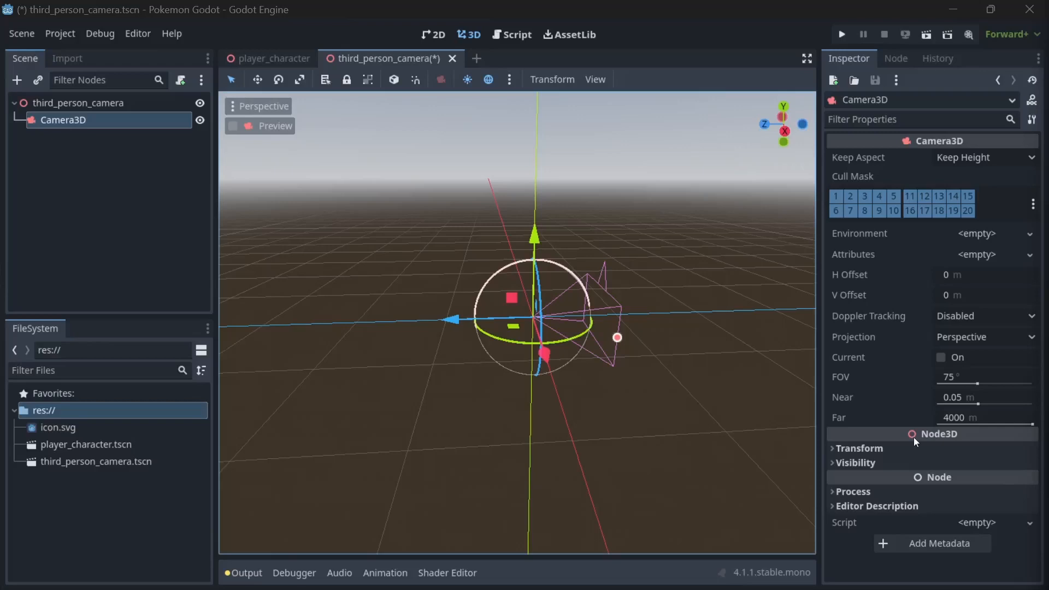
{"action": "left_click", "coordinate": [17, 79]}
{"action": "type", "text": "Node3"}
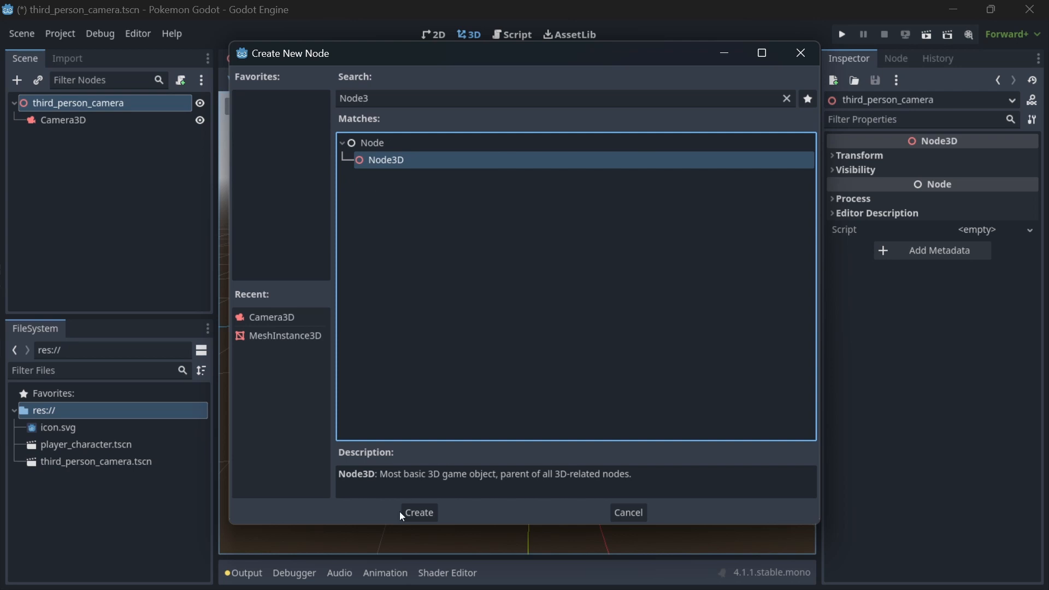
{"action": "left_click", "coordinate": [417, 512]}
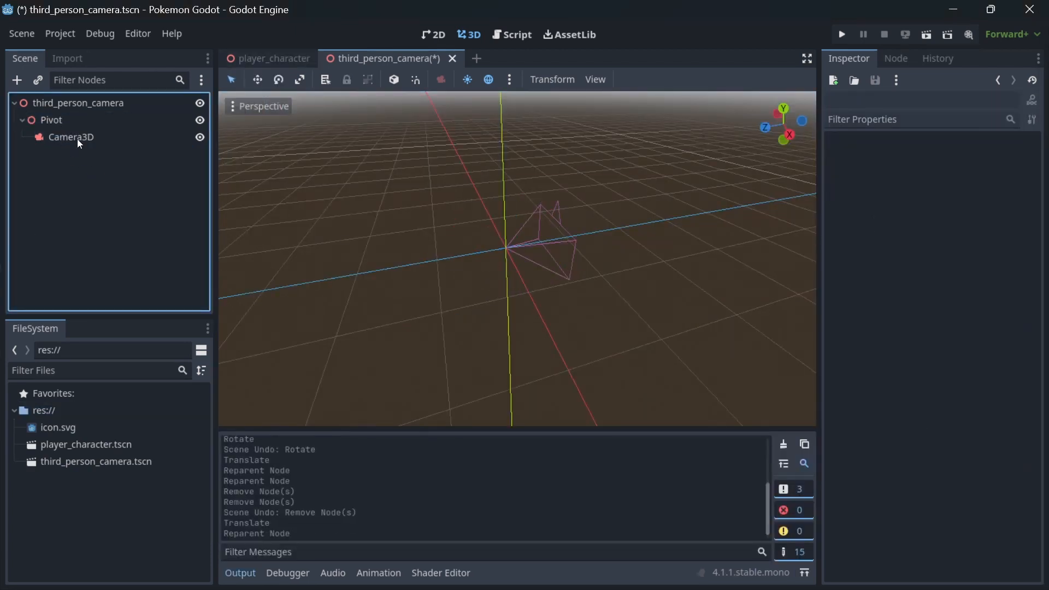
{"action": "left_click", "coordinate": [70, 136]}
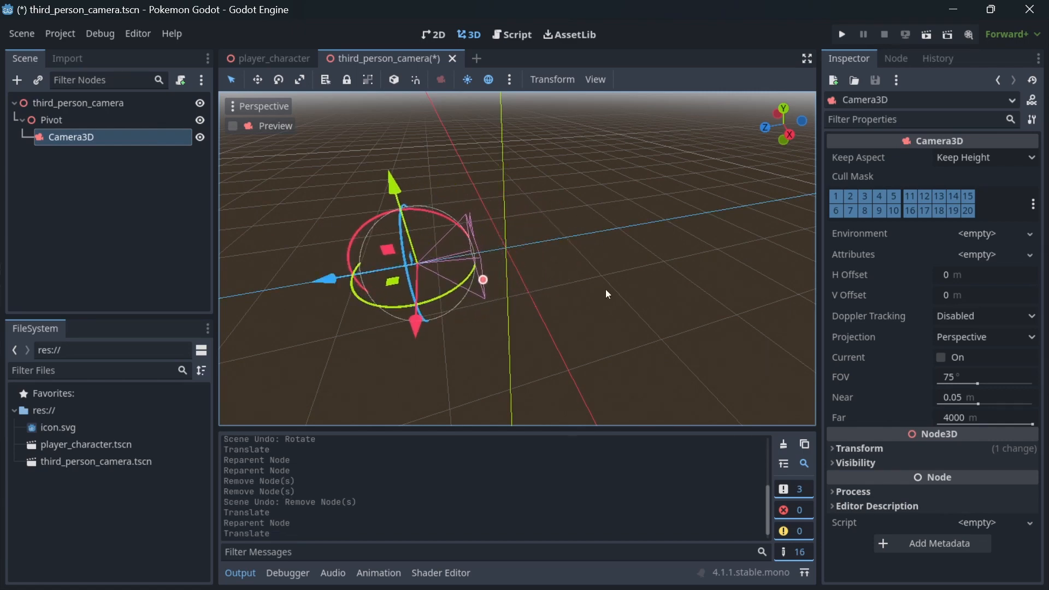
{"action": "left_click", "coordinate": [51, 119]}
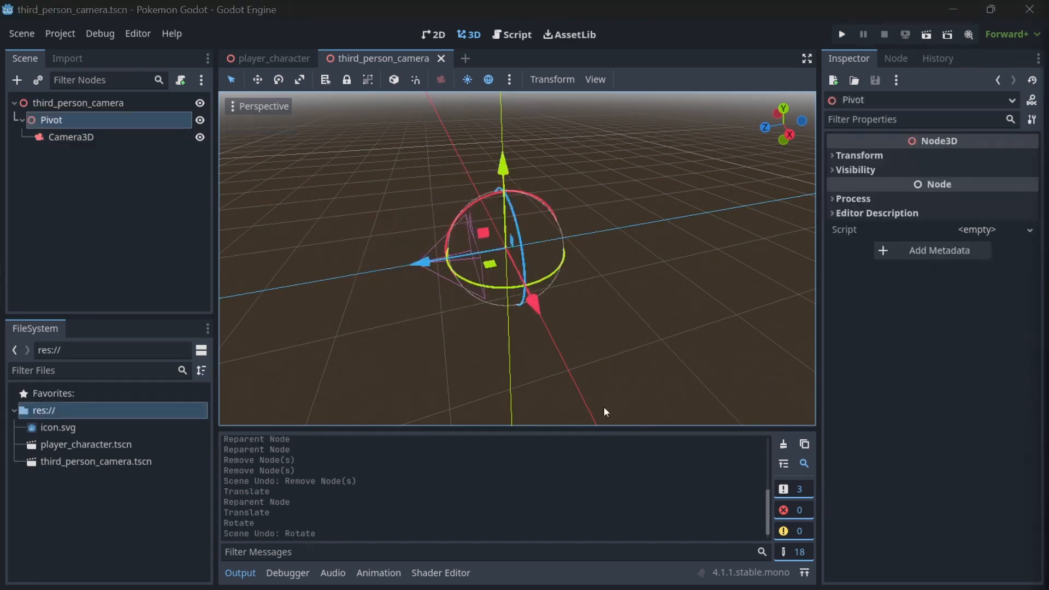
Step: Create a new scene named Main in res://
{"action": "right_click", "coordinate": [107, 469]}
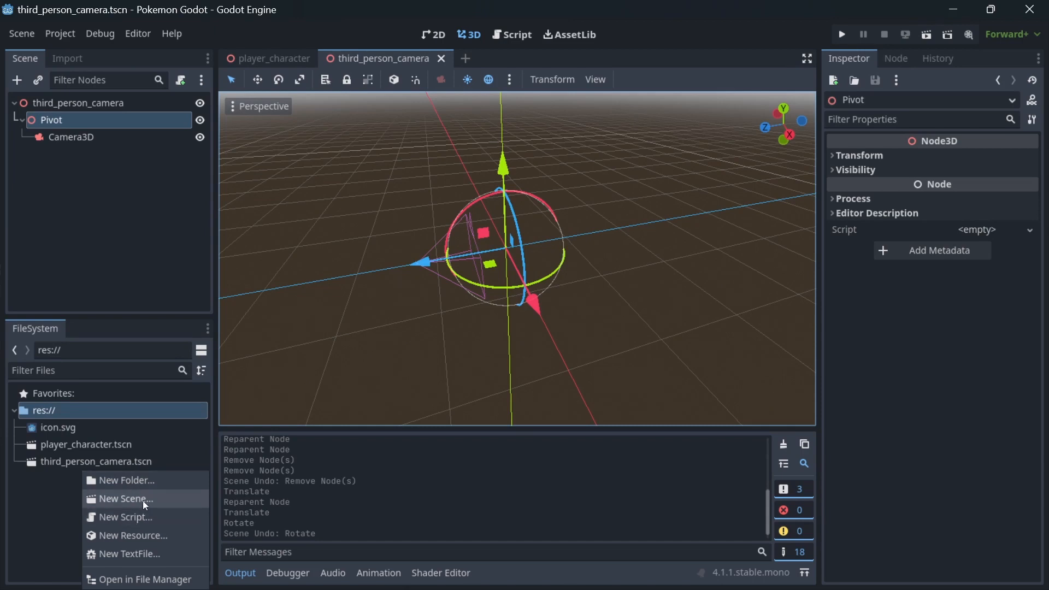
{"action": "left_click", "coordinate": [124, 498]}
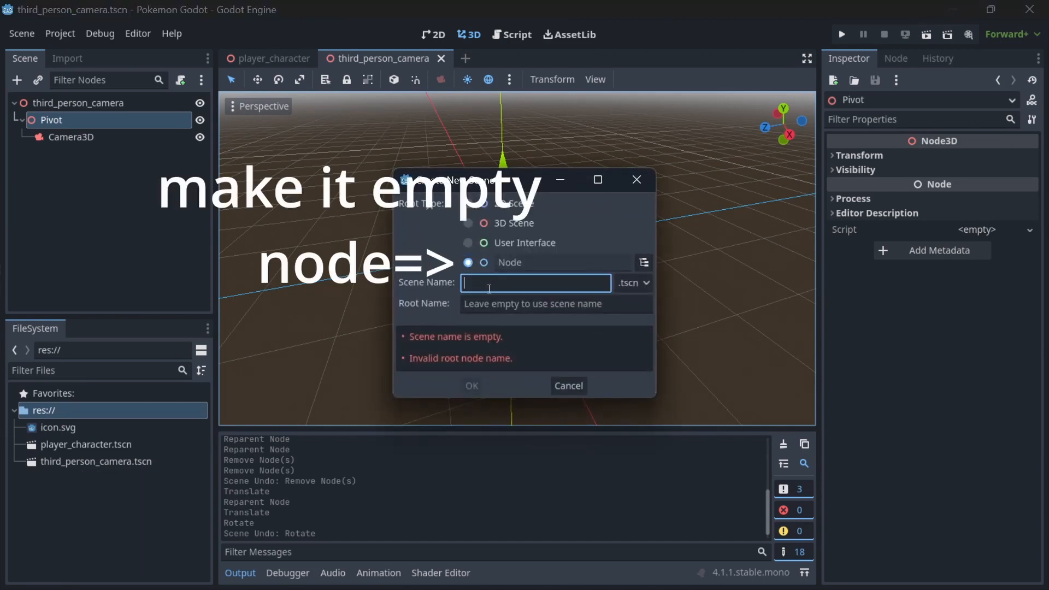
{"action": "type", "text": "Main"}
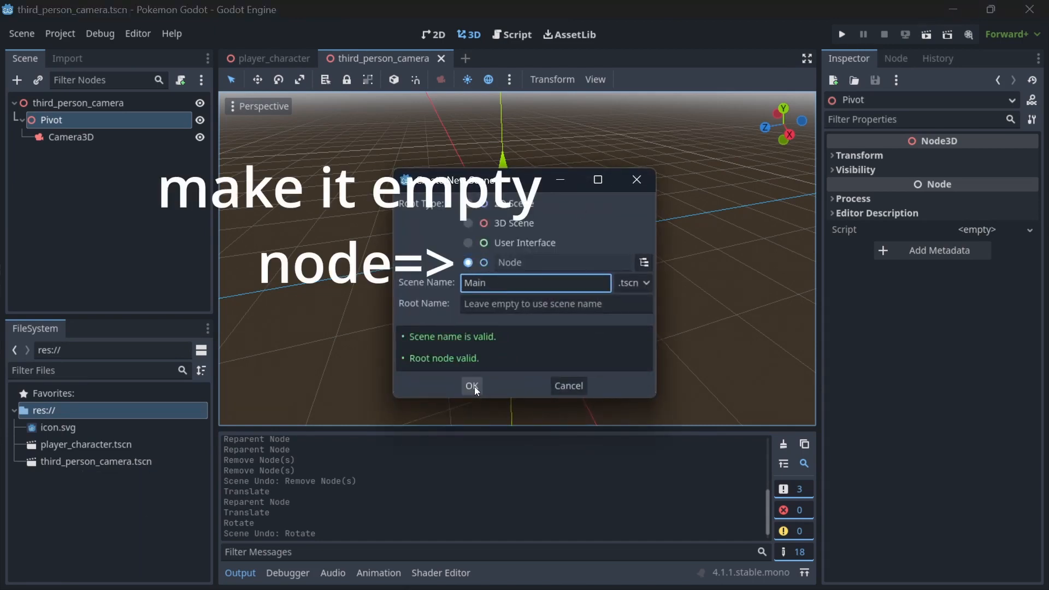
{"action": "left_click", "coordinate": [472, 385]}
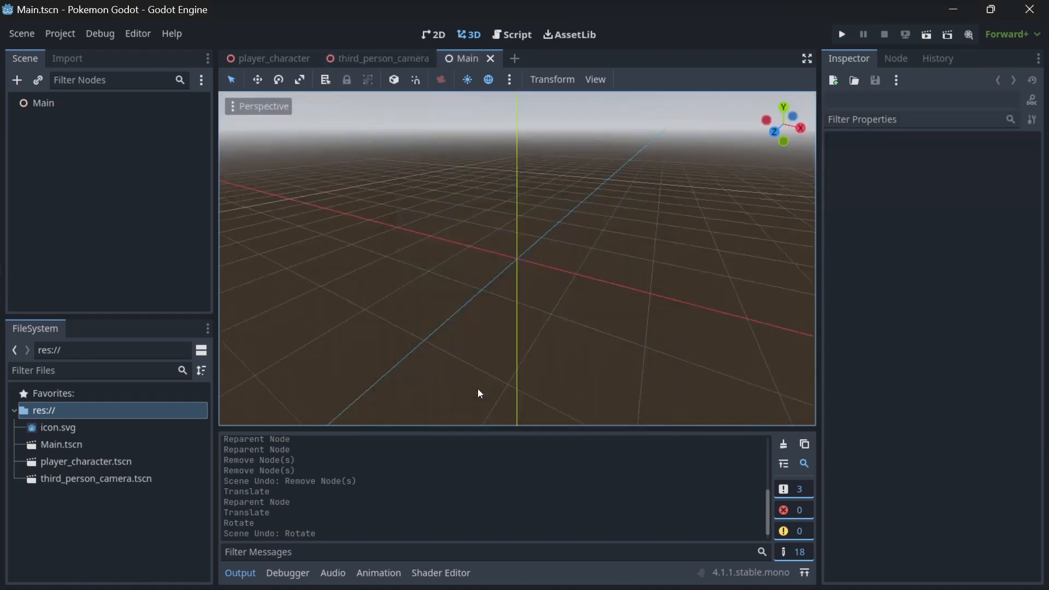
Step: Instance player_character and third_person_camera into the Main scene
{"action": "left_click", "coordinate": [86, 461]}
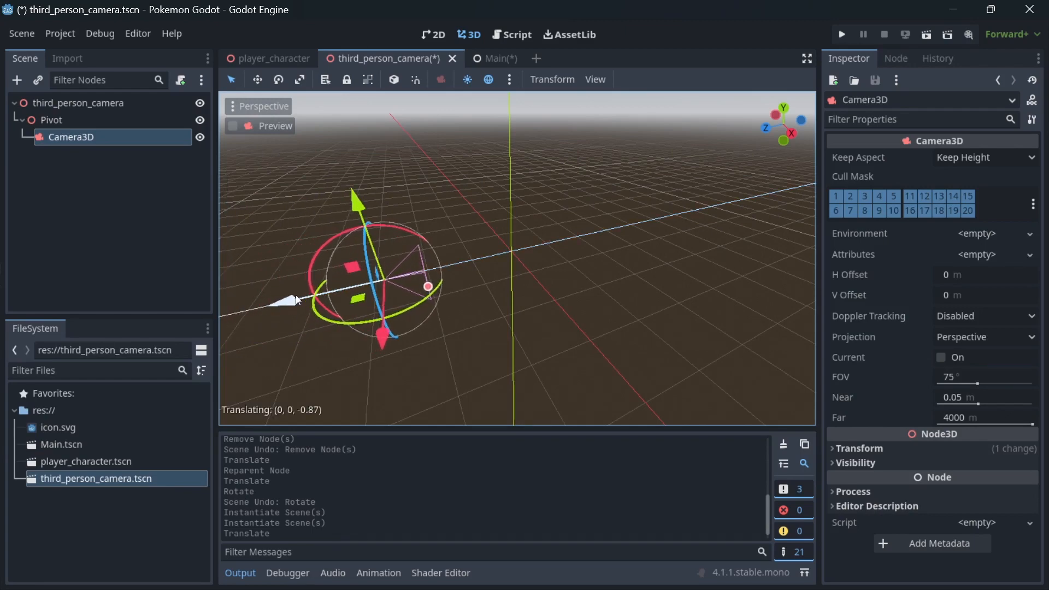
{"action": "left_click", "coordinate": [465, 58]}
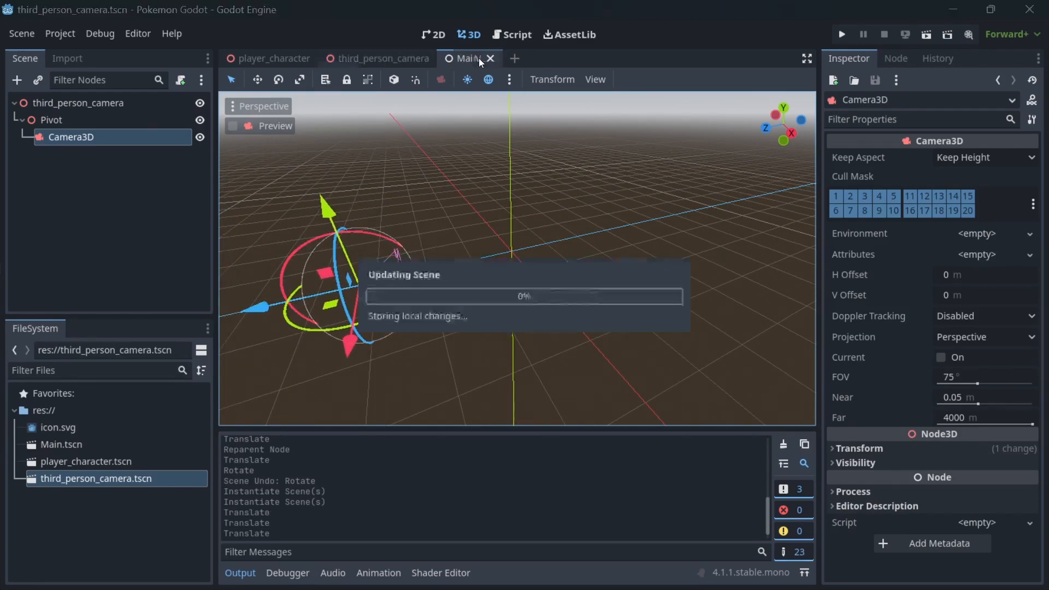
{"action": "left_click", "coordinate": [465, 59]}
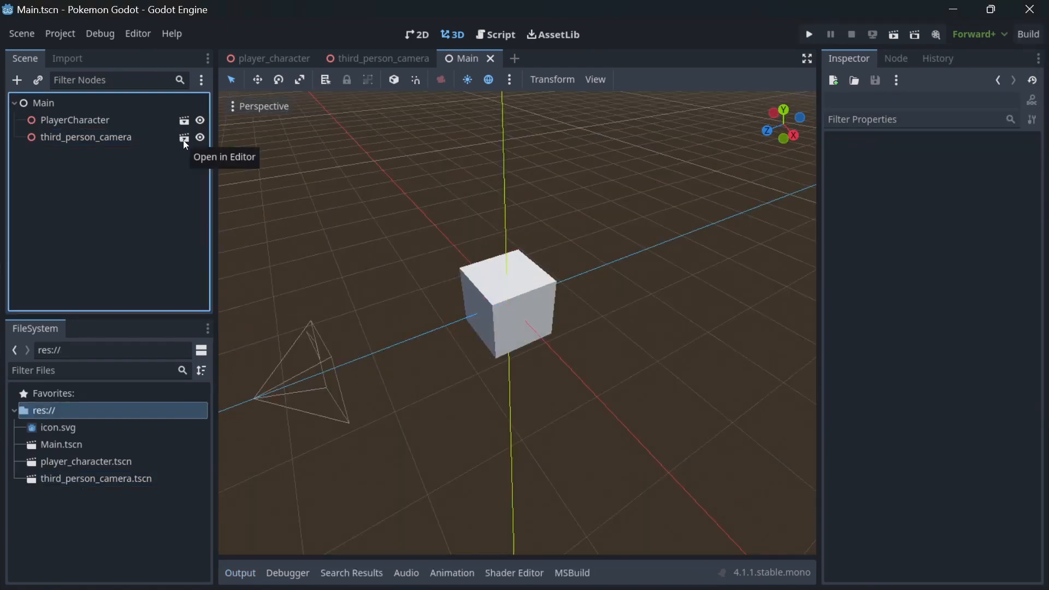
Step: Reopen third_person_camera in the editor and select its root node
{"action": "left_click", "coordinate": [184, 138]}
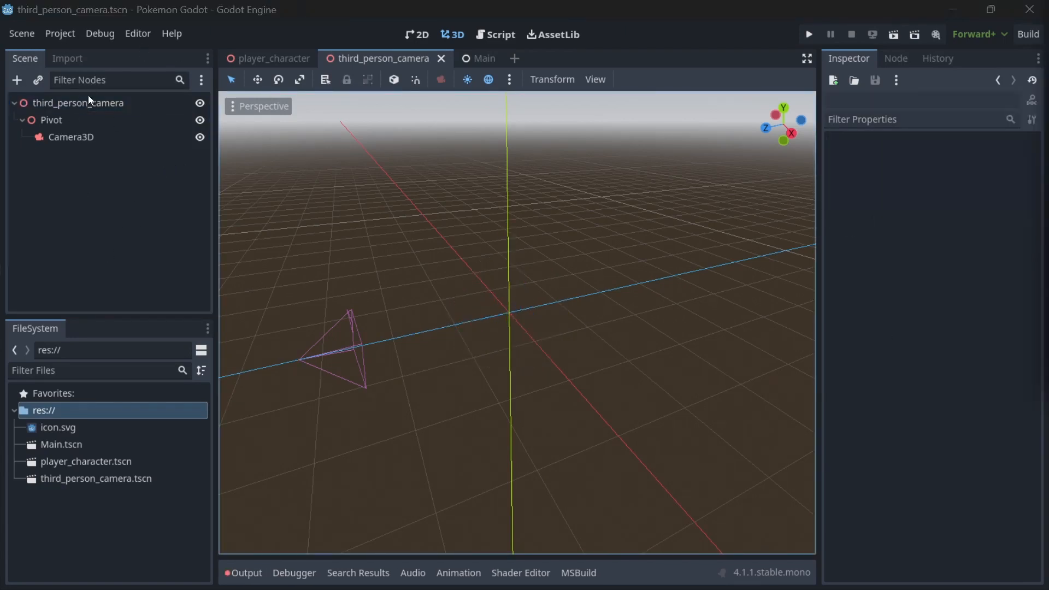
{"action": "left_click", "coordinate": [977, 229]}
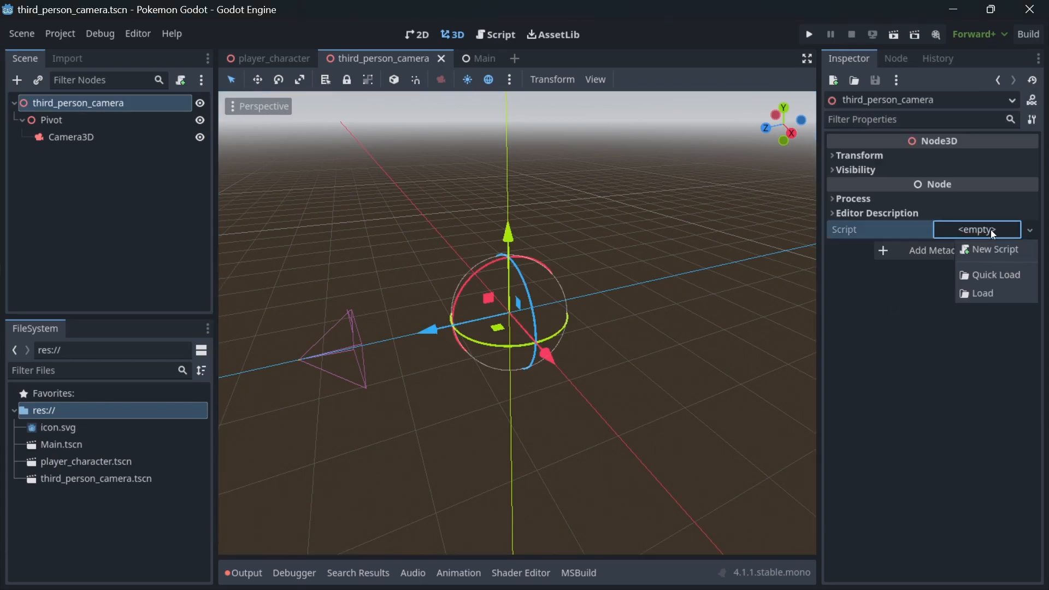
Step: Create a C# script at res://ThirdPersonCamera.cs and attach it to the root
{"action": "left_click", "coordinate": [995, 250]}
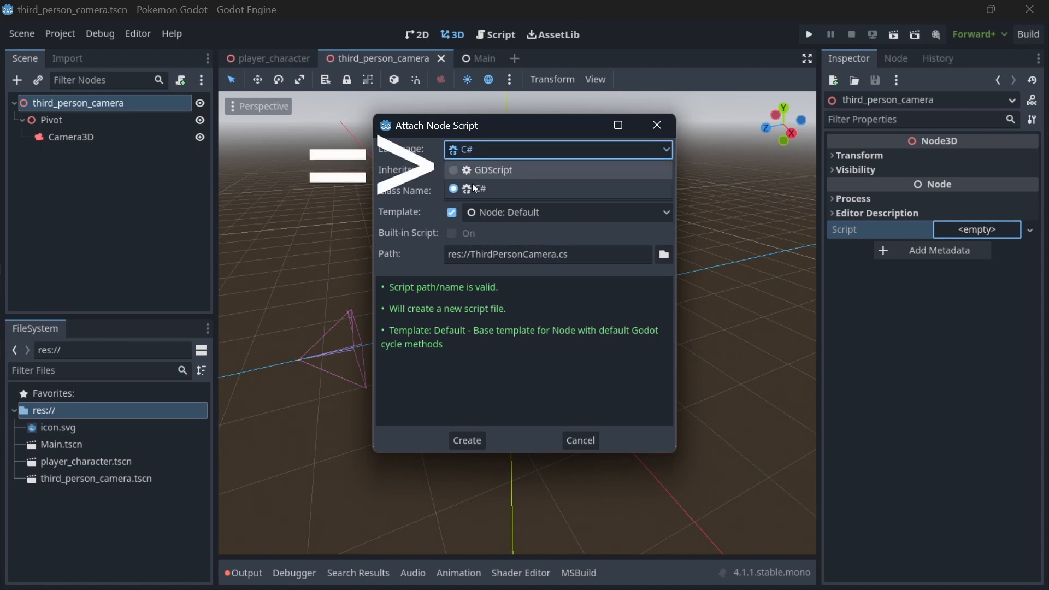
{"action": "left_click", "coordinate": [479, 188]}
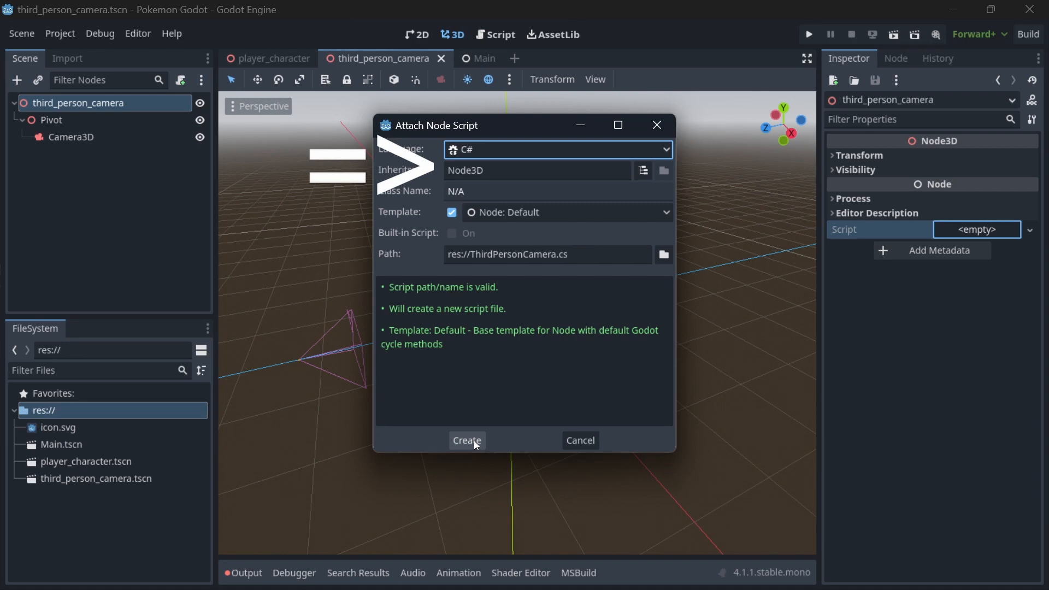
{"action": "left_click", "coordinate": [466, 440]}
{"action": "type", "text": "[E"}
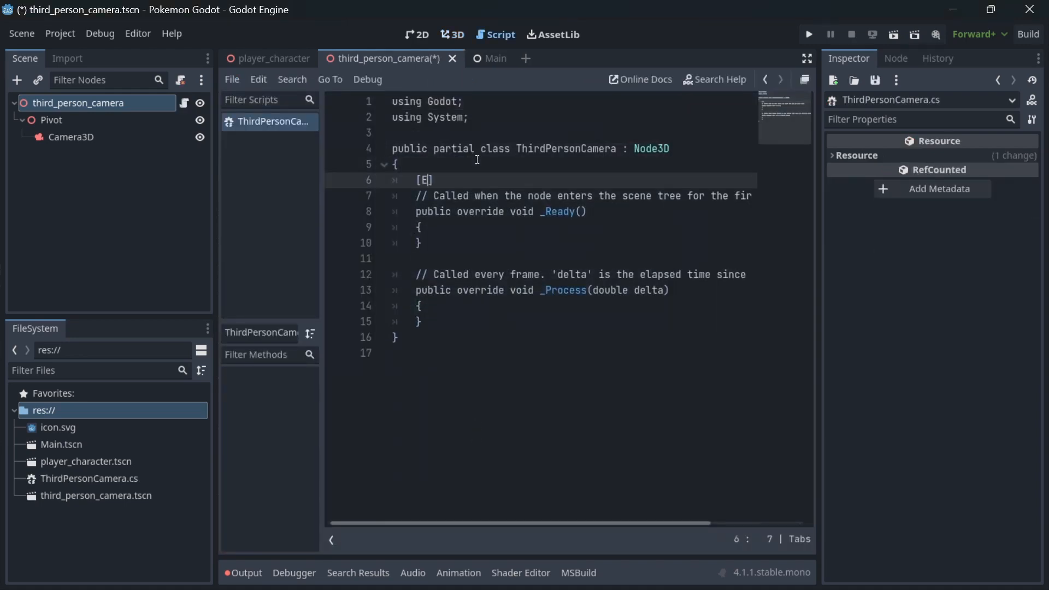
Step: Declare [Export] float sensitivity = 50f and check it in the root's Inspector
{"action": "type", "text": "xport] float sensitivit"}
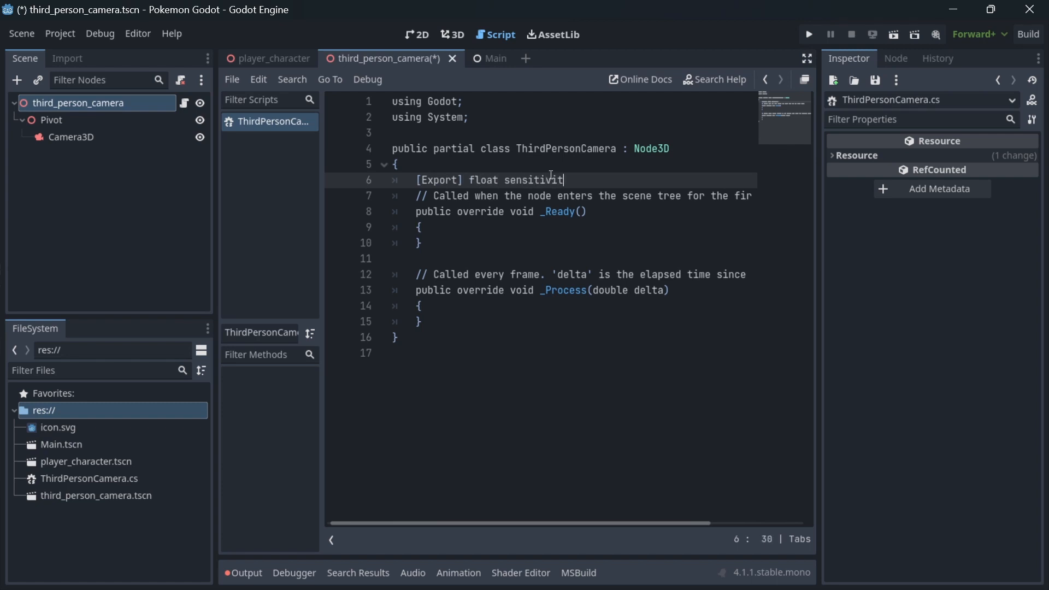
{"action": "type", "text": "= 50f;"}
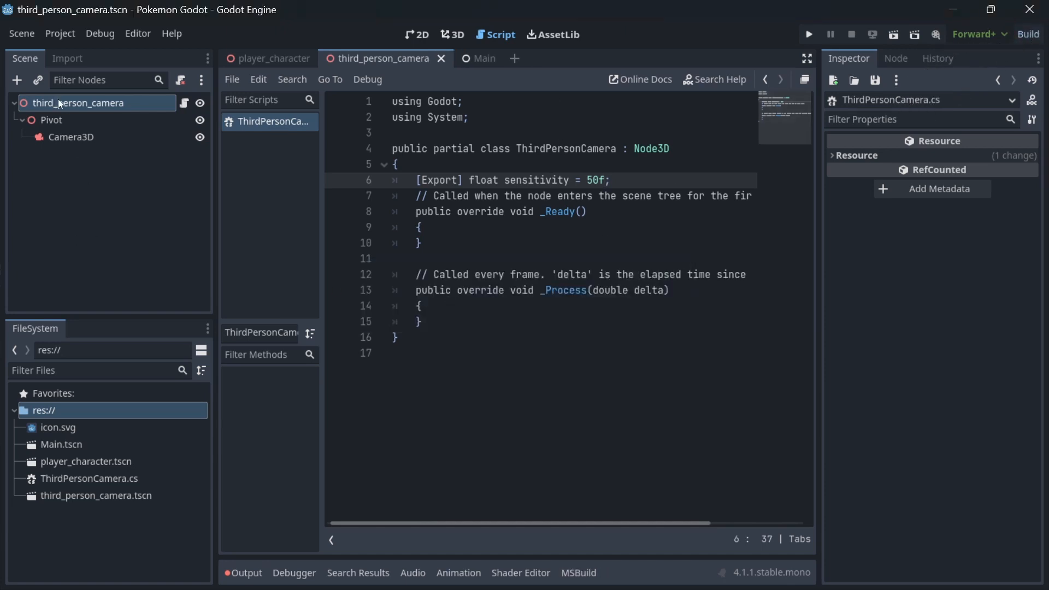
{"action": "left_click", "coordinate": [78, 102]}
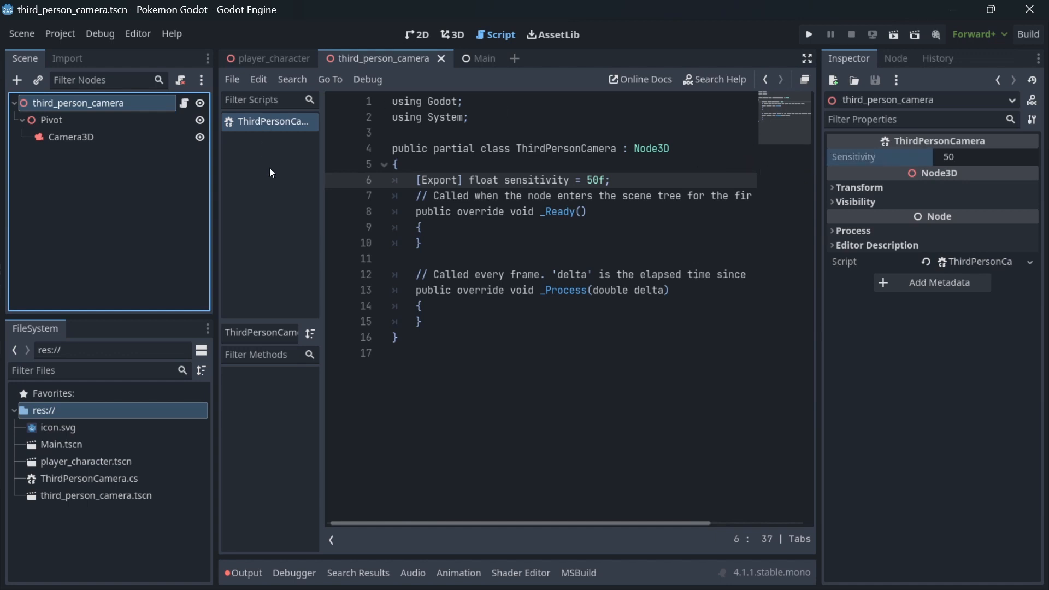
{"action": "left_click", "coordinate": [419, 321]}
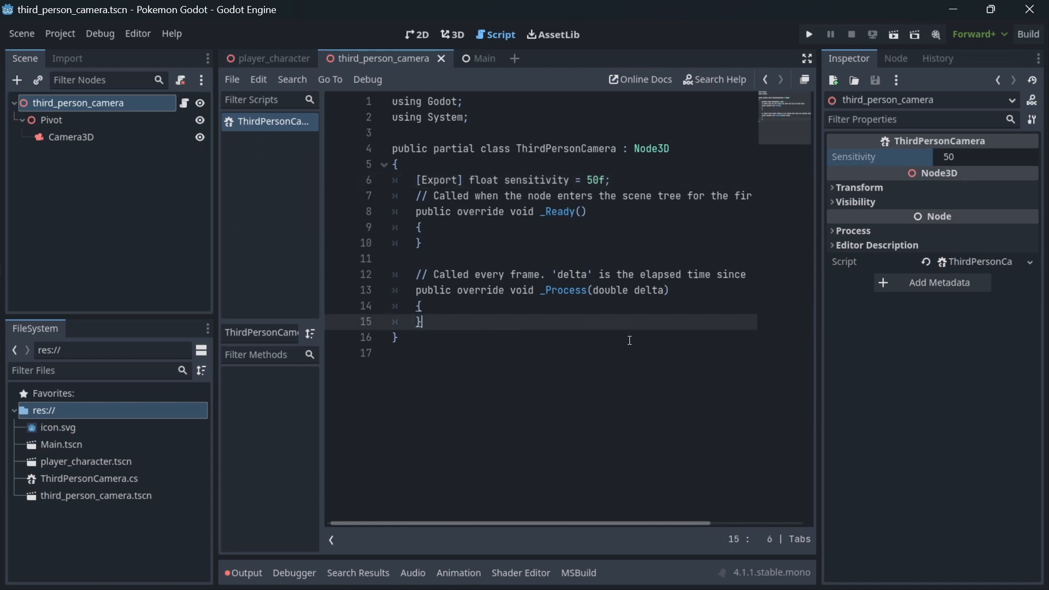
{"action": "type", "text": "public"}
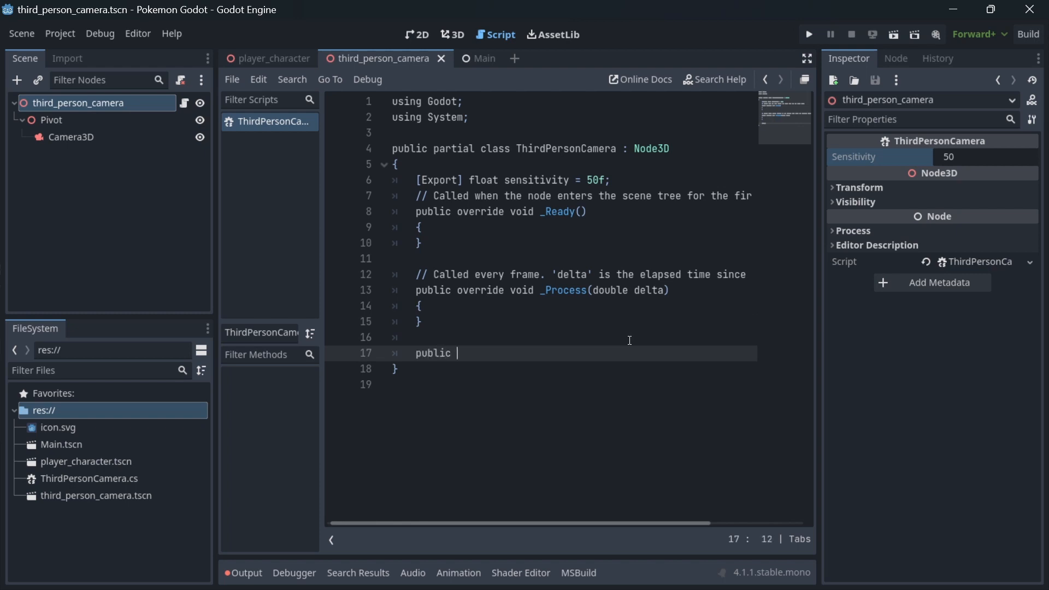
{"action": "type", "text": "override"}
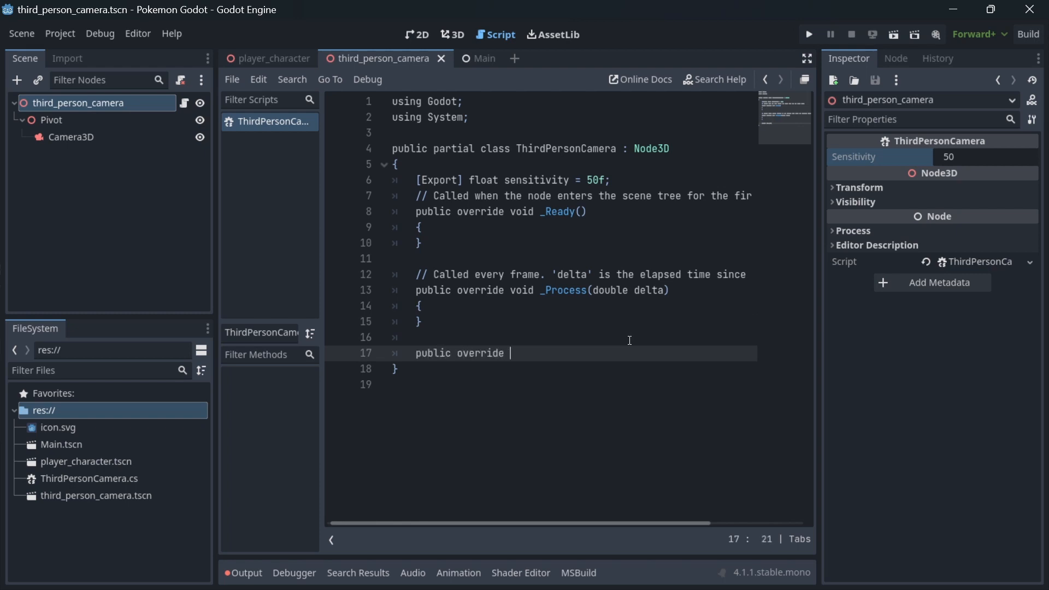
{"action": "type", "text": "void _In"}
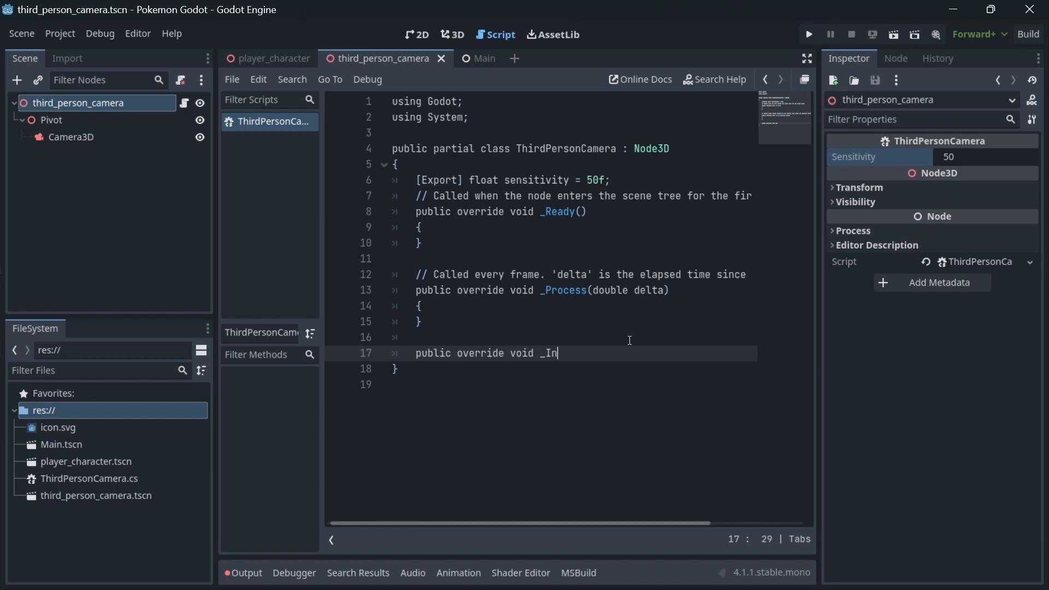
{"action": "type", "text": "put(Input)"}
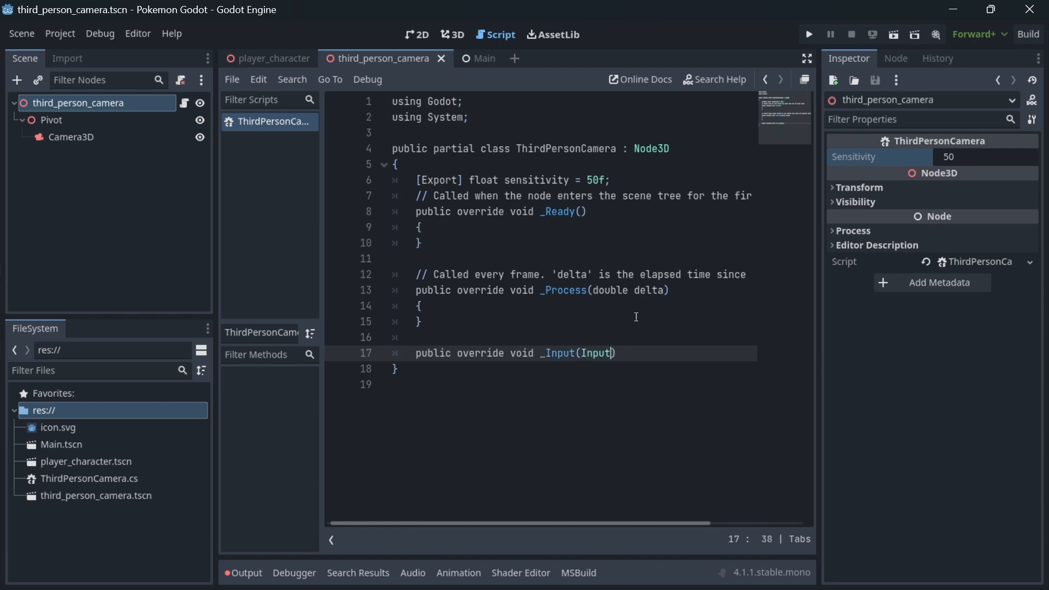
{"action": "type", "text": "Event @event"}
{"action": "type", "text": "{"}
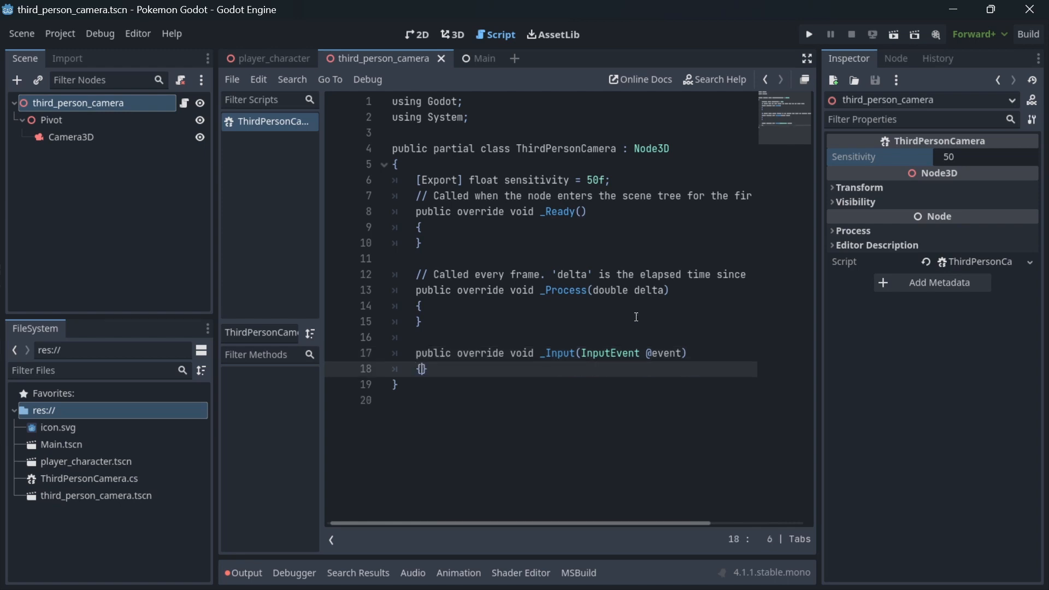
{"action": "type", "text": "if()"}
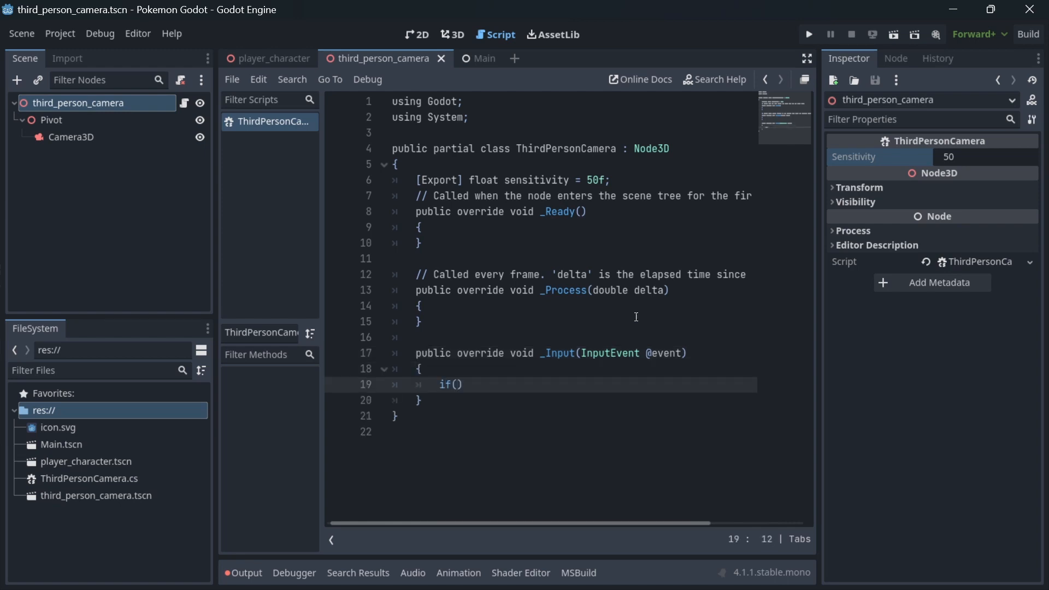
{"action": "type", "text": "@event"}
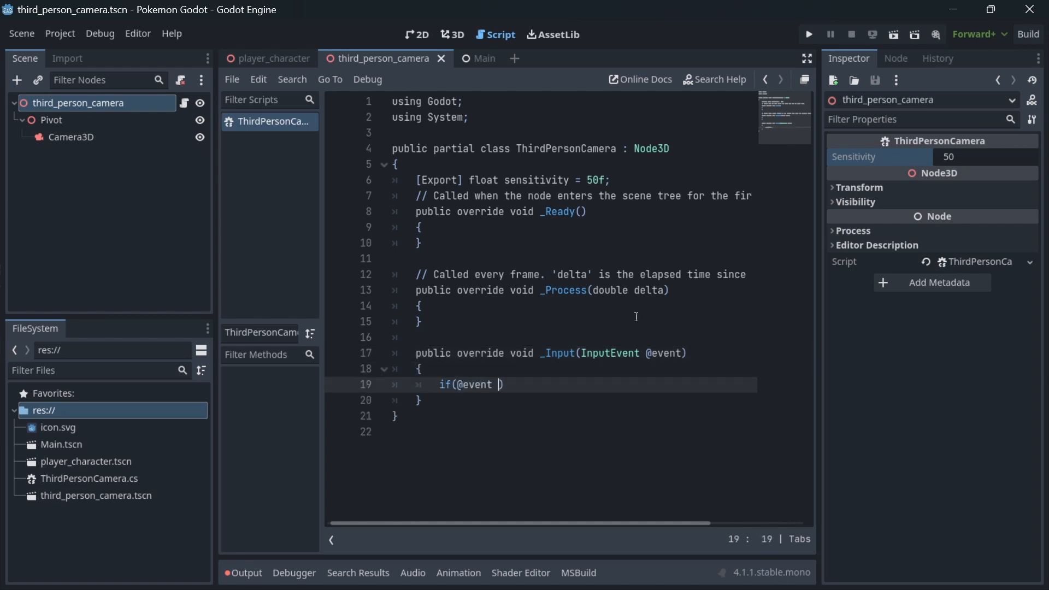
{"action": "type", "text": "is InputEventMouseMotion"}
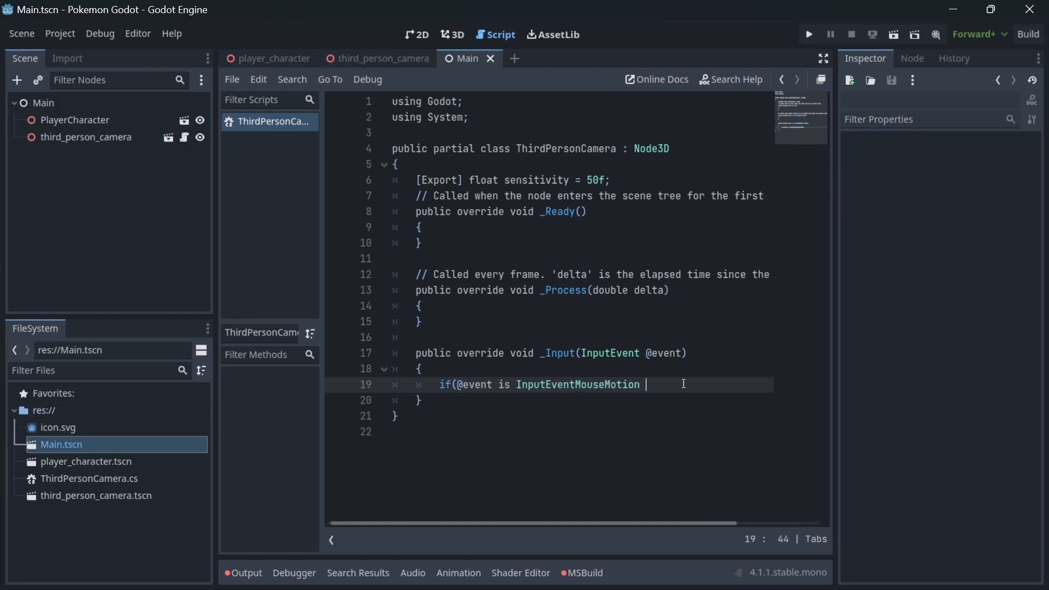
{"action": "type", "text": "mouseEvent)"}
{"action": "type", "text": "{"}
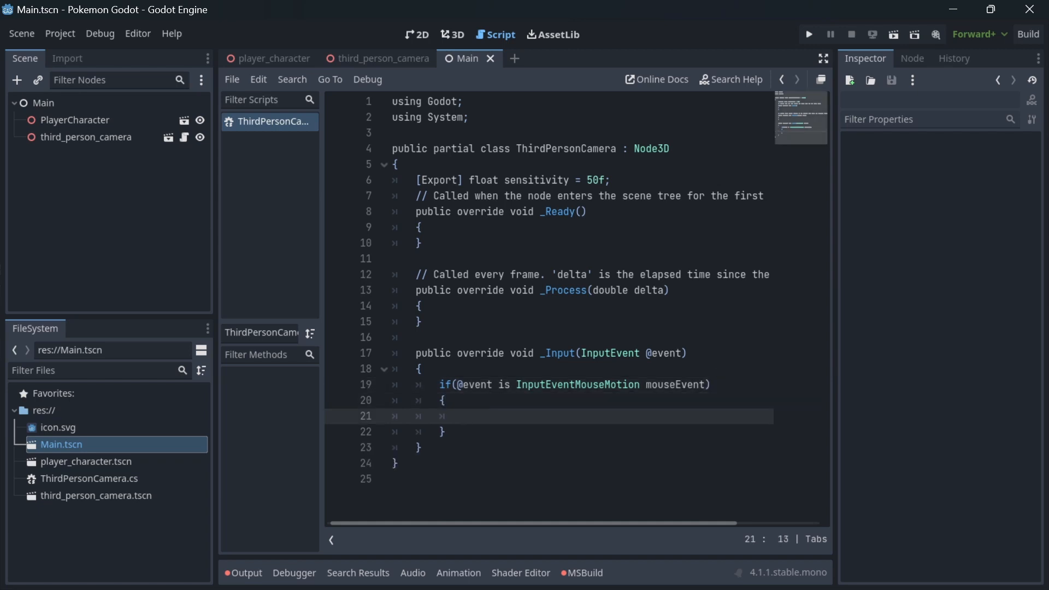
Step: Copy Rotation into a Vector3 and subtract mouseEvent.Relative.X / sensitivity from rotation.Y
{"action": "type", "text": "Vector3 rotation ="}
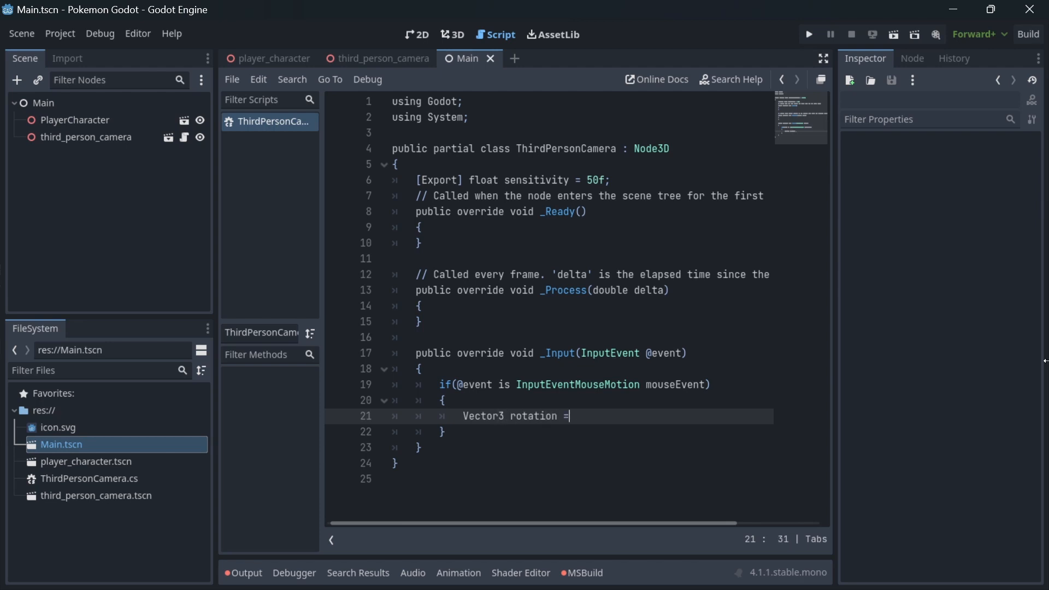
{"action": "type", "text": "Rotation;"}
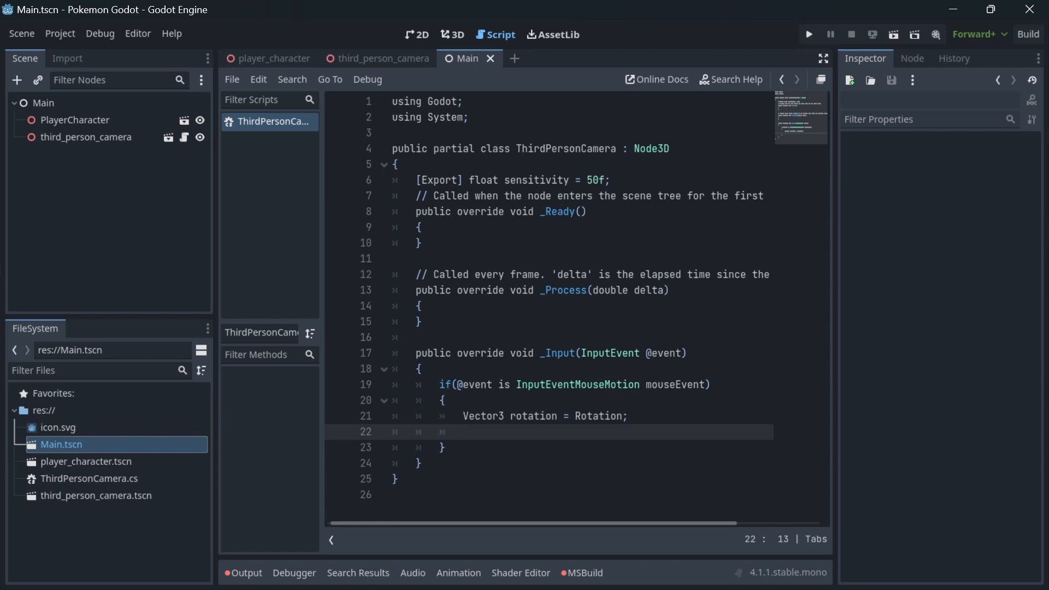
{"action": "type", "text": "rotation."}
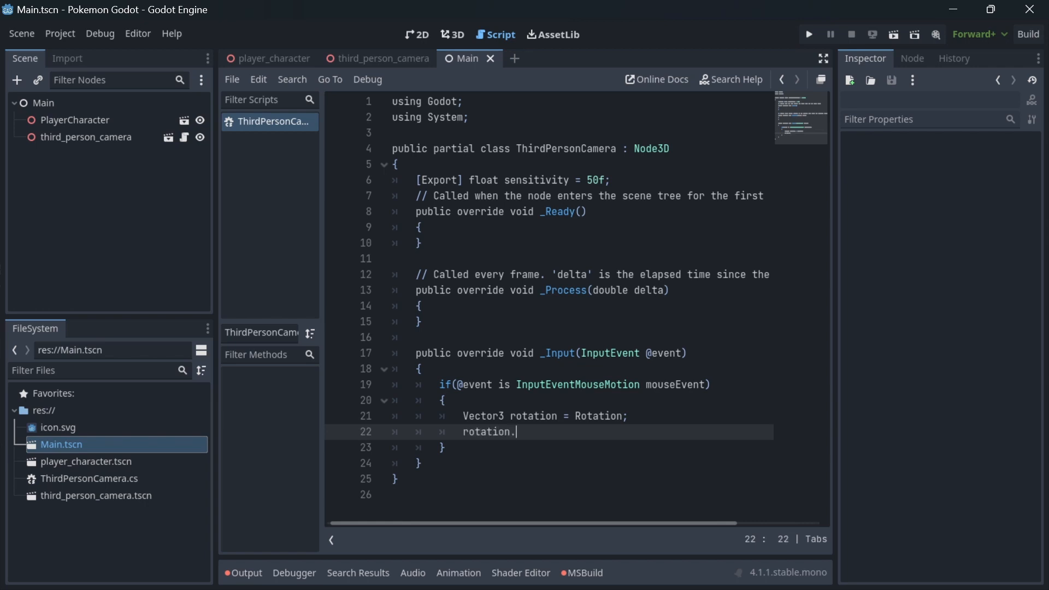
{"action": "type", "text": "Y -="}
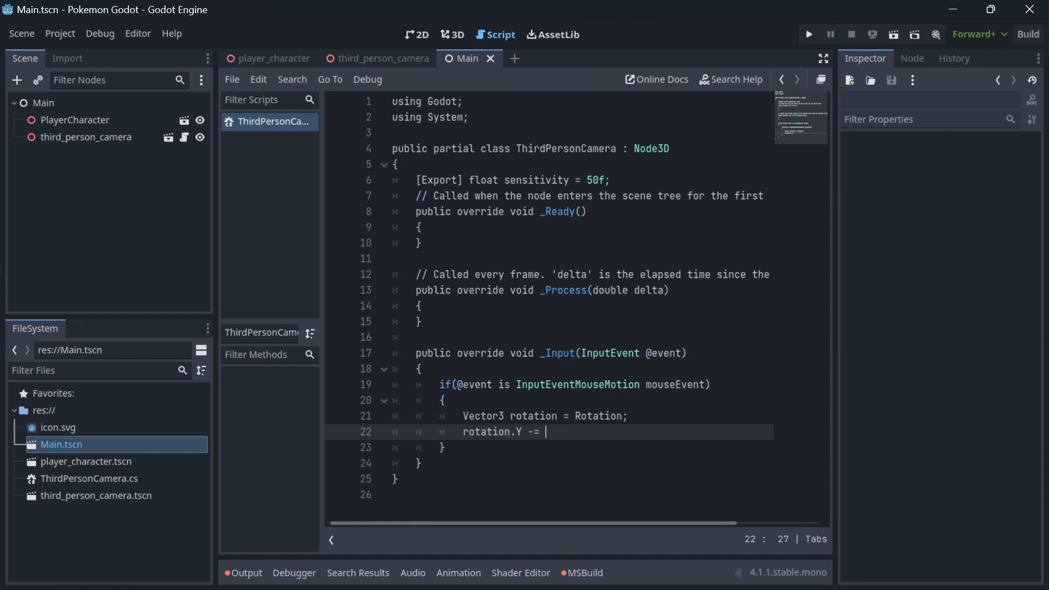
{"action": "type", "text": "mouseEvent.Relat"}
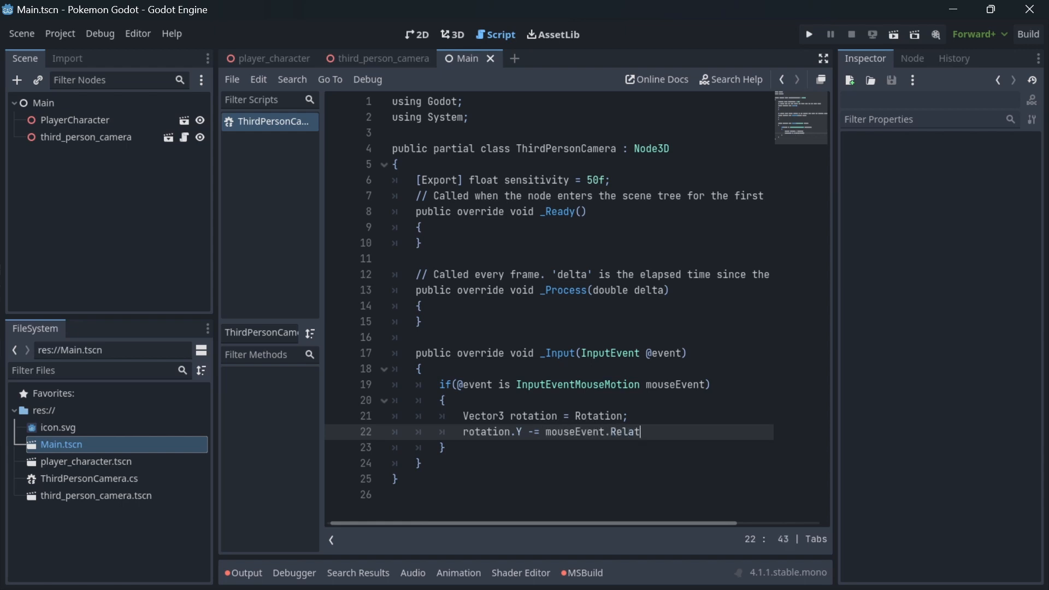
{"action": "type", "text": "ive.X"}
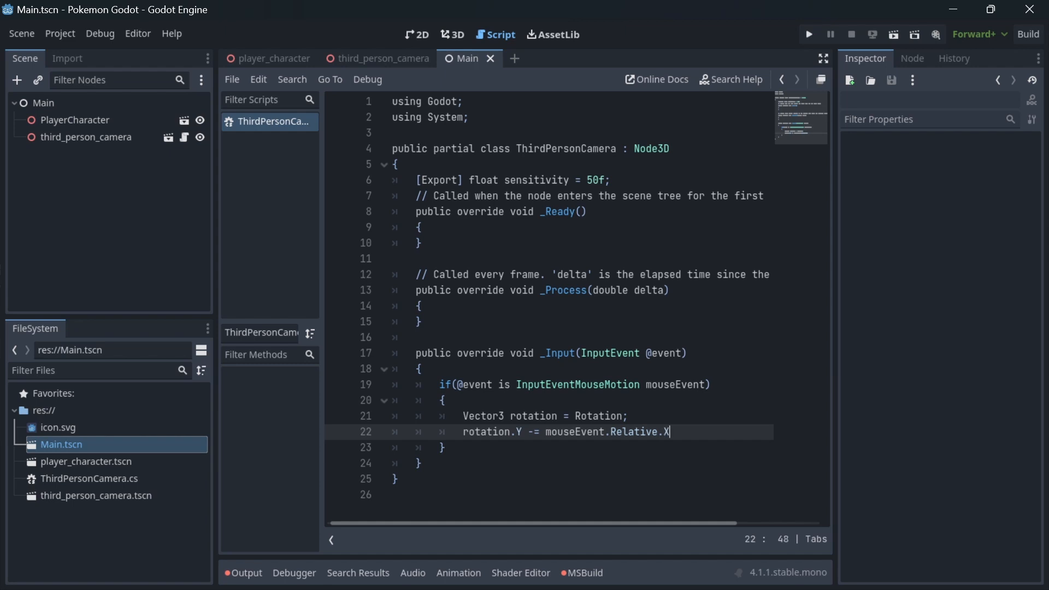
{"action": "type", "text": "/ sens"}
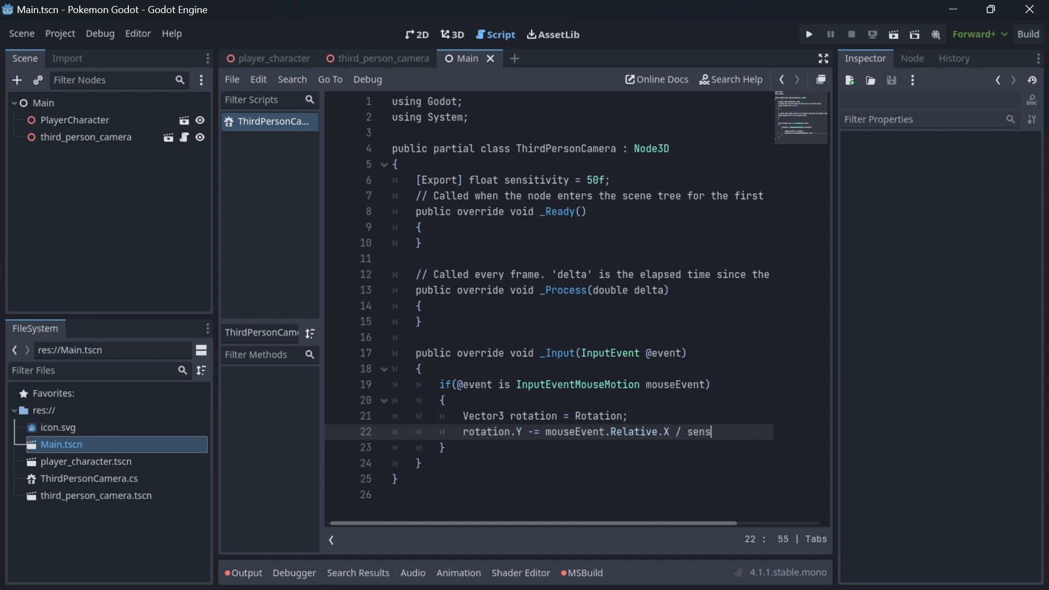
{"action": "type", "text": "itivity;"}
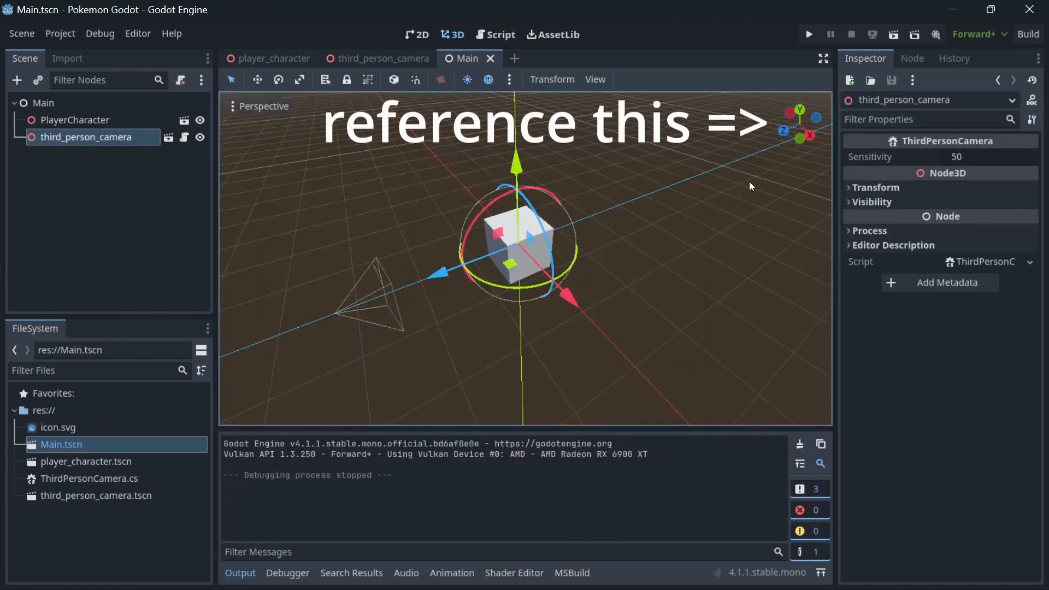
Step: Subtract mouseEvent.Relative.Y / sensitivity from rotation.X, then assign Rotation = rotation
{"action": "left_click", "coordinate": [500, 34]}
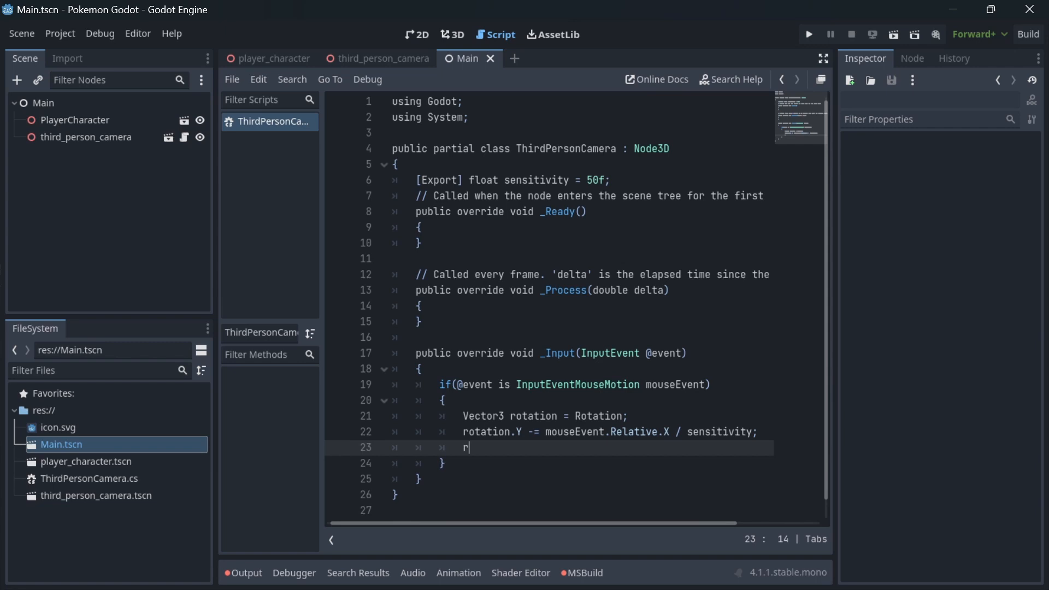
{"action": "type", "text": "otation.X"}
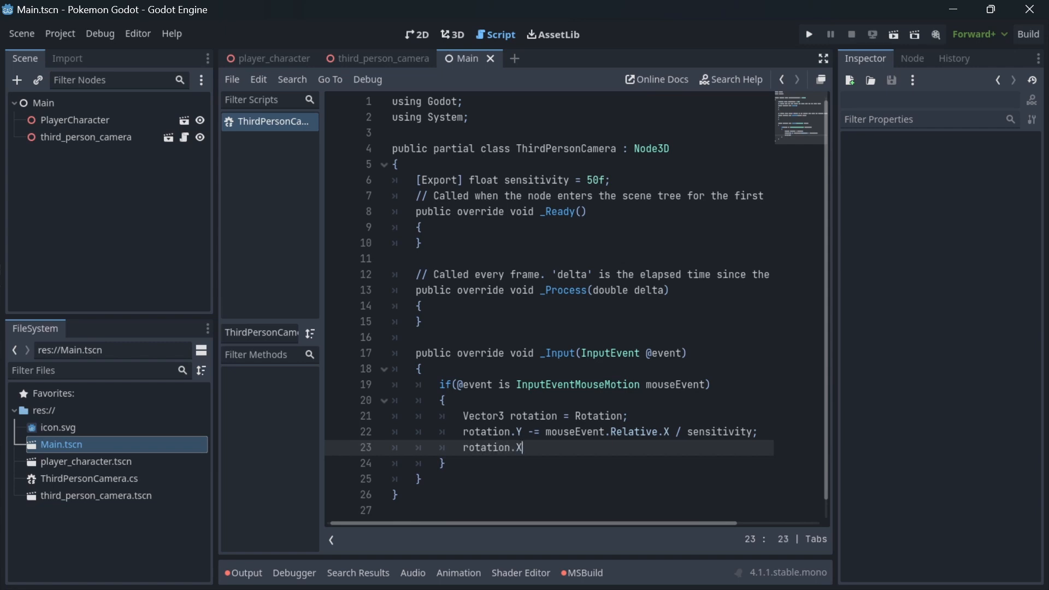
{"action": "type", "text": "-= mou"}
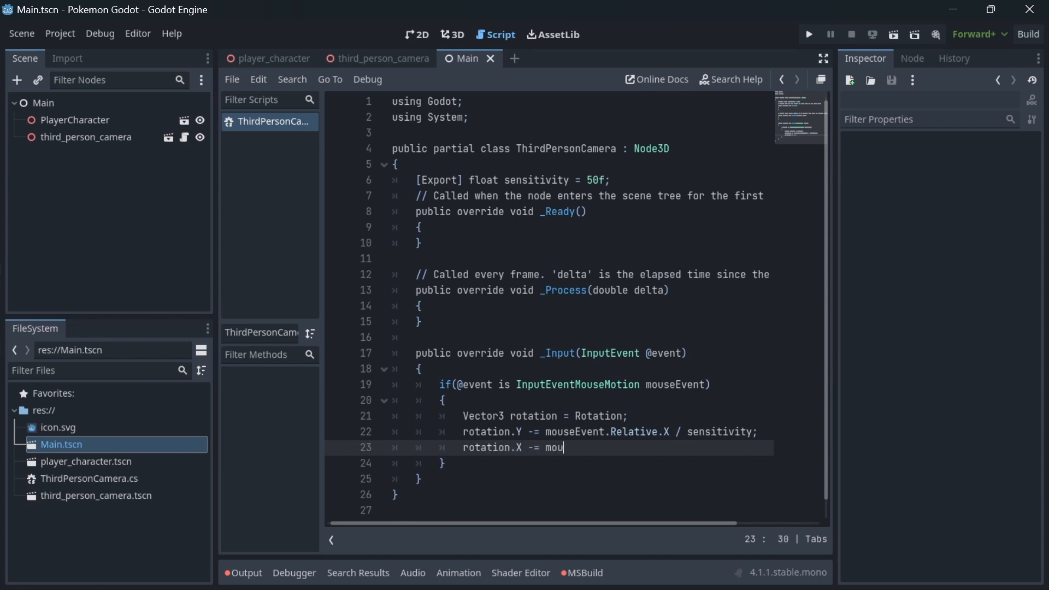
{"action": "type", "text": "seEvent."}
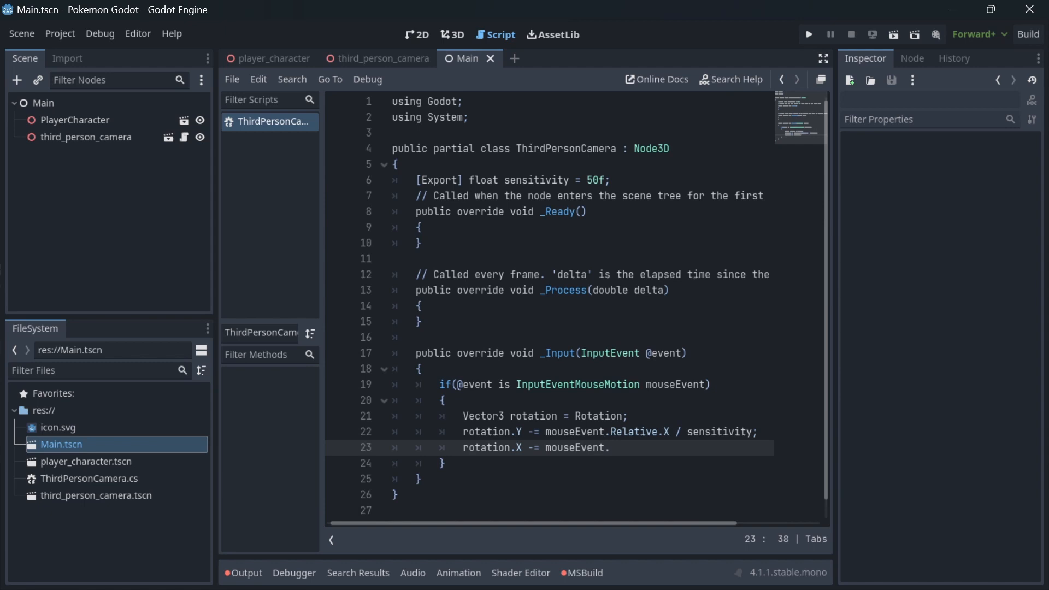
{"action": "type", "text": "Relative."}
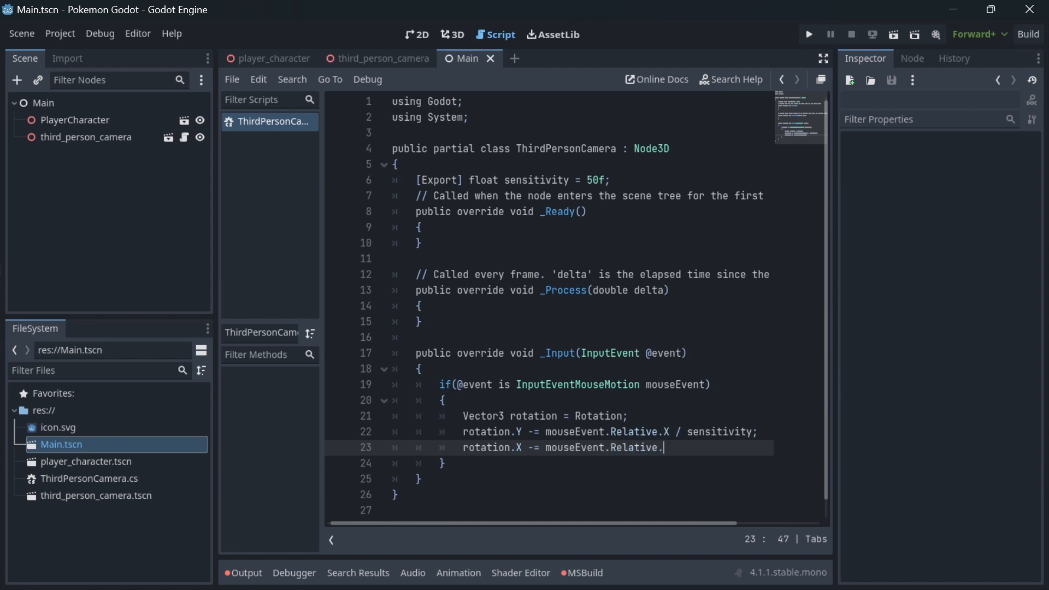
{"action": "type", "text": "Y /"}
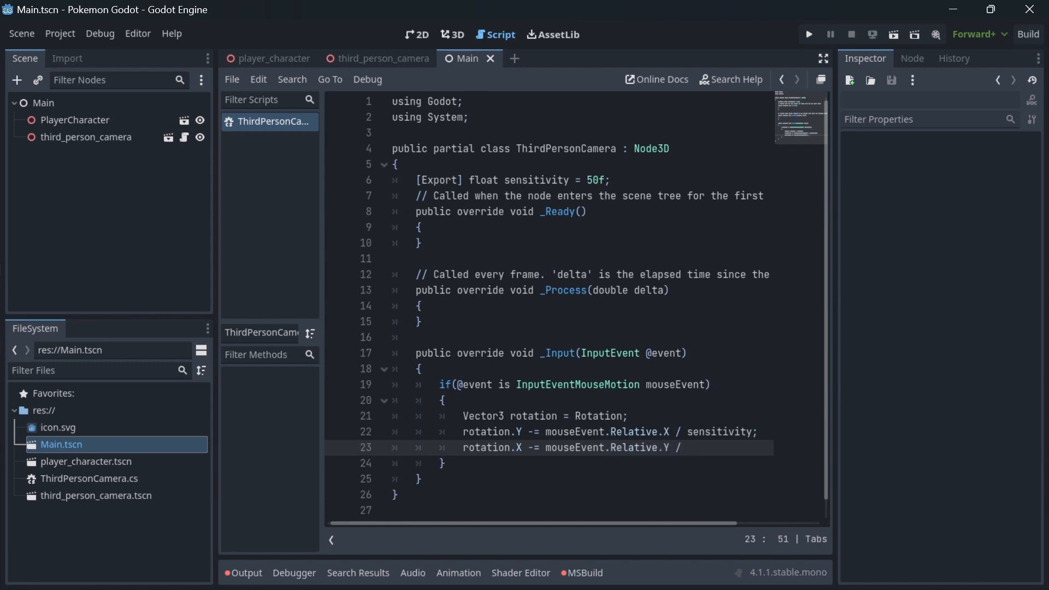
{"action": "type", "text": "sensitivity;"}
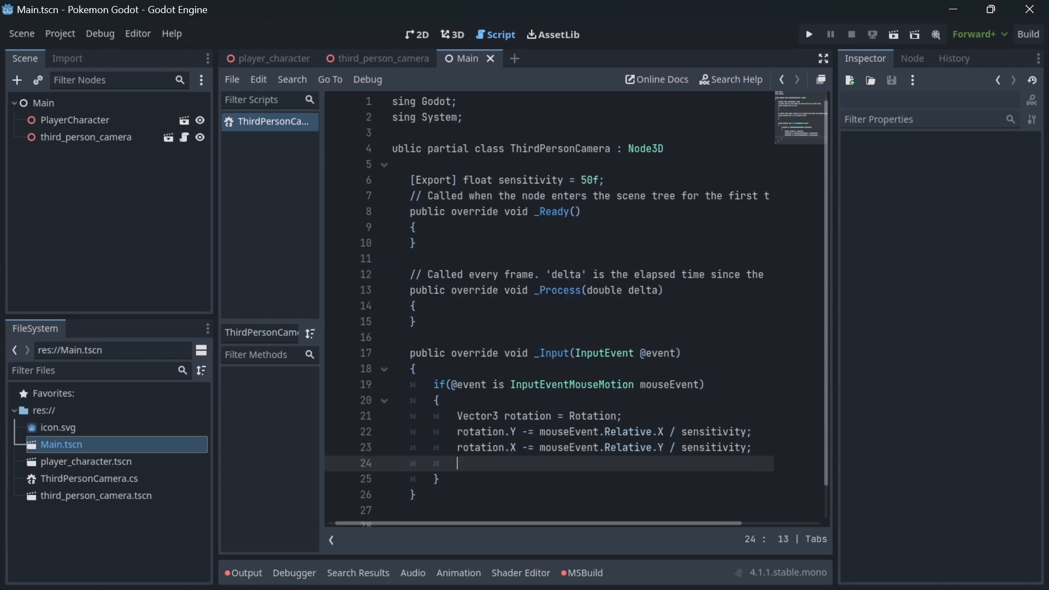
{"action": "mouse_move", "coordinate": [602, 515]}
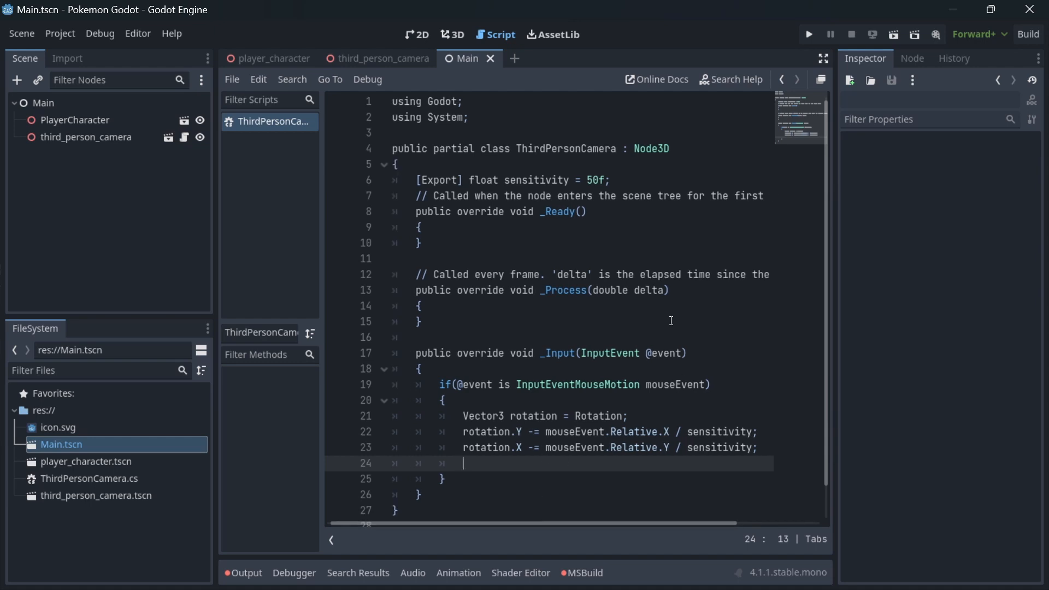
{"action": "type", "text": "Rotation = rotati"}
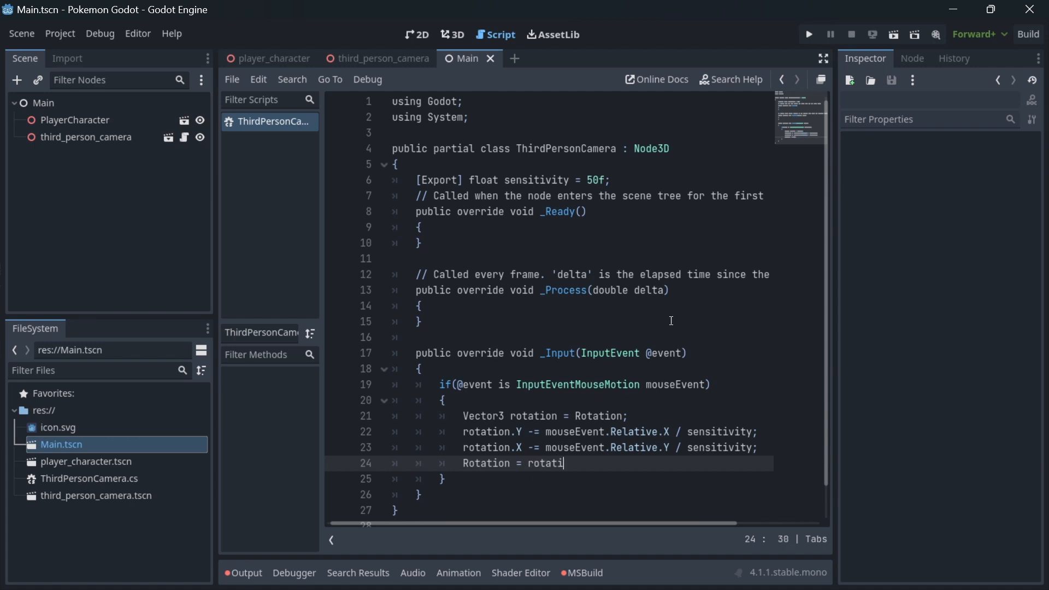
{"action": "type", "text": "on;"}
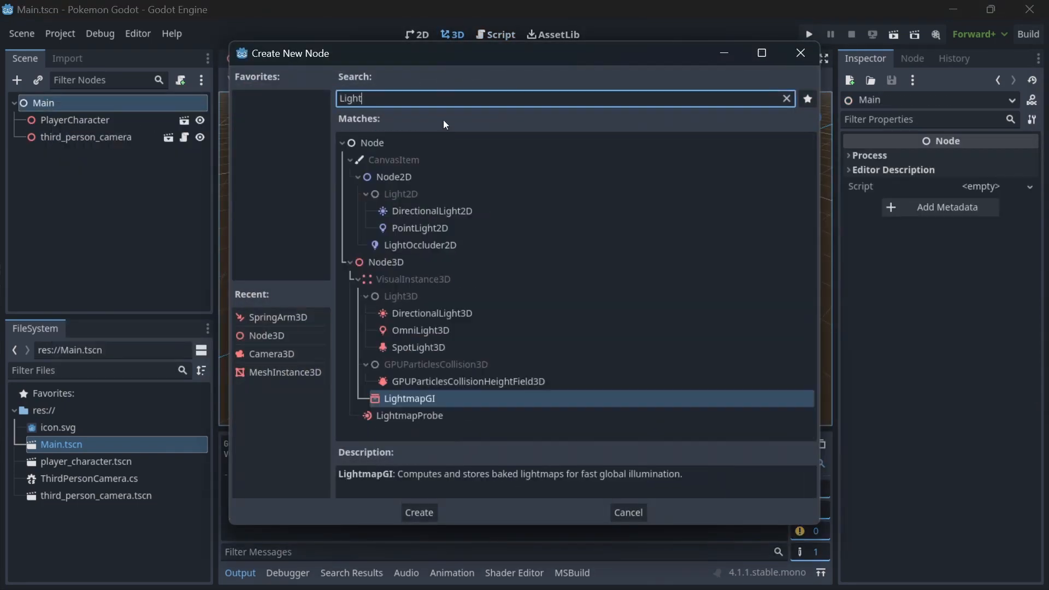
Step: Add a DirectionalLight3D to Main and tilt it to shine down on the cube
{"action": "left_click", "coordinate": [432, 313]}
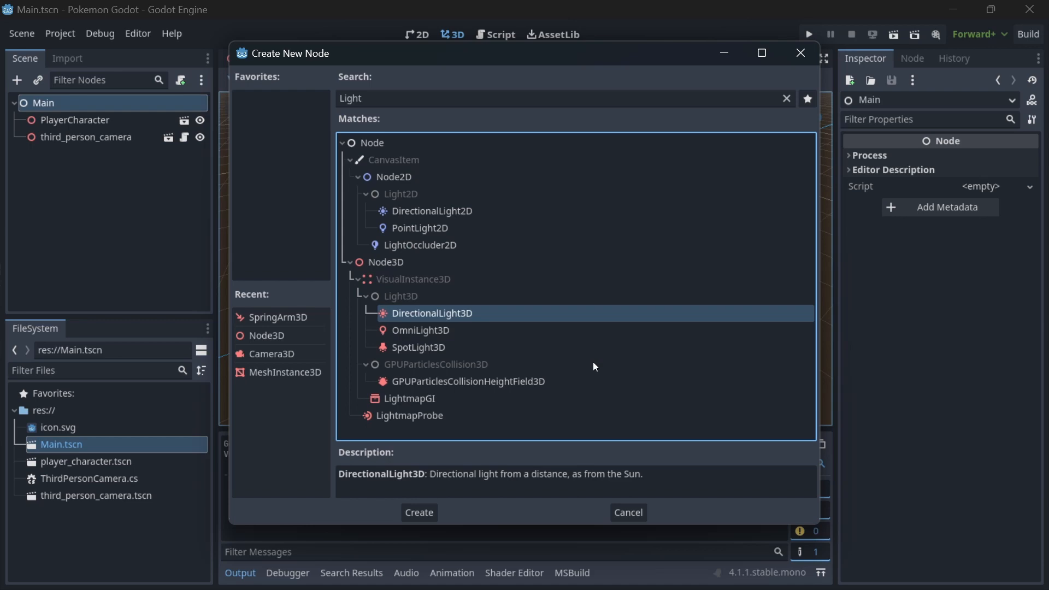
{"action": "mouse_move", "coordinate": [537, 343]}
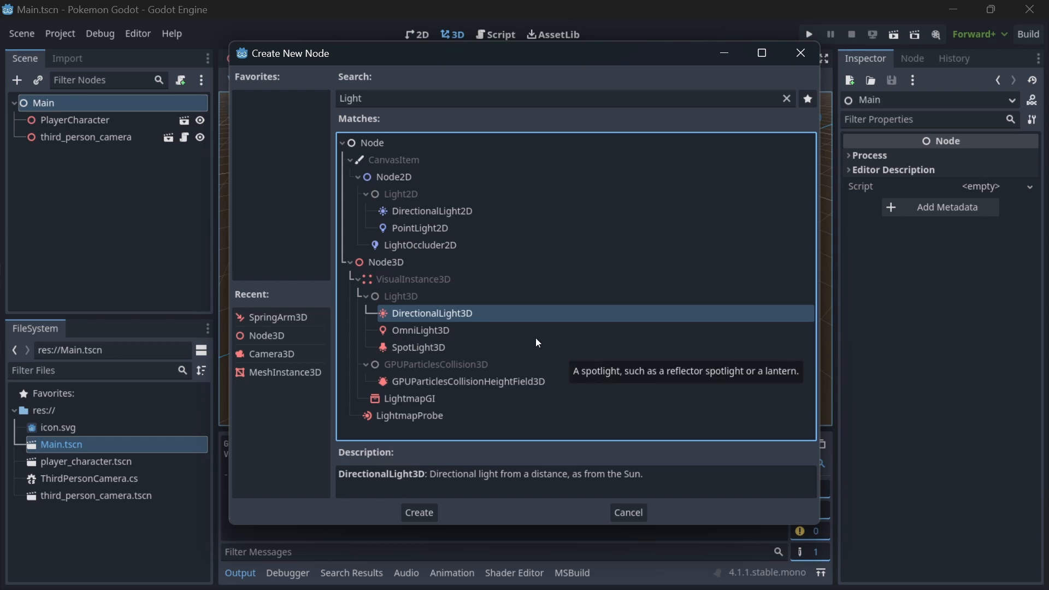
{"action": "left_click", "coordinate": [418, 512]}
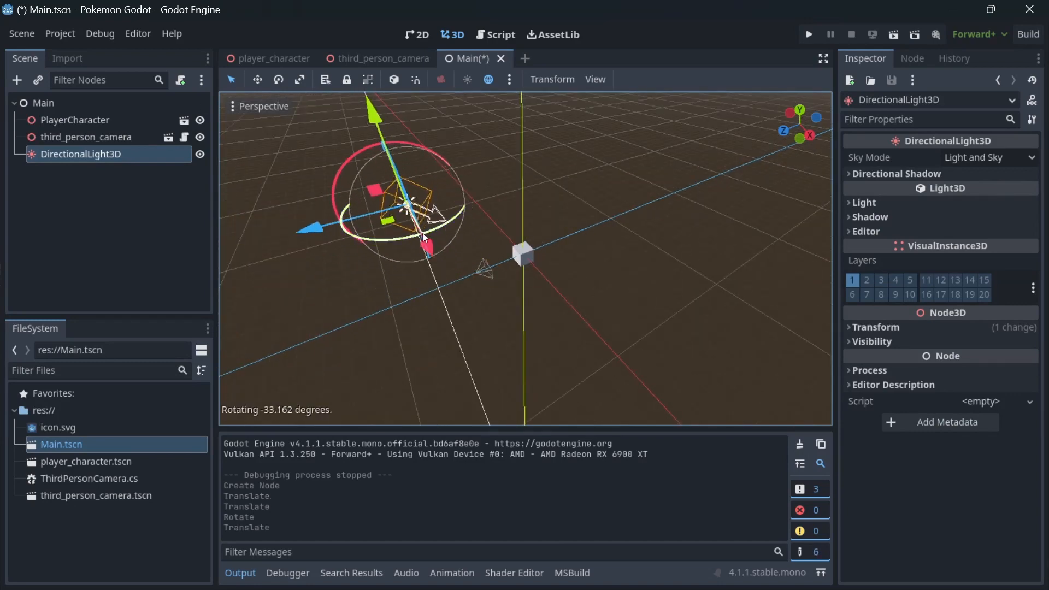
{"action": "left_click_drag", "start_coordinate": [421, 234], "coordinate": [328, 174]}
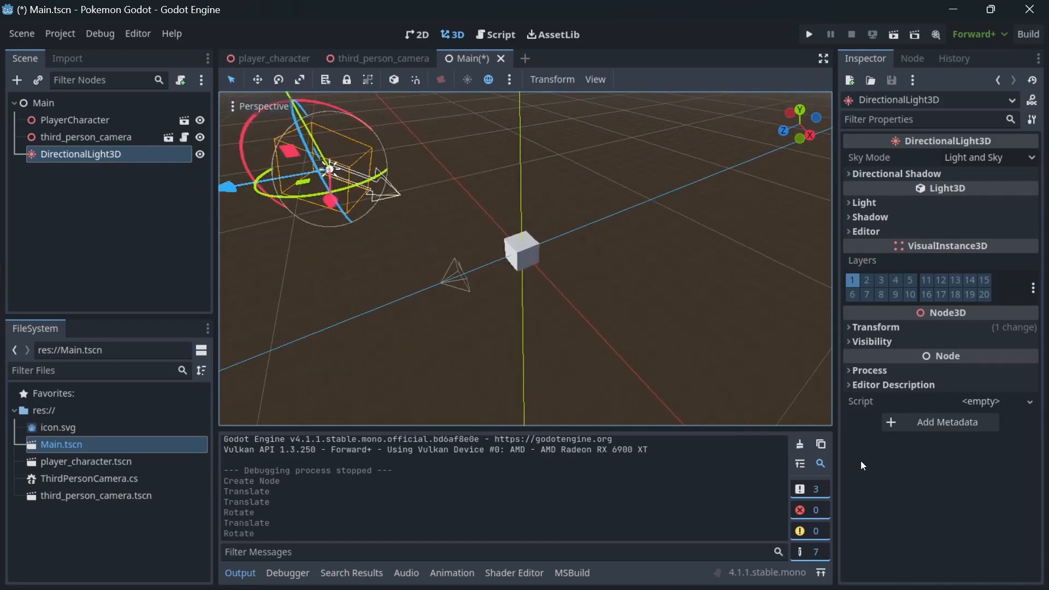
Step: Select Main.tscn in the FileSystem dock and bring up its file options menu
{"action": "left_click", "coordinate": [86, 461]}
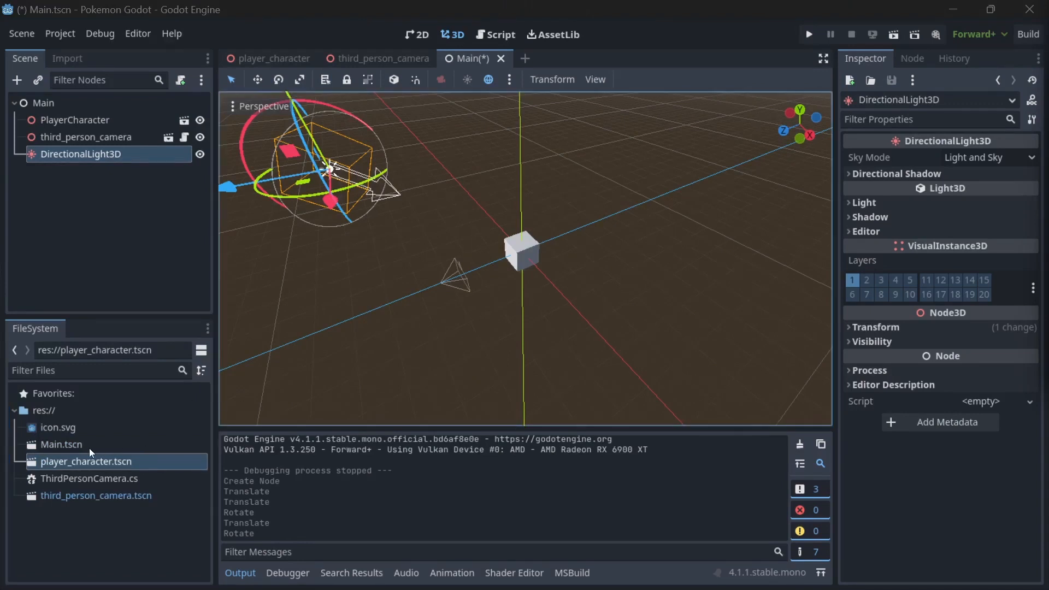
{"action": "right_click", "coordinate": [86, 461]}
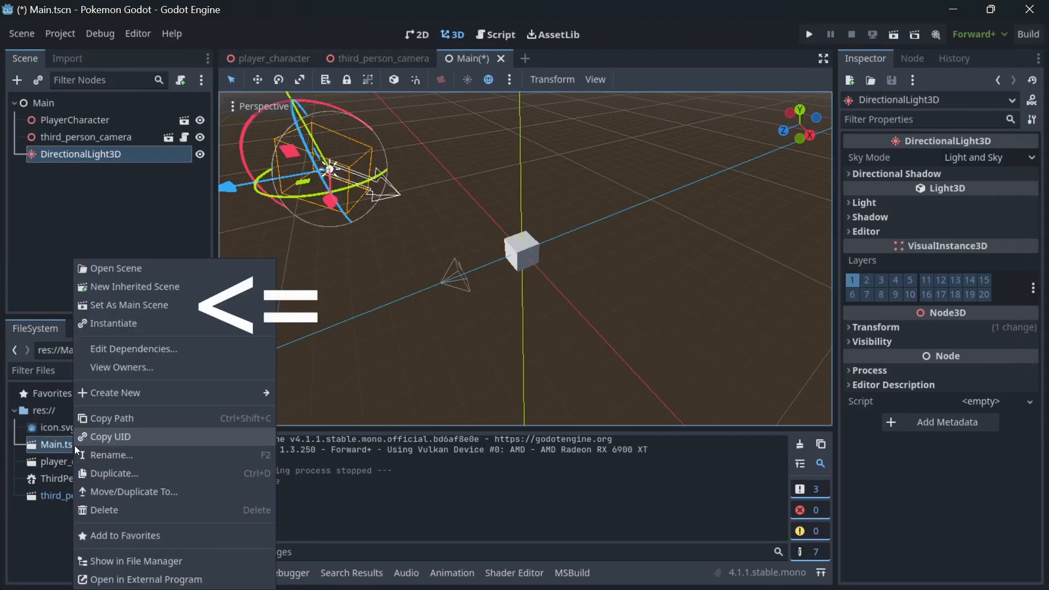
{"action": "mouse_move", "coordinate": [166, 300]}
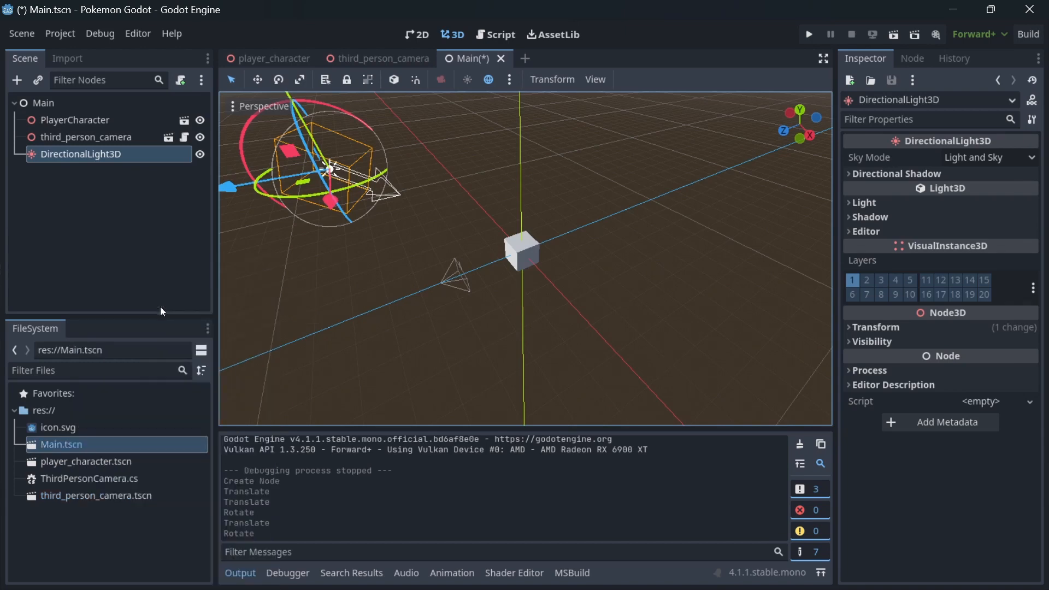
{"action": "mouse_move", "coordinate": [808, 33]}
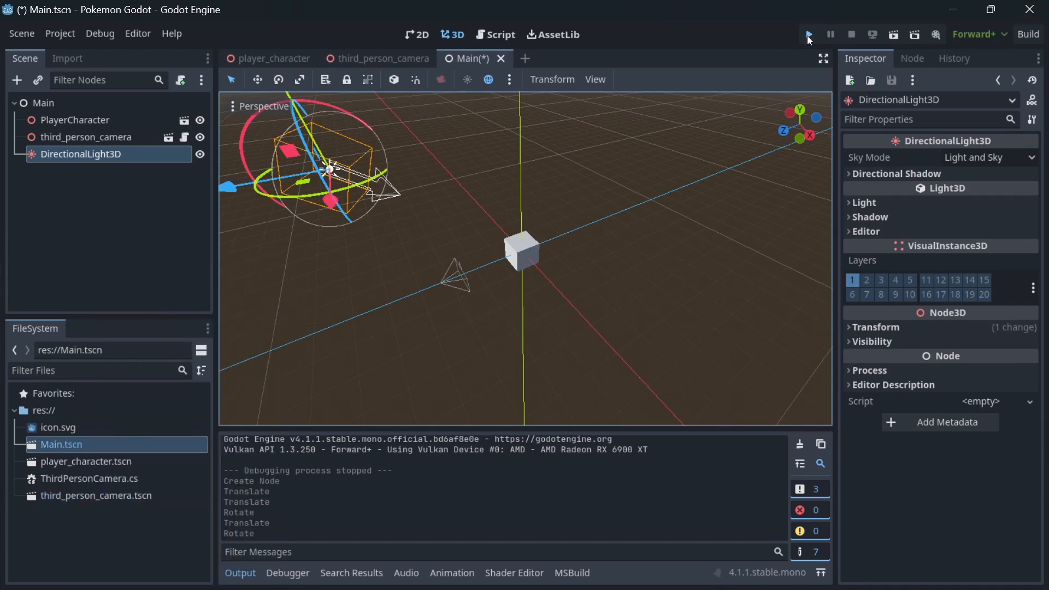
Step: Test-run the lit cube, then run the game with third_person_camera sensitivity 500 and 350
{"action": "left_click", "coordinate": [808, 34]}
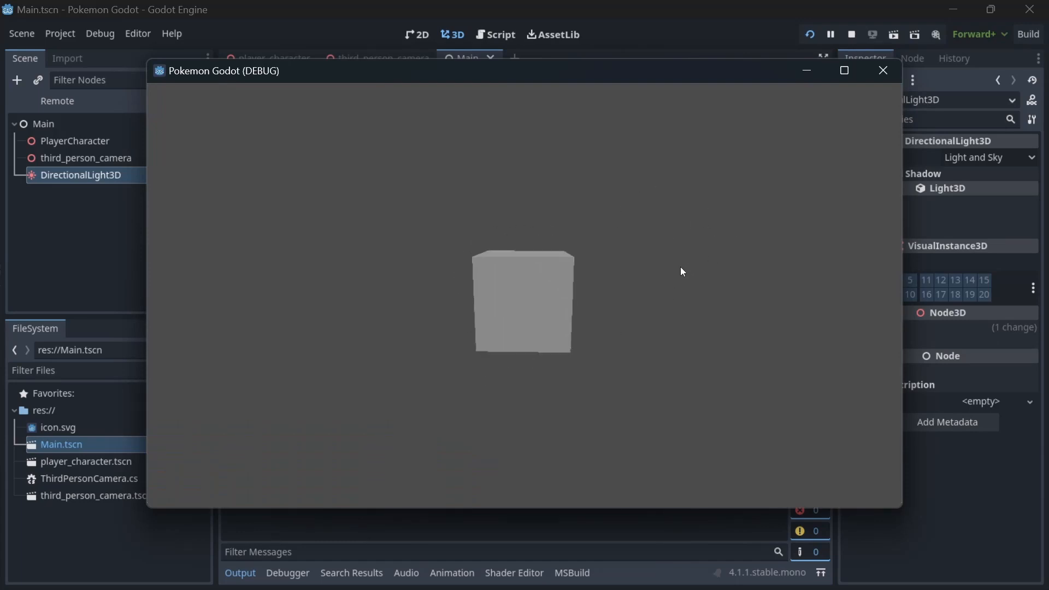
{"action": "left_click", "coordinate": [882, 71]}
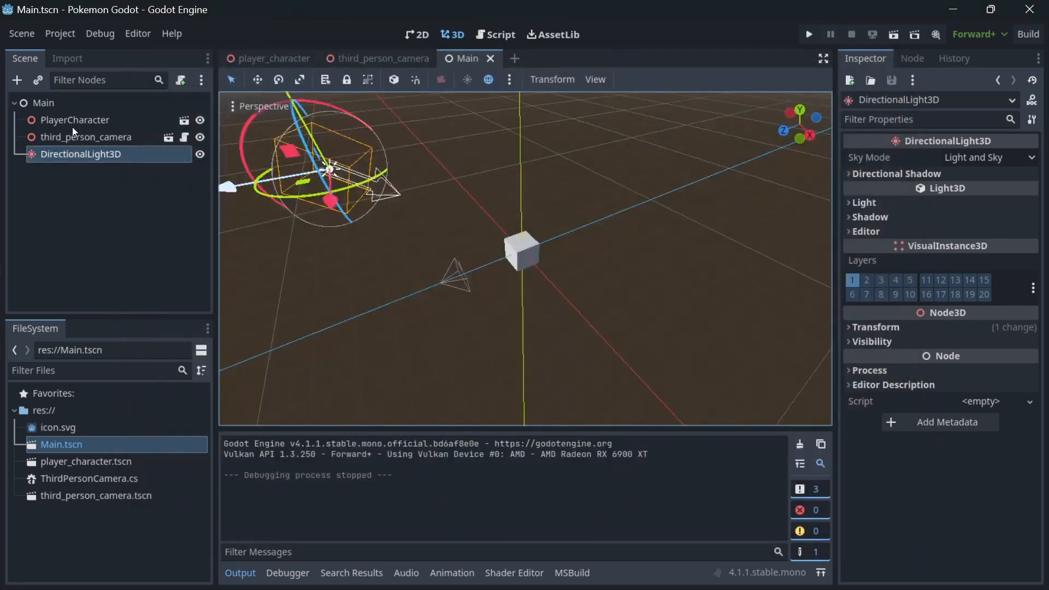
{"action": "left_click", "coordinate": [85, 137]}
{"action": "type", "text": "500"}
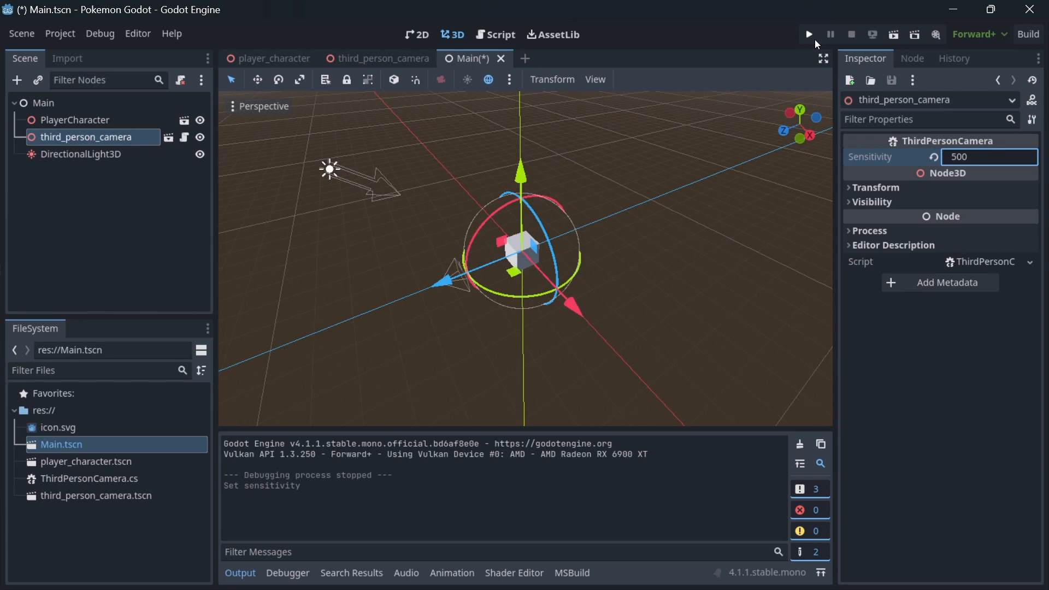
{"action": "left_click", "coordinate": [807, 34]}
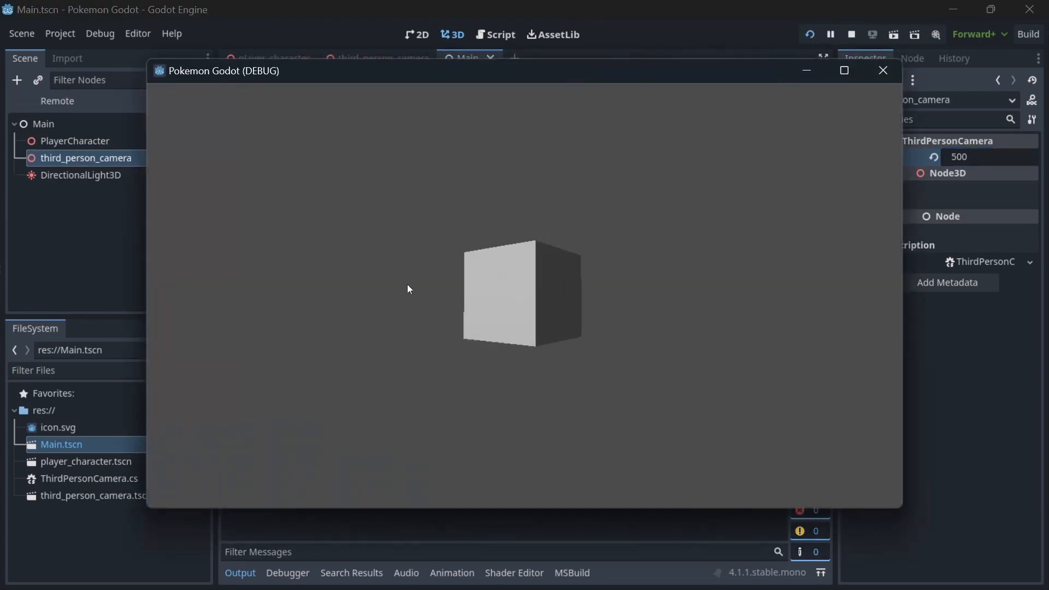
{"action": "left_click", "coordinate": [882, 71]}
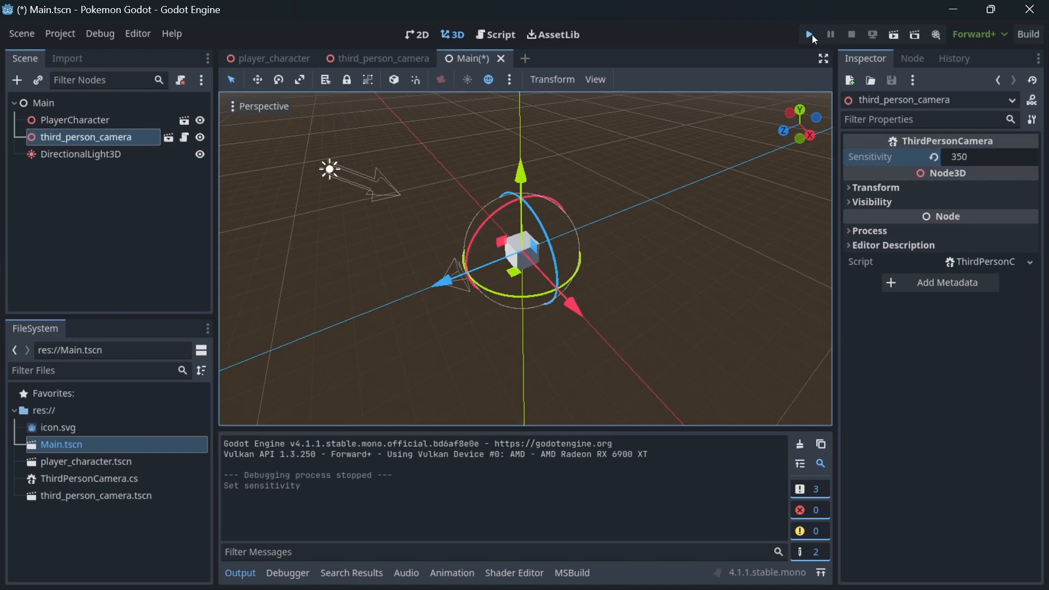
{"action": "left_click", "coordinate": [808, 34]}
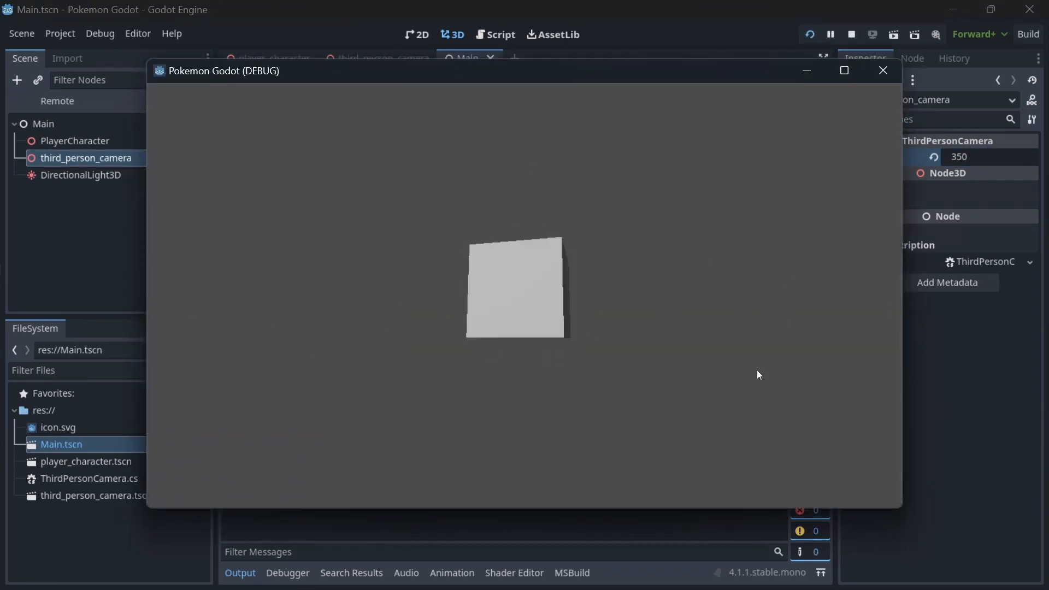
{"action": "left_click", "coordinate": [882, 70]}
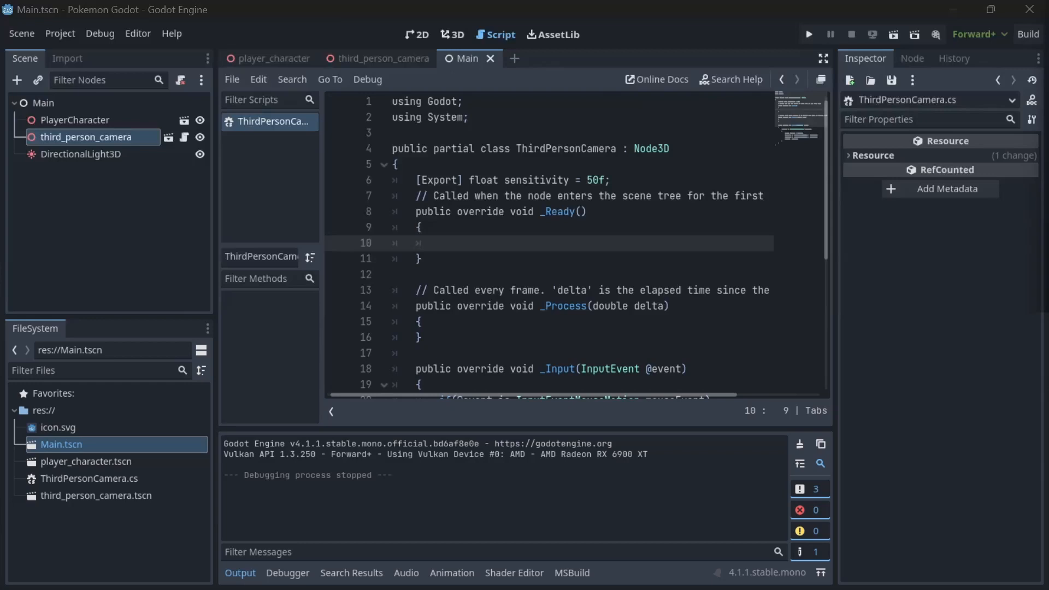
{"action": "mouse_move", "coordinate": [531, 242]}
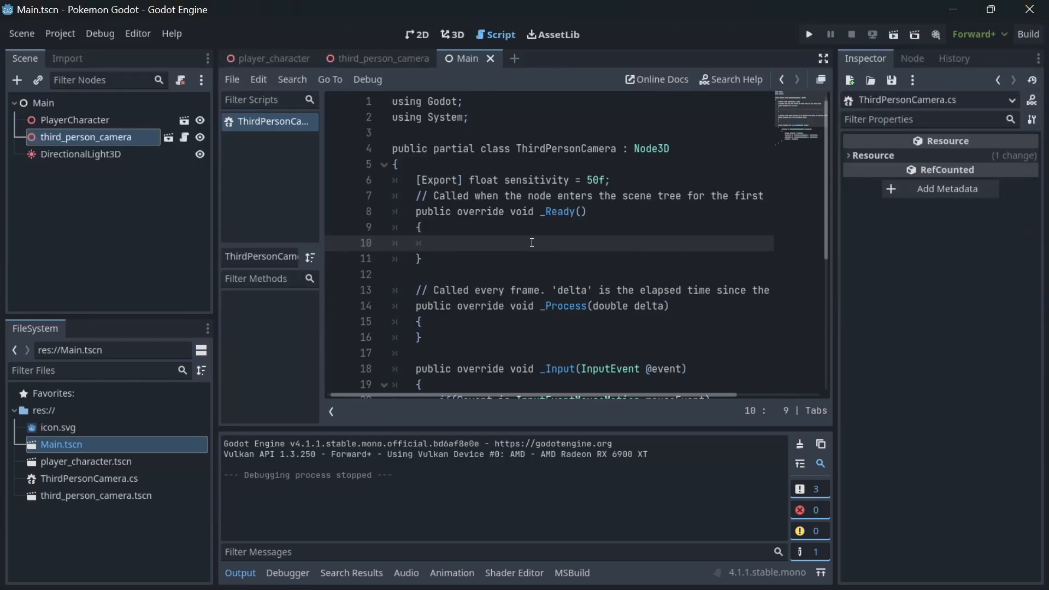
Step: In _Ready, add Input.MouseMode = Input.MouseModeEnum.Captured;
{"action": "type", "text": "Input.Mous"}
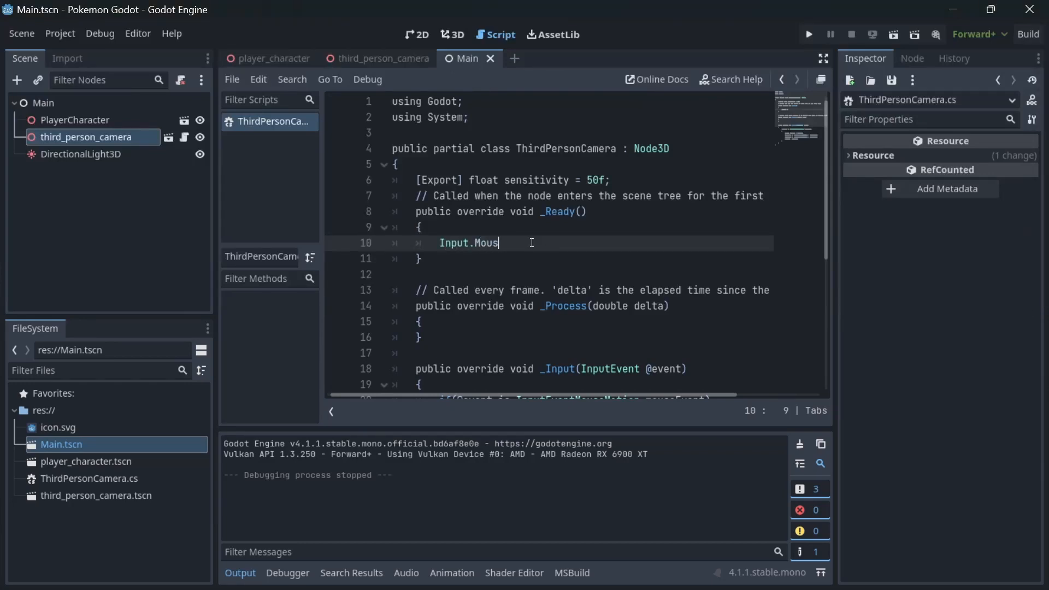
{"action": "type", "text": "eMode = Inp"}
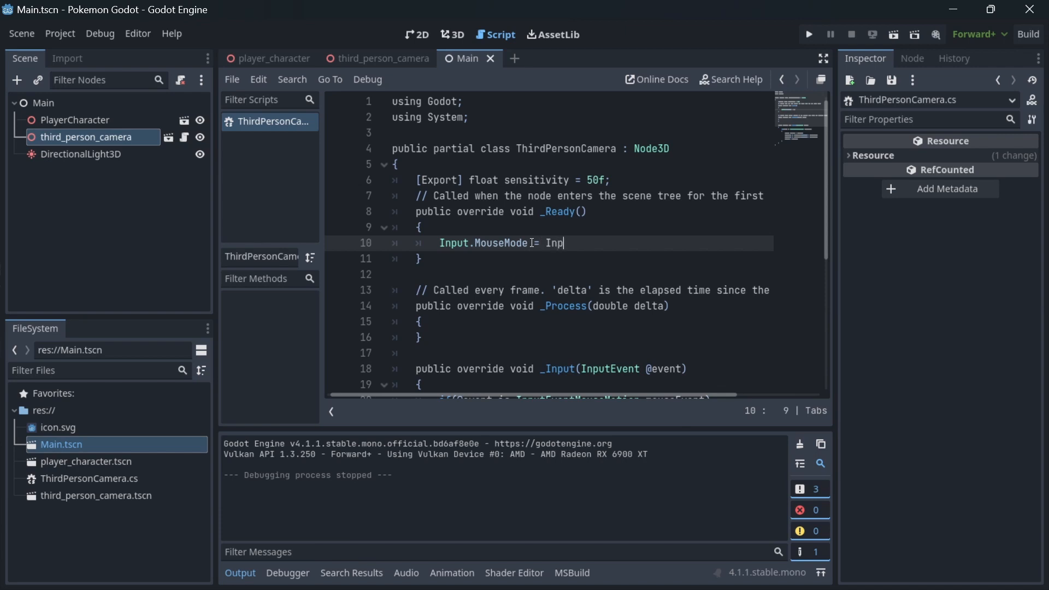
{"action": "type", "text": "ut.Mouse"}
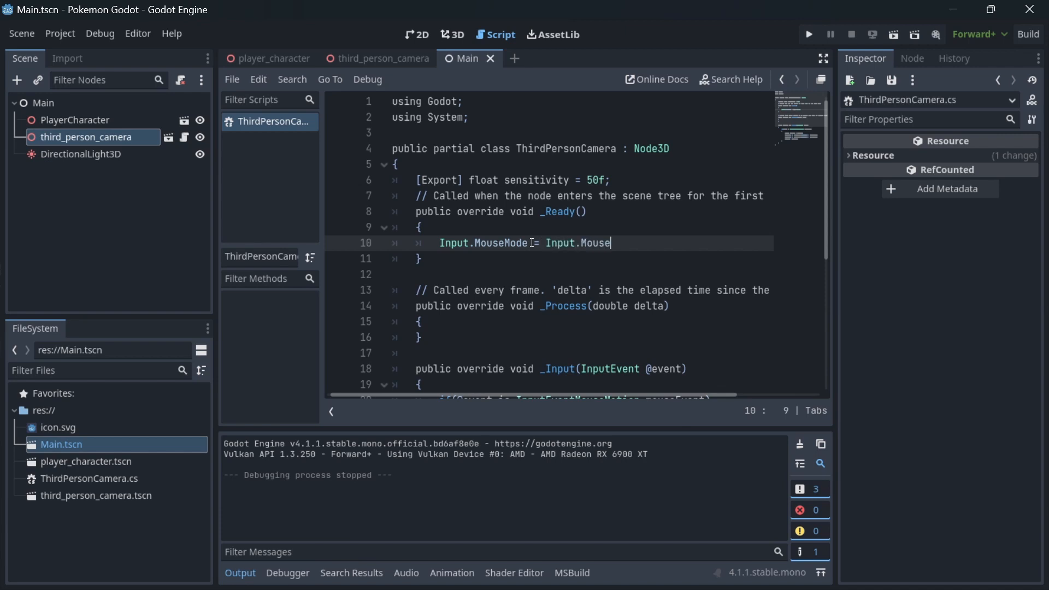
{"action": "type", "text": "Mode"}
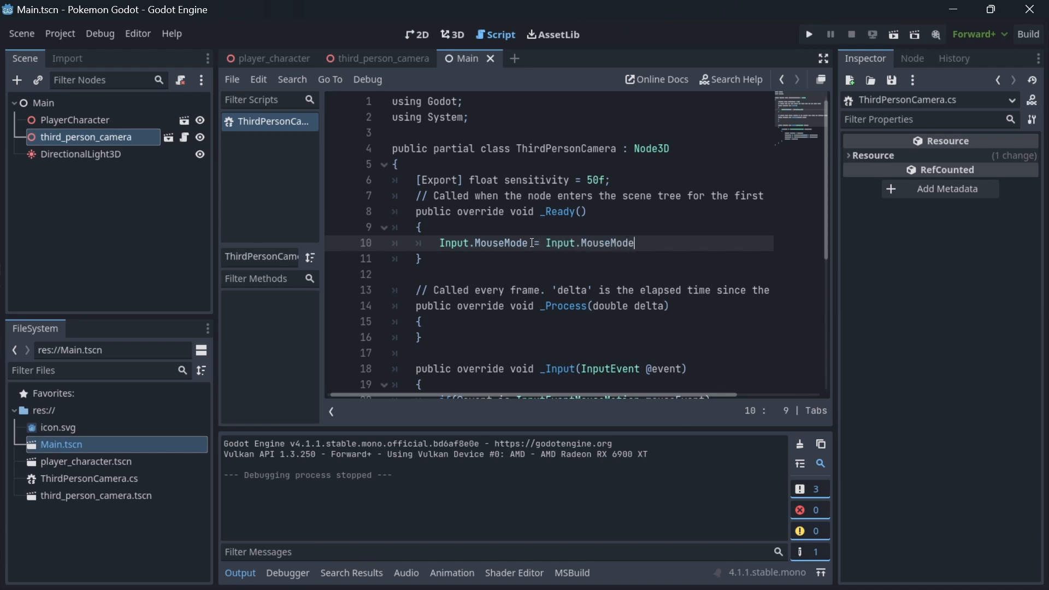
{"action": "type", "text": "Enum."}
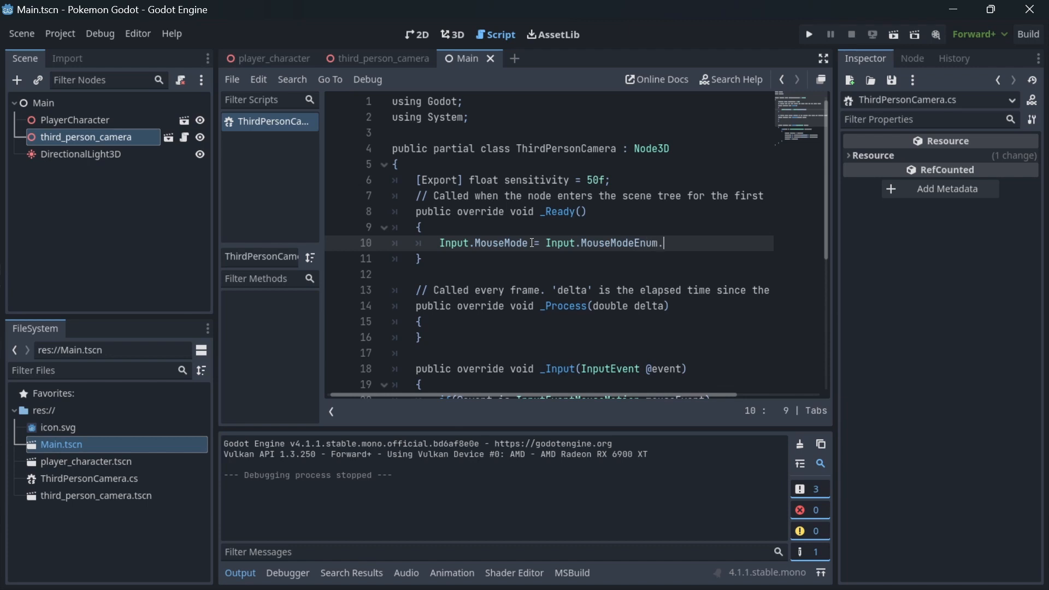
{"action": "type", "text": "Captured;"}
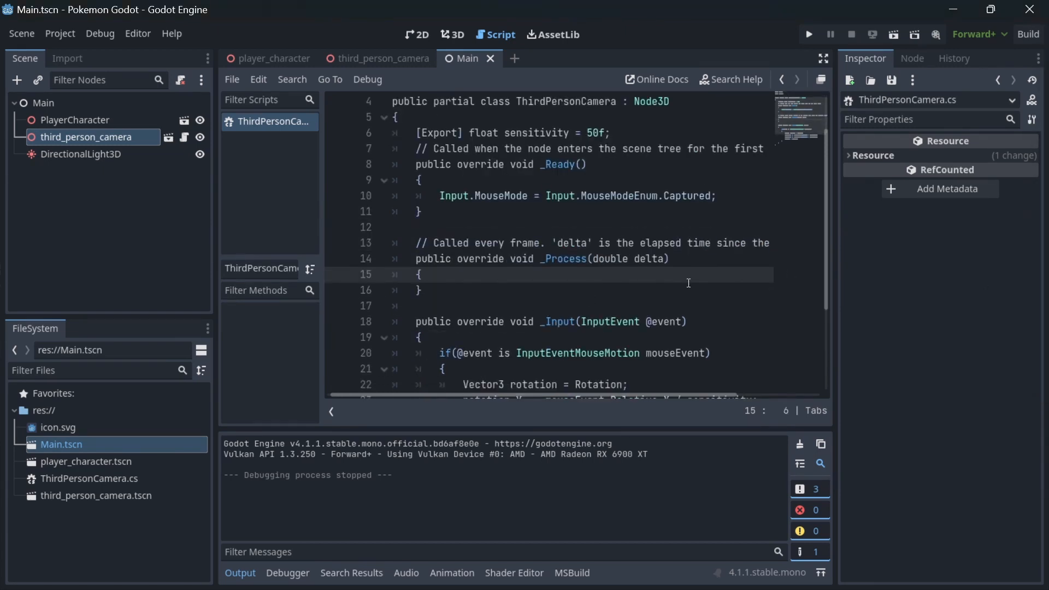
Step: Add an if on Input.IsActionPressed("ui_cancel") setting Input.MouseMode to MouseModeEnum.Visible
{"action": "type", "text": "if("}
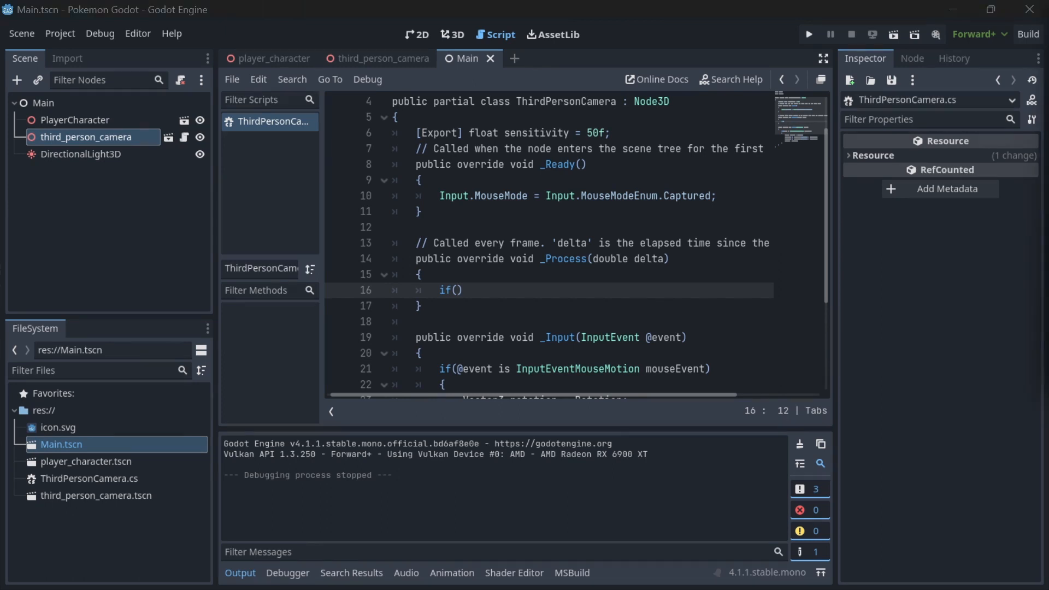
{"action": "type", "text": "Input"}
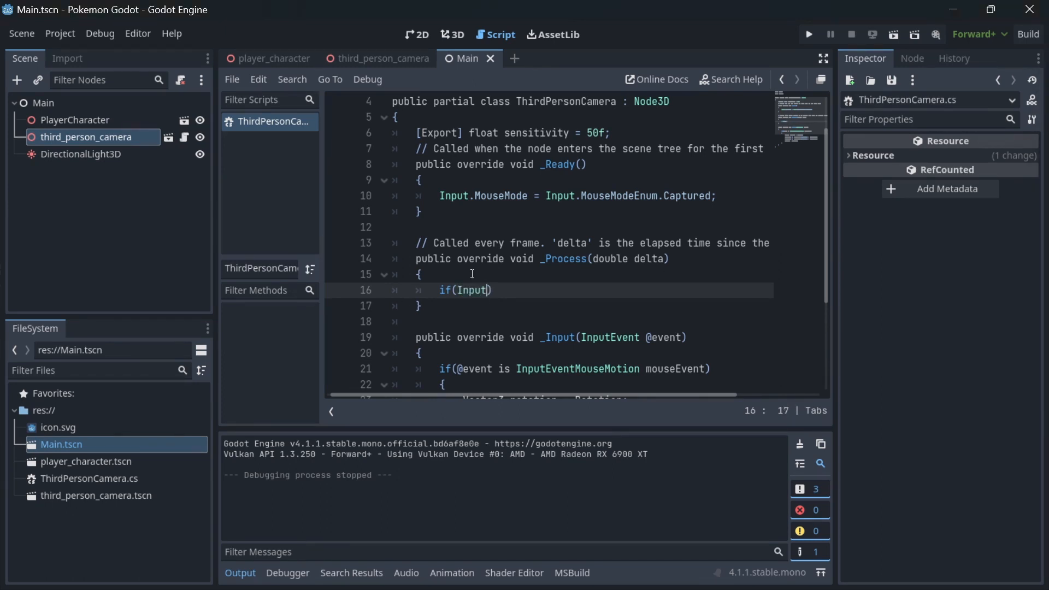
{"action": "type", "text": ".IsActionPressed(\"ui"}
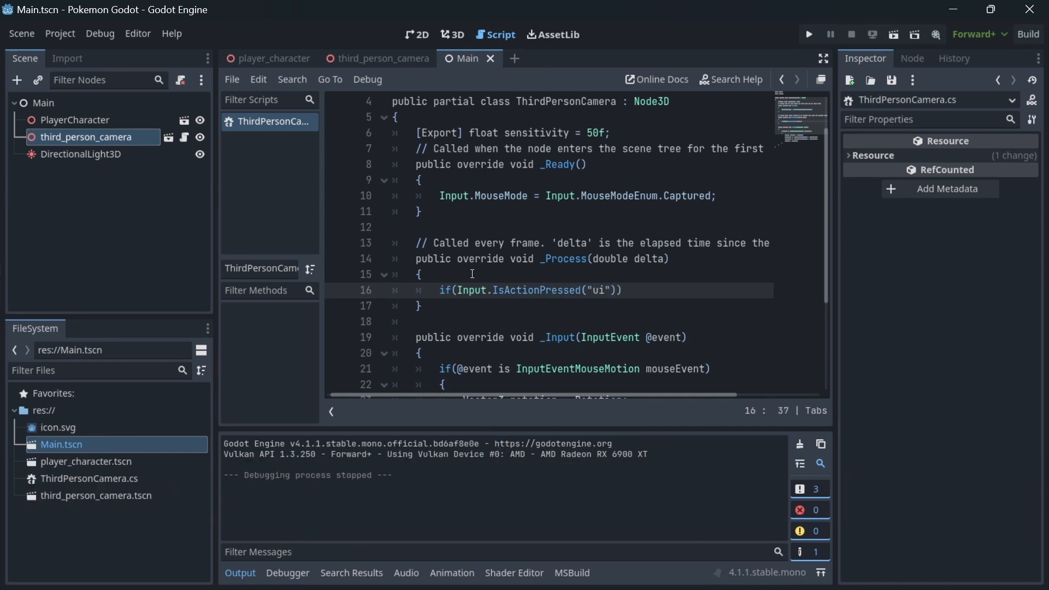
{"action": "type", "text": "_cancel"}
{"action": "type", "text": "{"}
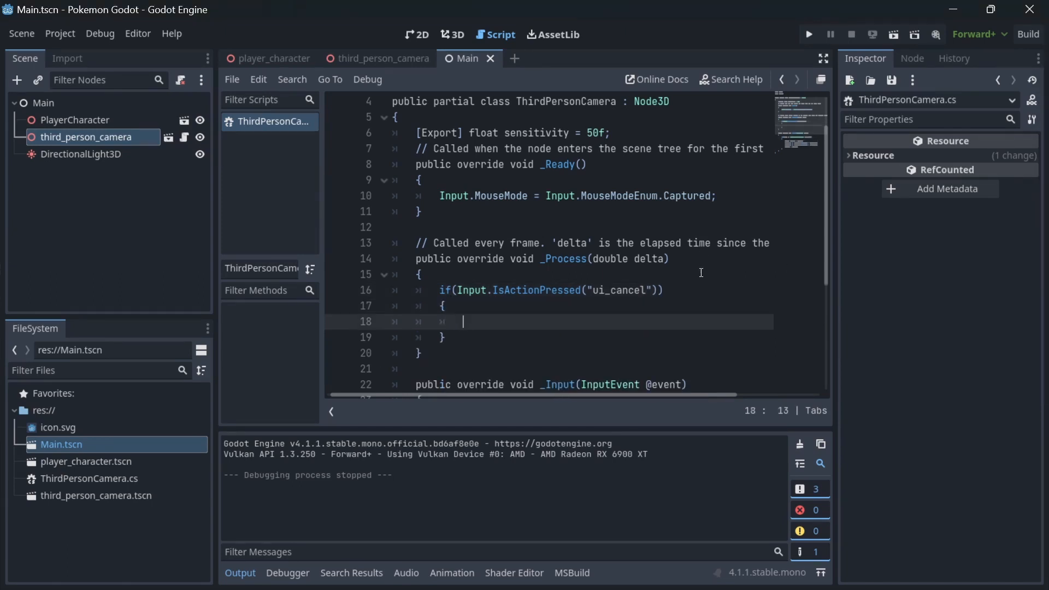
{"action": "type", "text": "Input.Mo"}
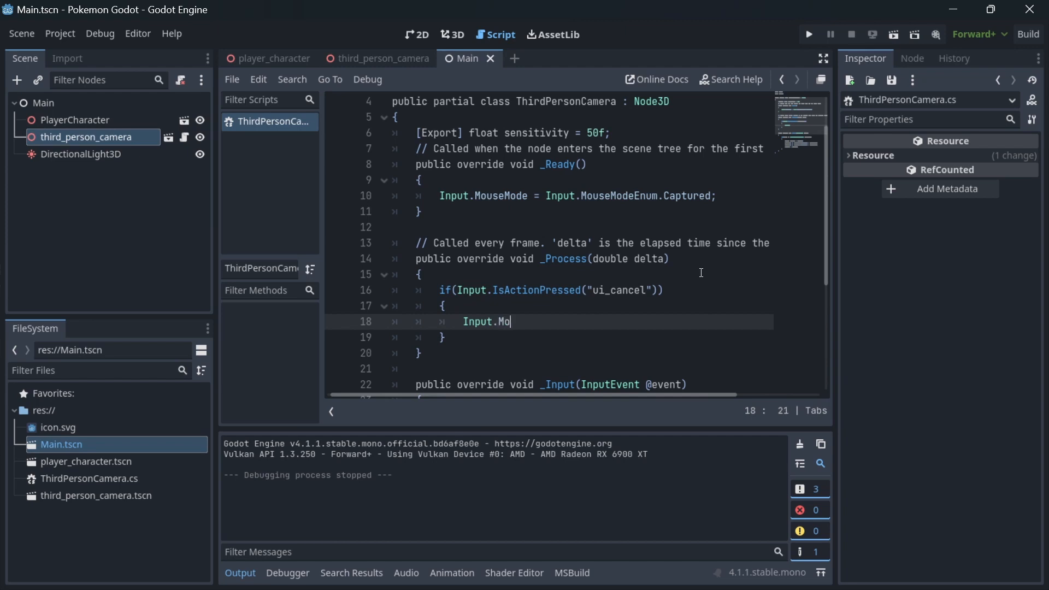
{"action": "type", "text": "useMode = Input"}
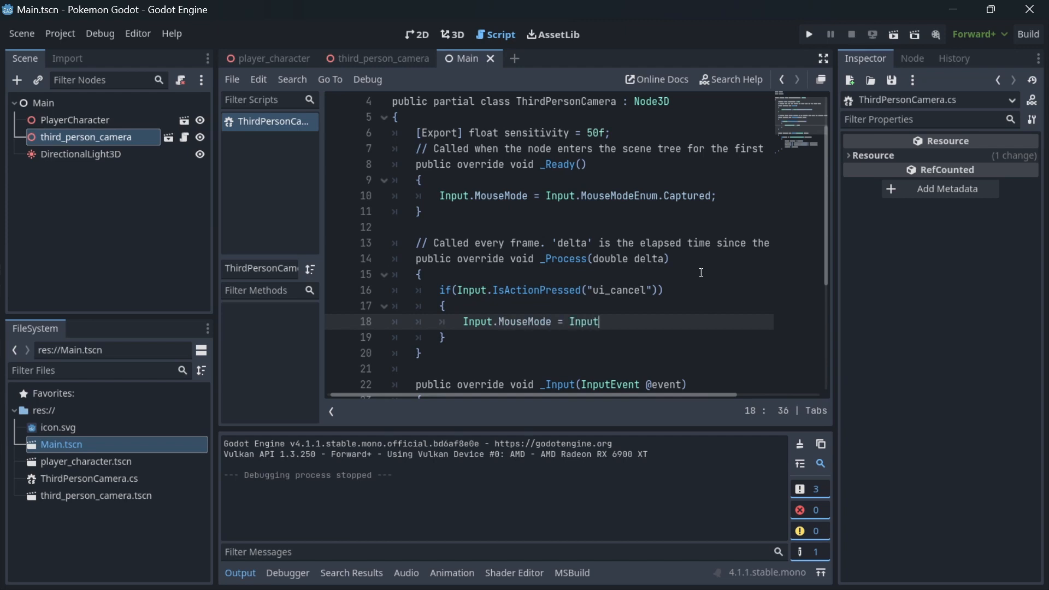
{"action": "type", "text": ".MouseMode"}
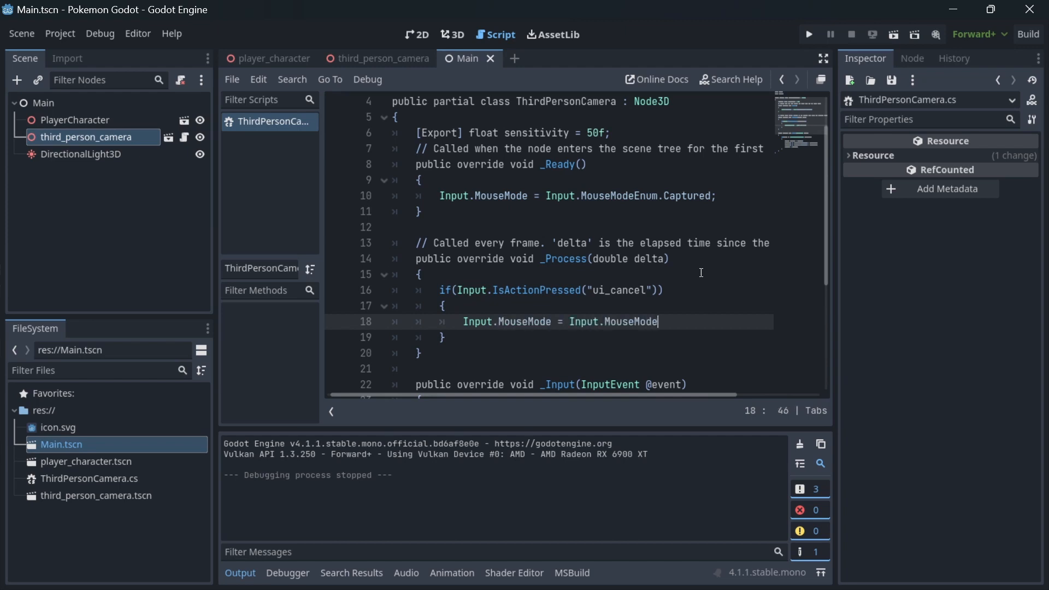
{"action": "type", "text": "Enum."}
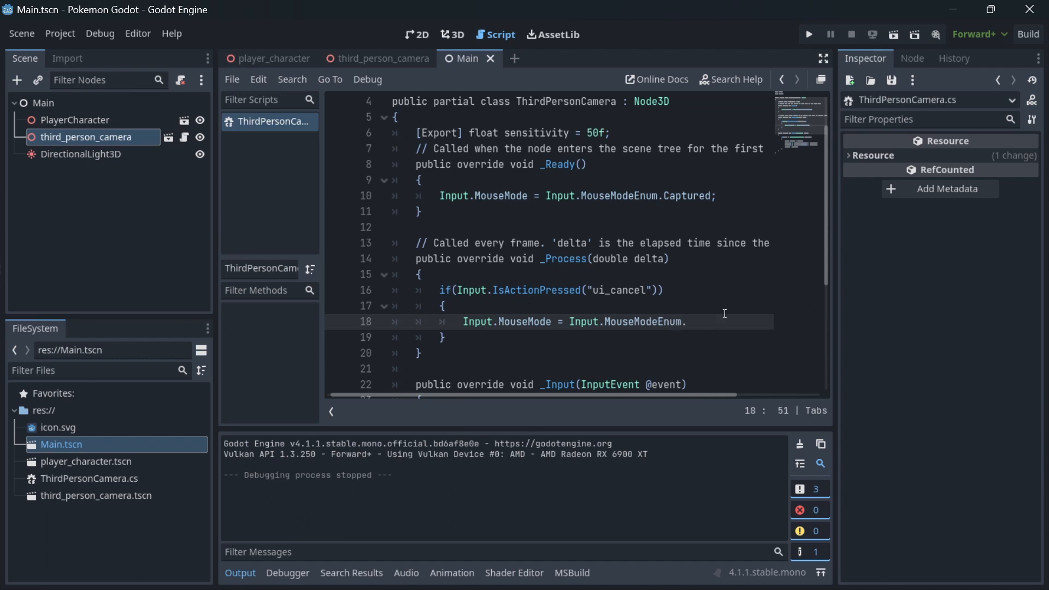
{"action": "type", "text": "Visible;"}
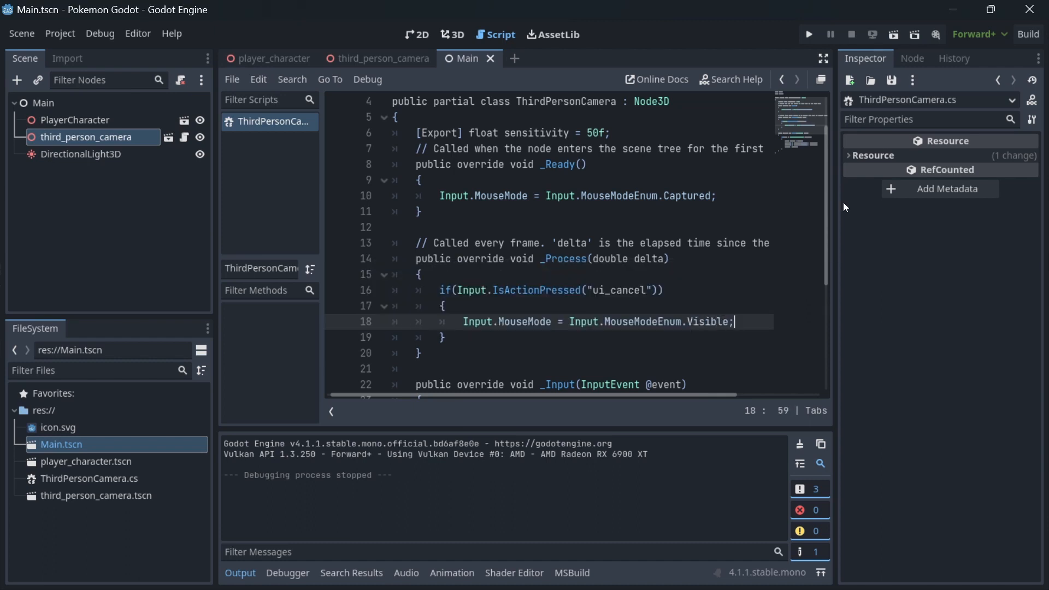
{"action": "mouse_move", "coordinate": [808, 34]}
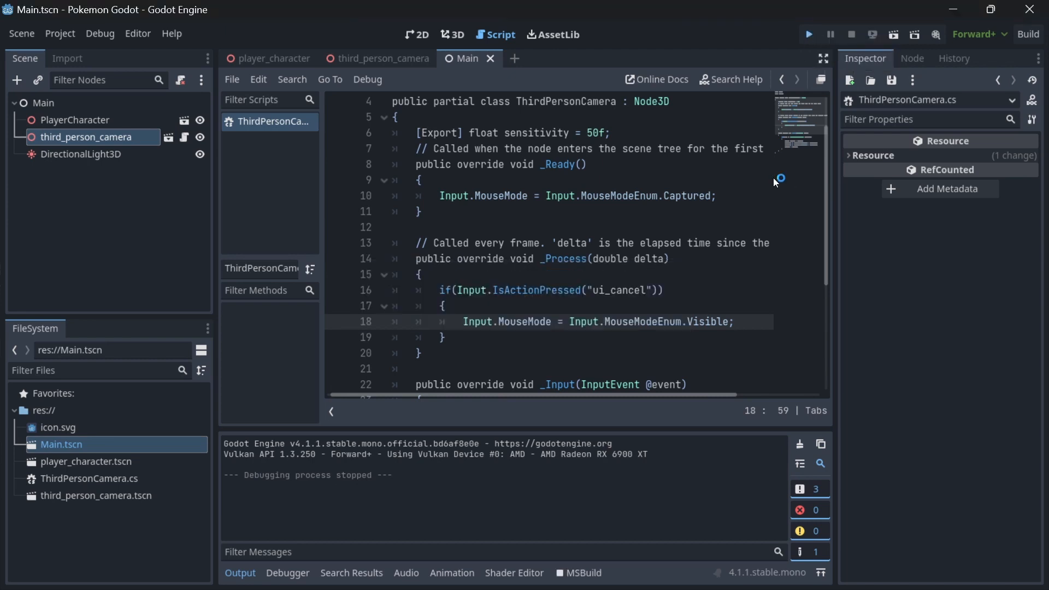
{"action": "left_click", "coordinate": [808, 34]}
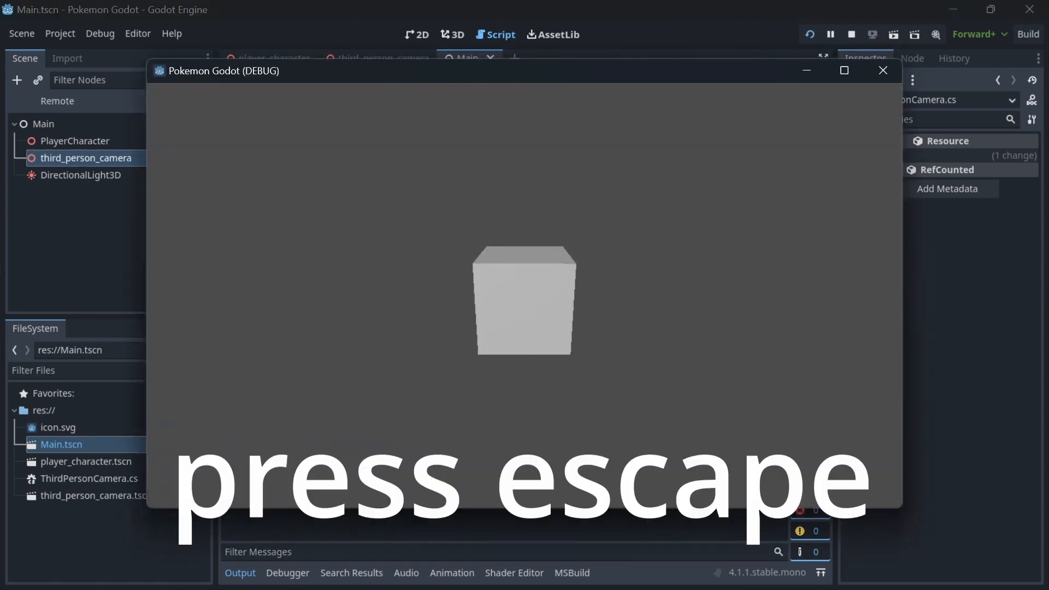
{"action": "key", "text": "Escape"}
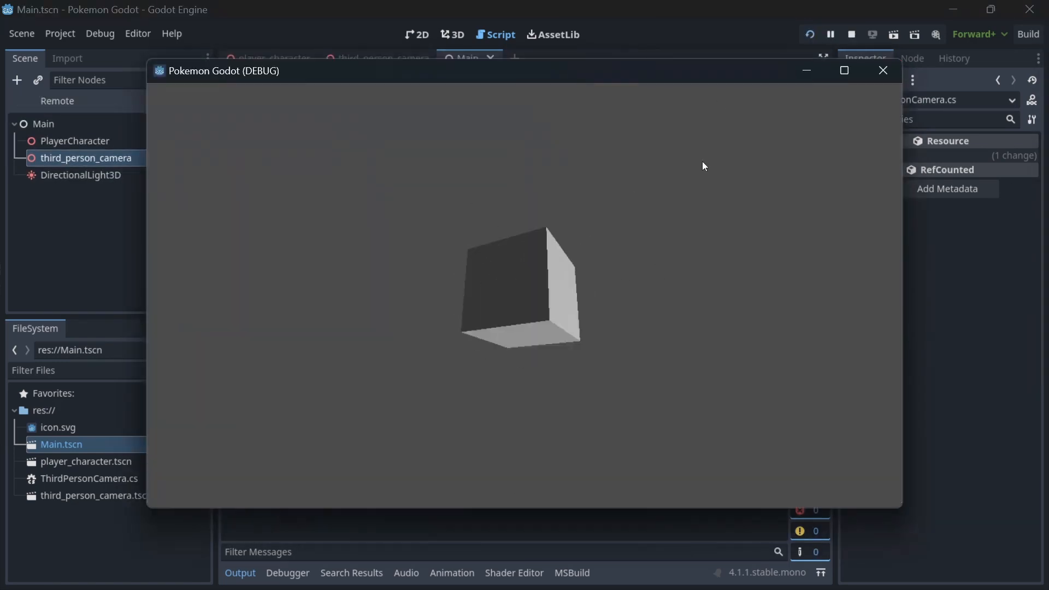
{"action": "left_click", "coordinate": [881, 70]}
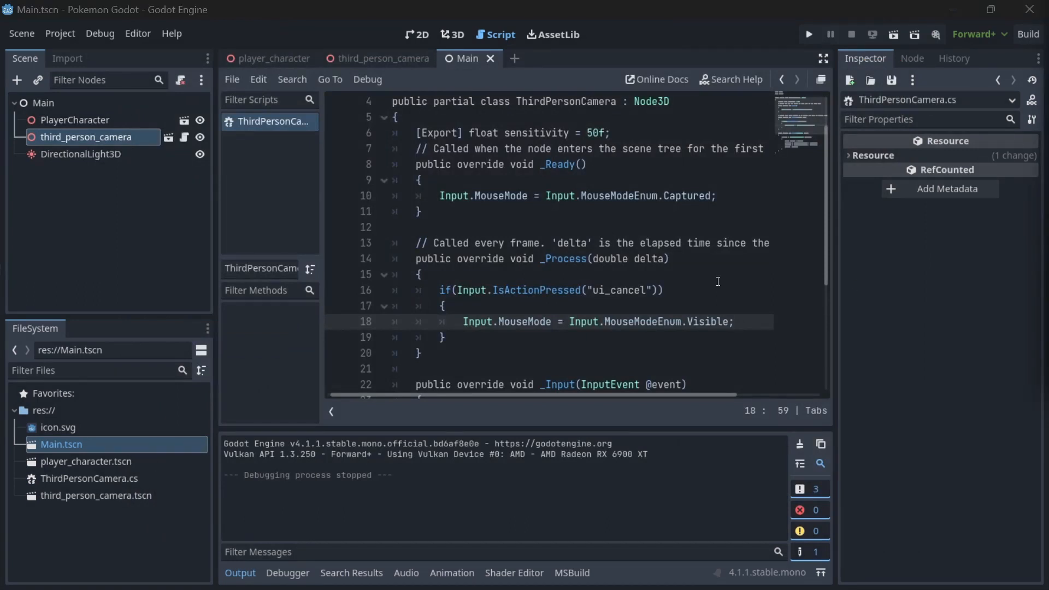
Step: Below the rotation updates, type rotation.X = Mathf.Clamp(rotation.X, Mathf.DegToRad())
{"action": "scroll", "scroll_direction": "down", "scroll_amount": 3}
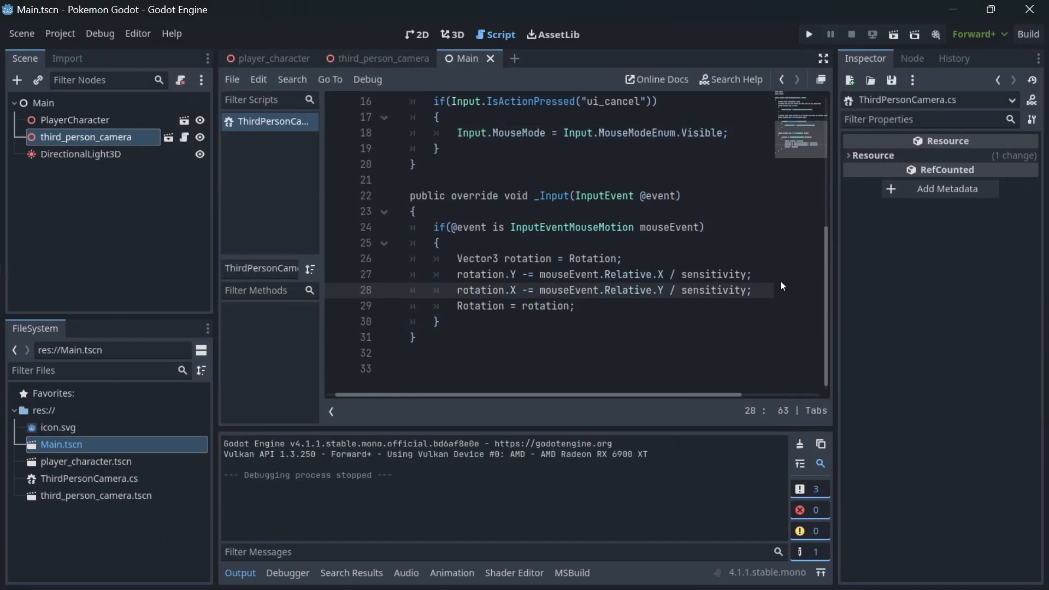
{"action": "type", "text": "rotation.X"}
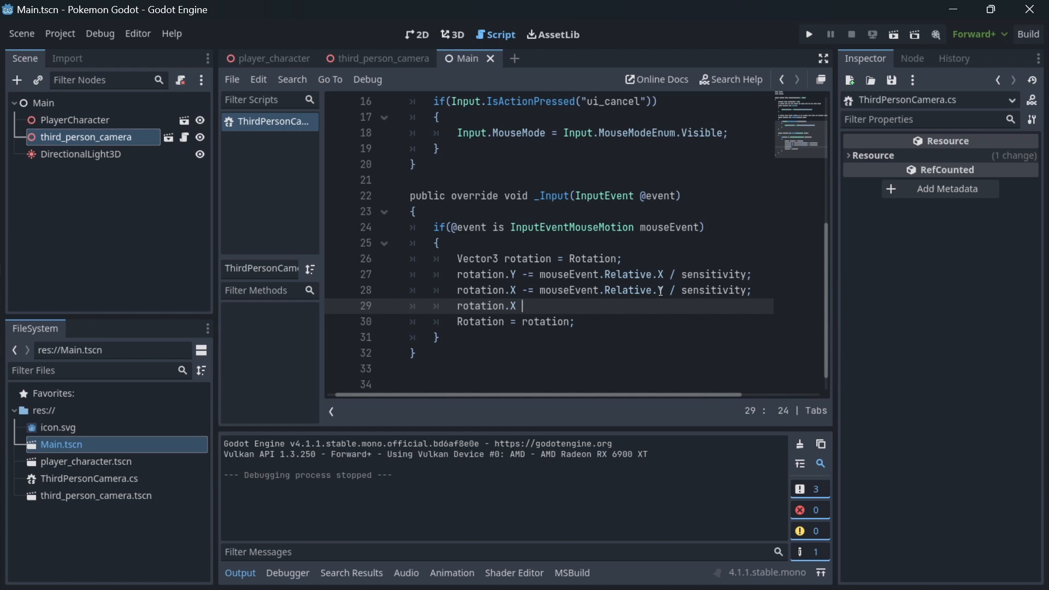
{"action": "type", "text": "="}
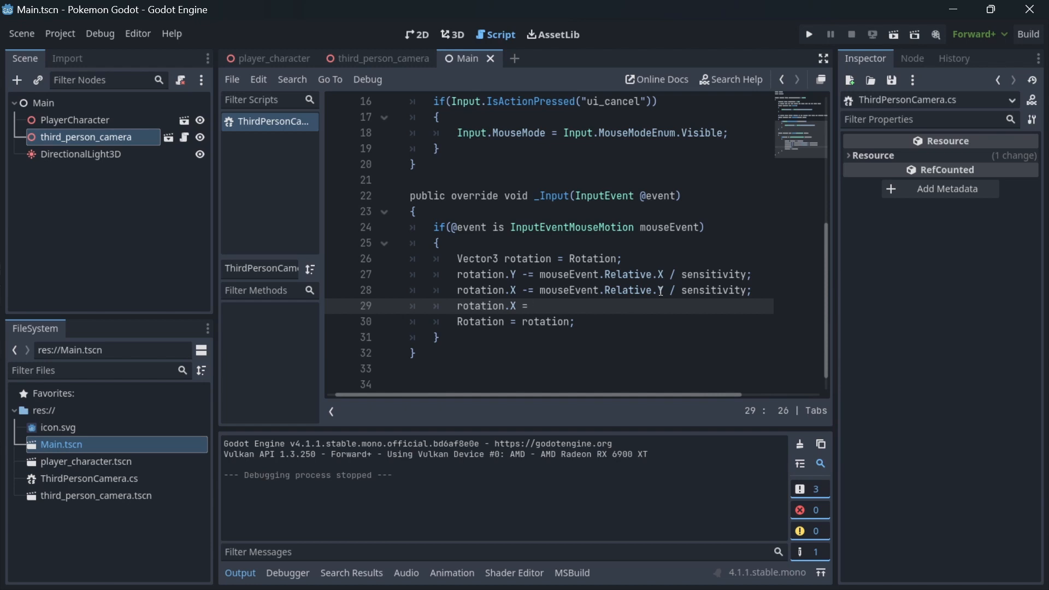
{"action": "type", "text": "Mathf."}
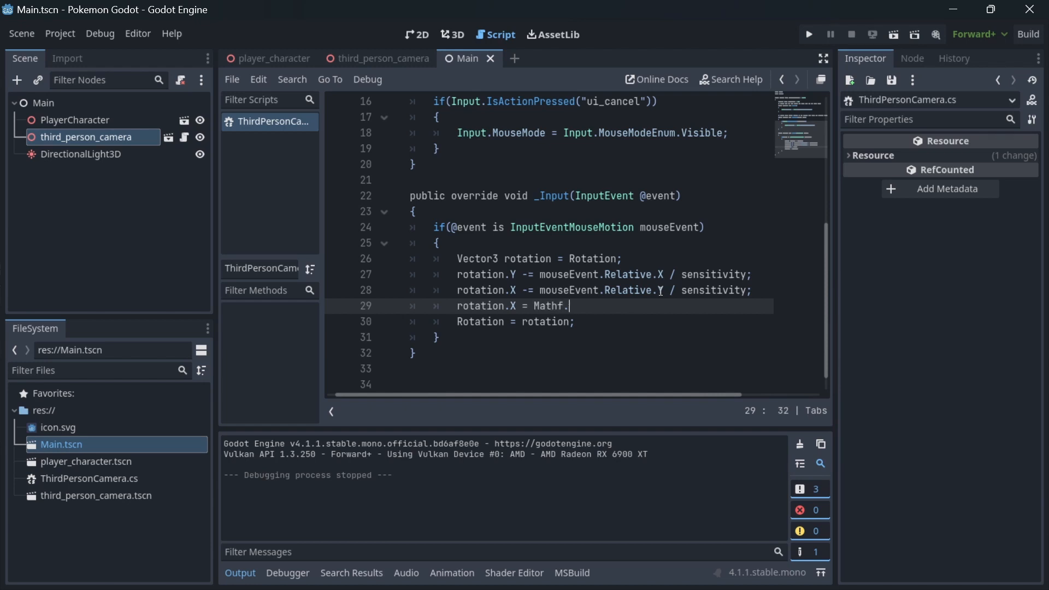
{"action": "type", "text": "Clamp(rotatio"}
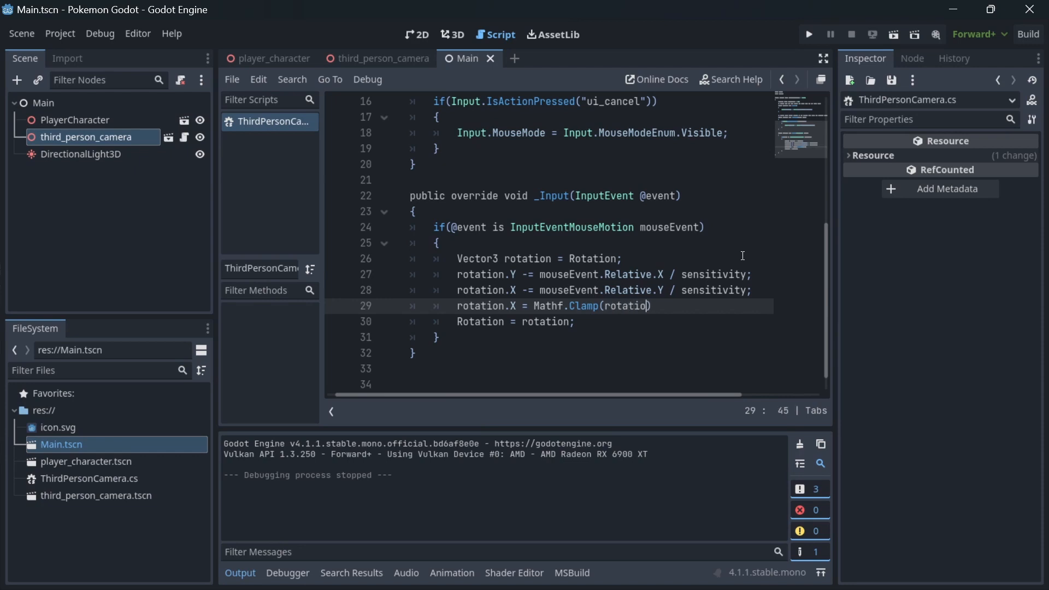
{"action": "type", "text": ".X,"}
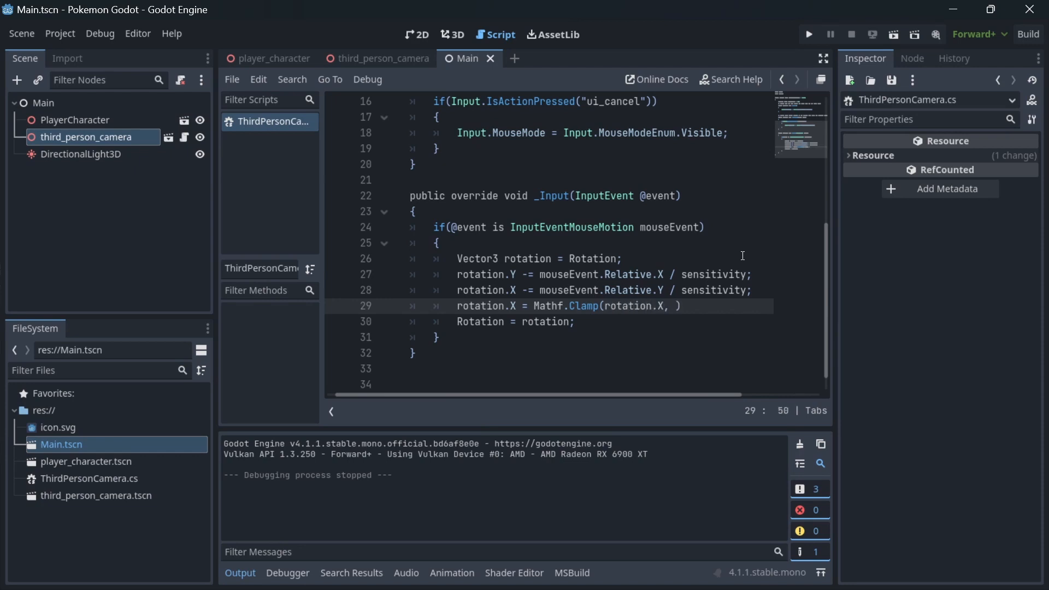
{"action": "type", "text": "m"}
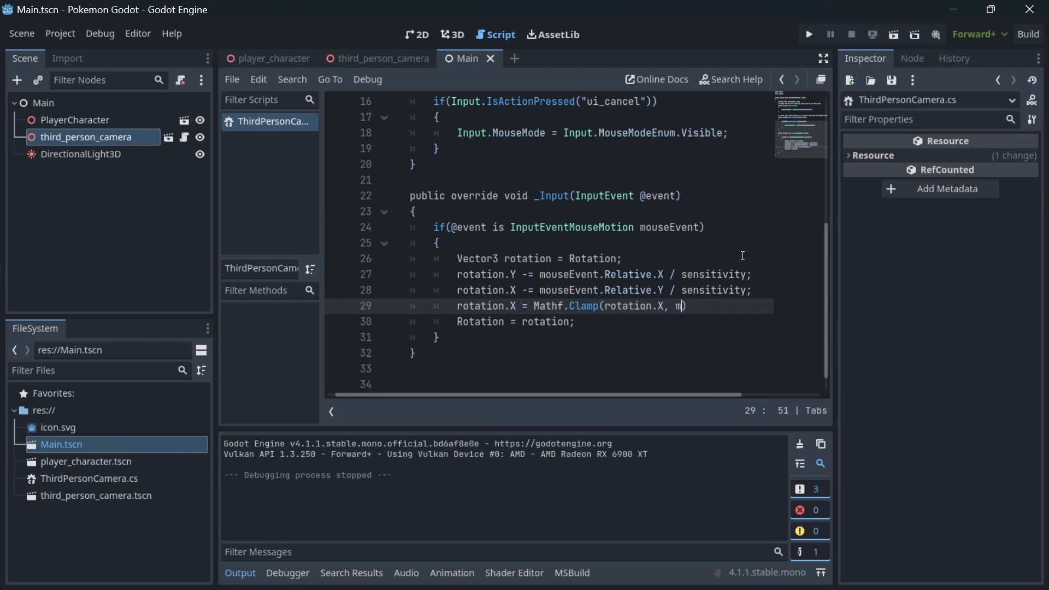
{"action": "type", "text": "athf"}
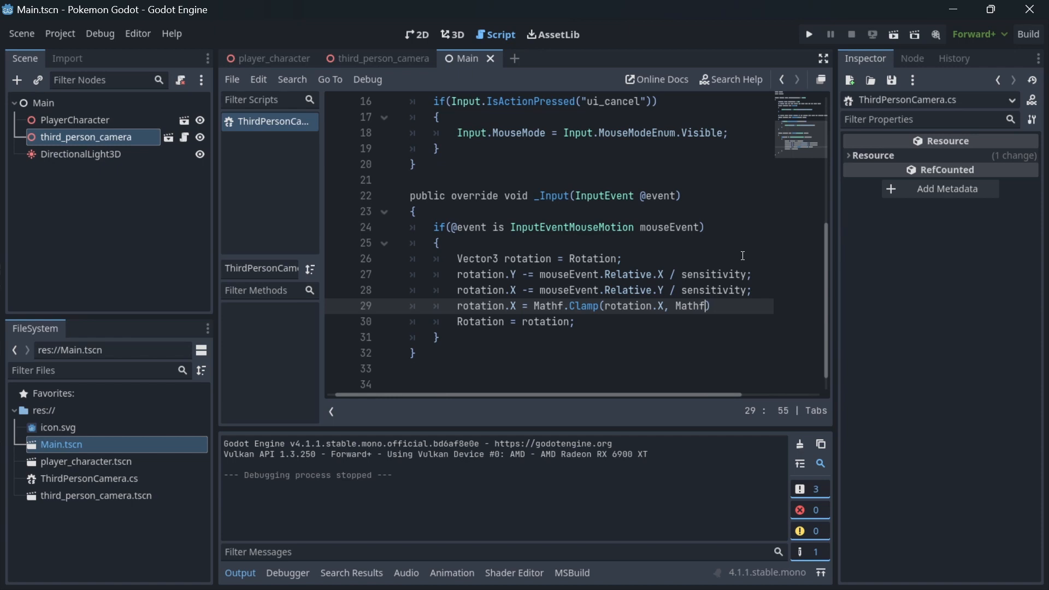
{"action": "type", "text": "DegR"}
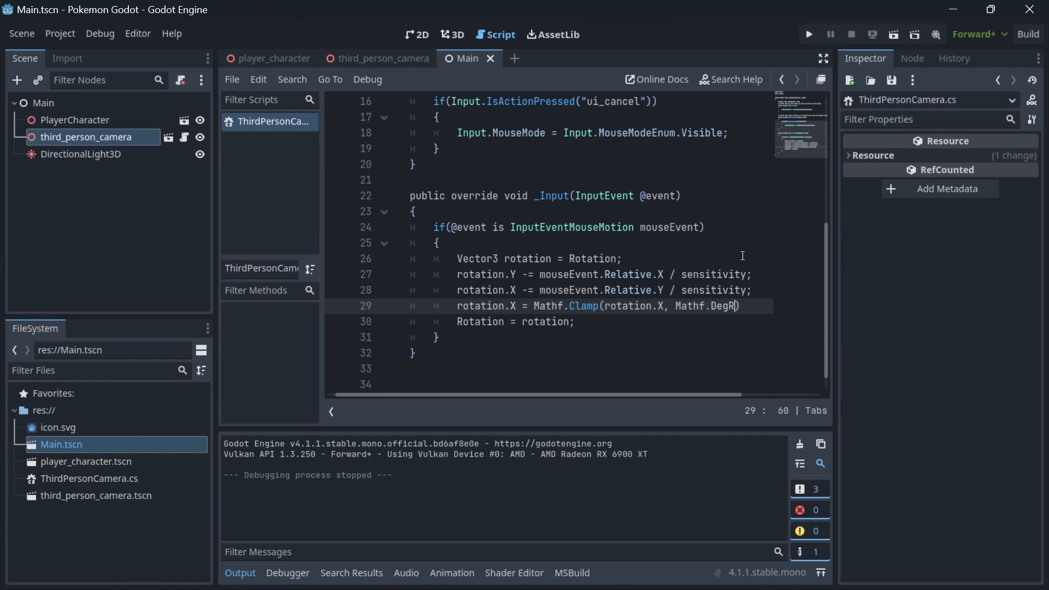
{"action": "type", "text": "ToRad()"}
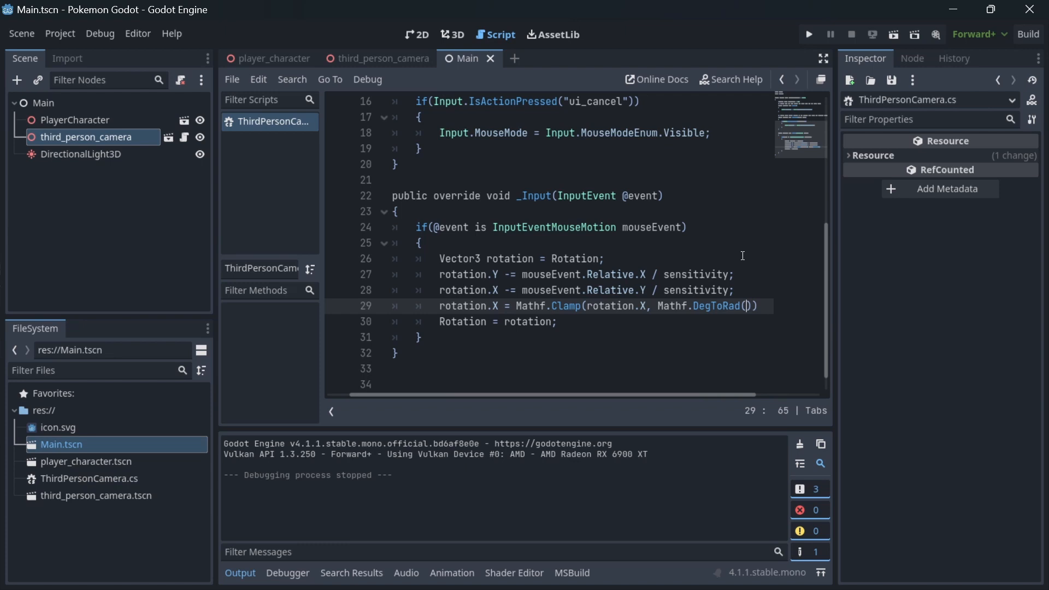
{"action": "scroll", "scroll_direction": "up", "scroll_amount": 3}
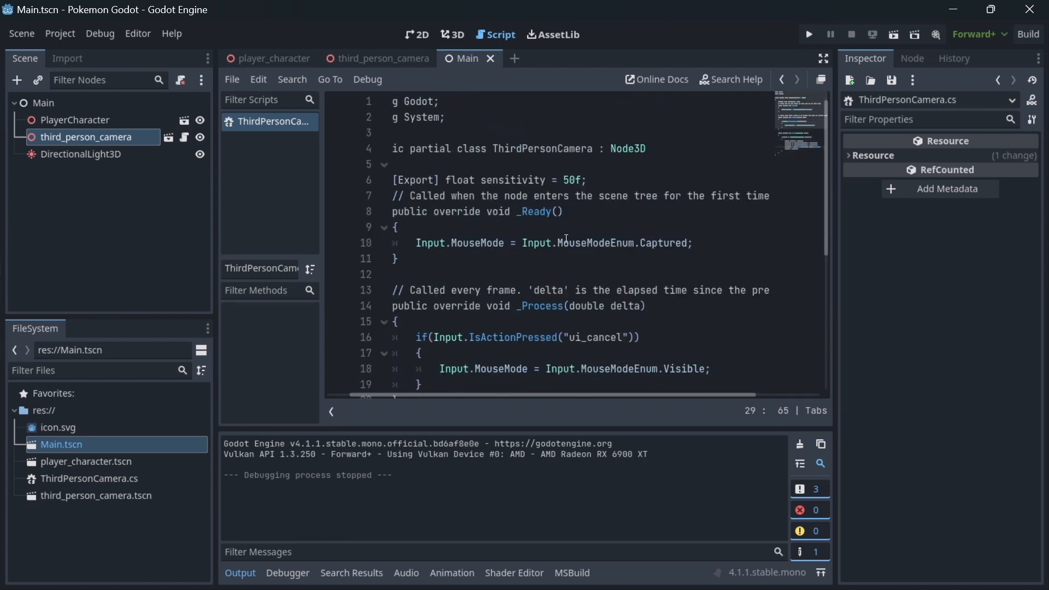
Step: Below sensitivity, add [Export] float maxAngle = 55f; and [Export] float minAngle = -55f;
{"action": "left_click", "coordinate": [585, 180]}
{"action": "type", "text": "["}
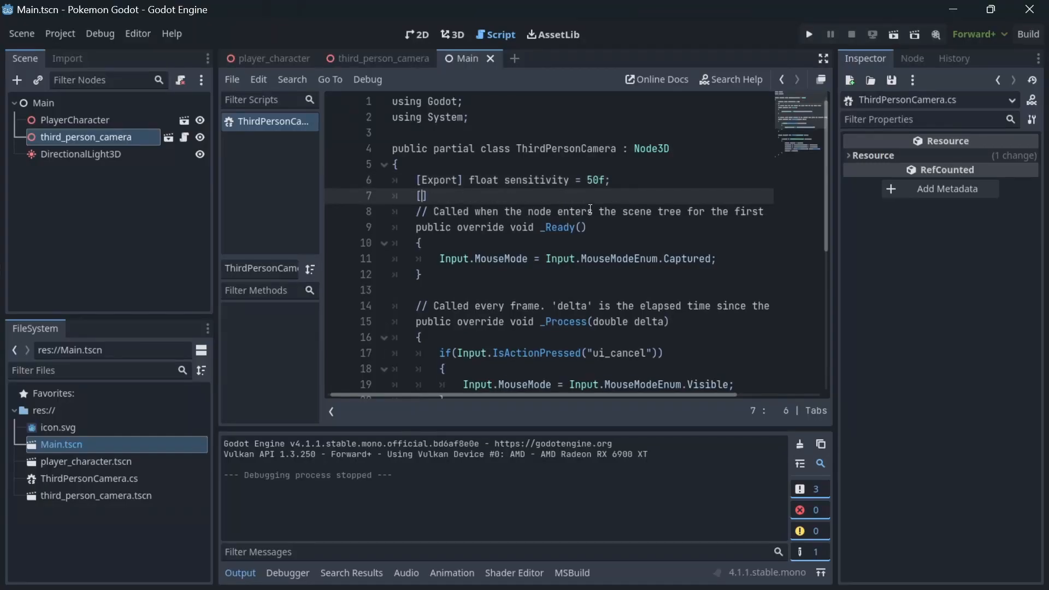
{"action": "type", "text": "Export"}
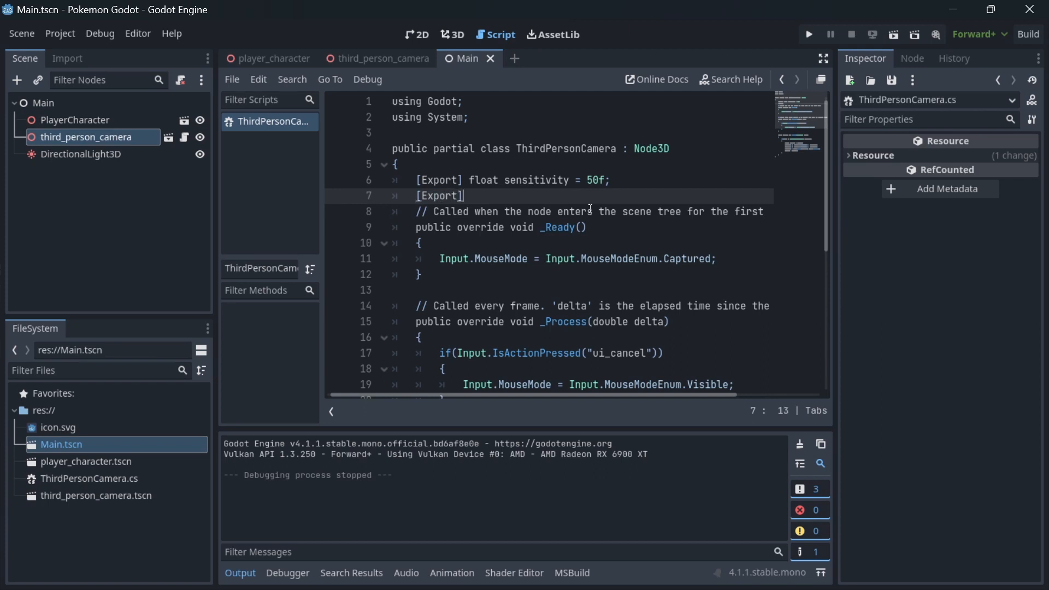
{"action": "type", "text": "float"}
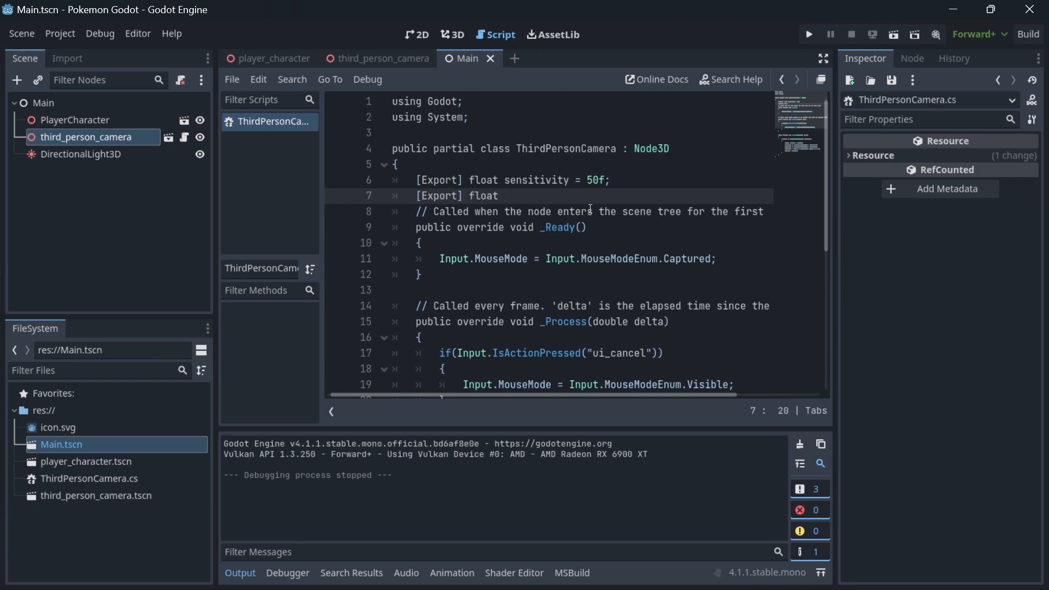
{"action": "type", "text": "max"}
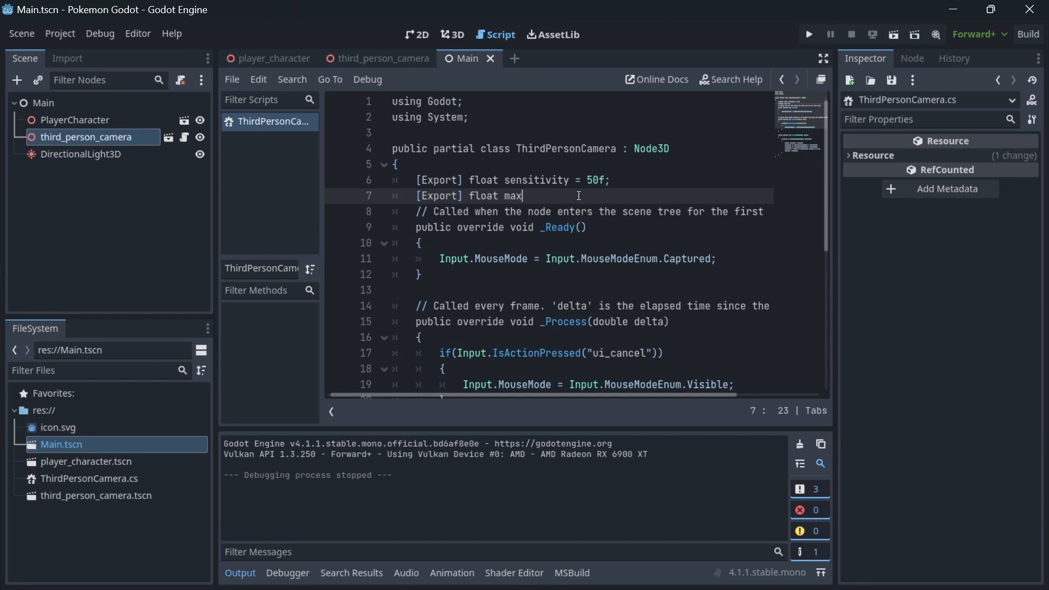
{"action": "type", "text": "Angle = 55f;"}
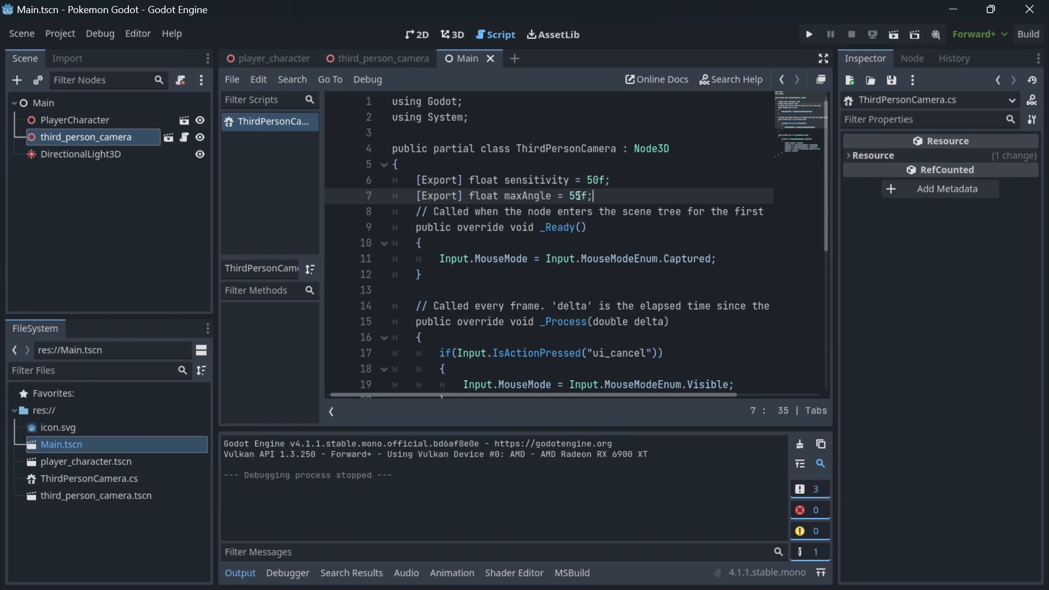
{"action": "type", "text": "[Export] float m"}
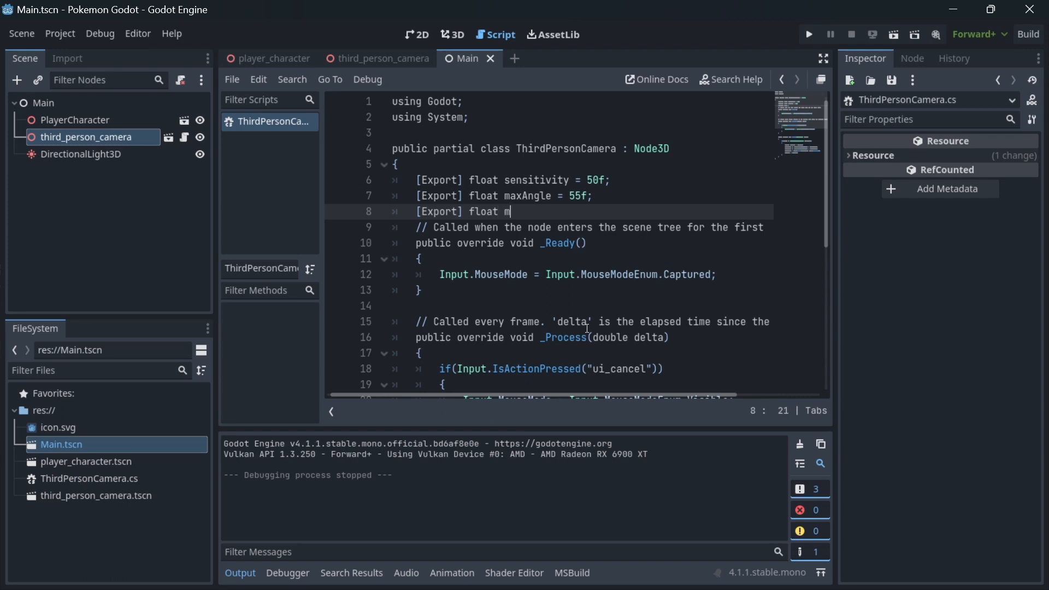
{"action": "type", "text": "inAngle ="}
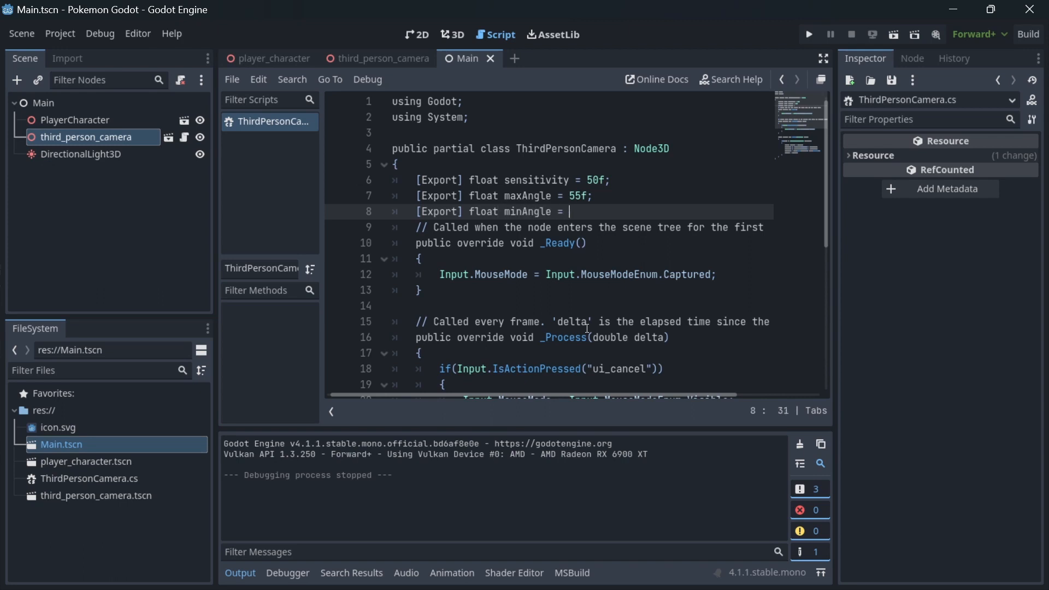
{"action": "type", "text": "-55f;"}
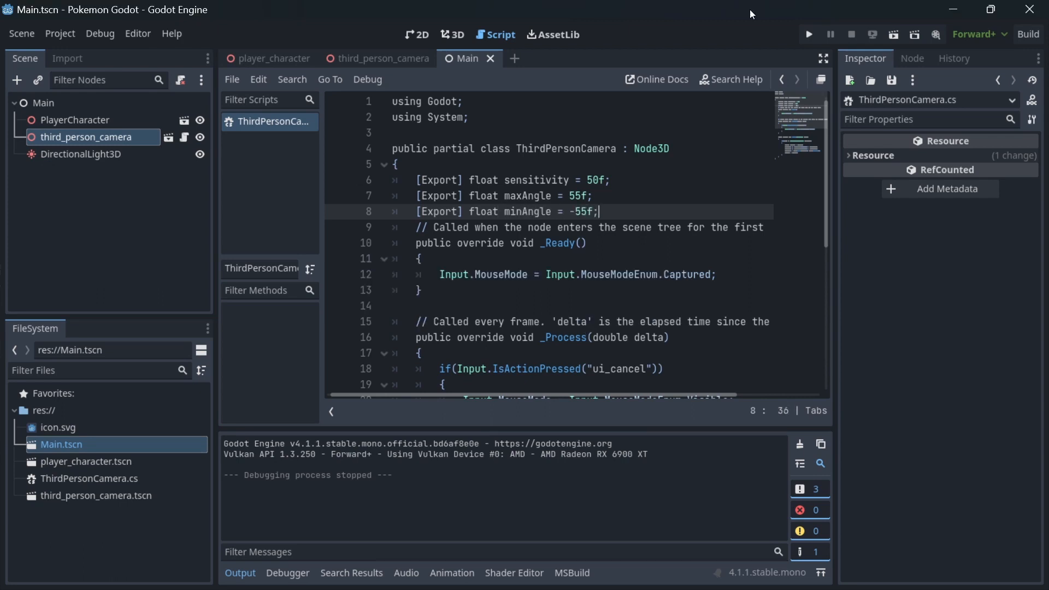
{"action": "scroll", "scroll_direction": "down", "scroll_amount": 3}
{"action": "type", "text": "Mathf.DegToRad("}
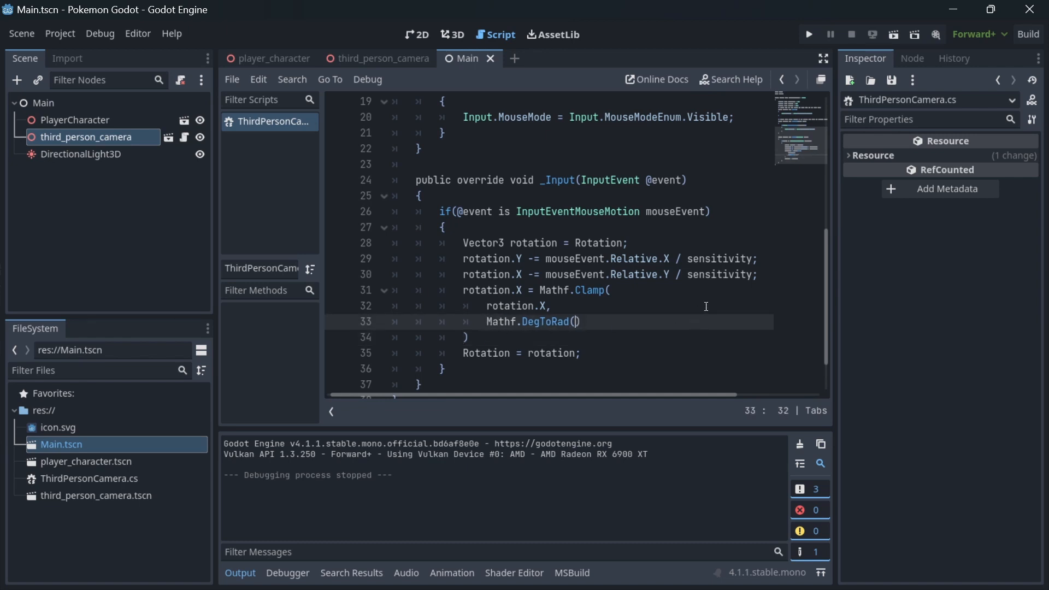
Step: Complete the clamp with DegToRad(minAngle) and DegToRad(maxAngle), then run the project
{"action": "type", "text": "minAngle"}
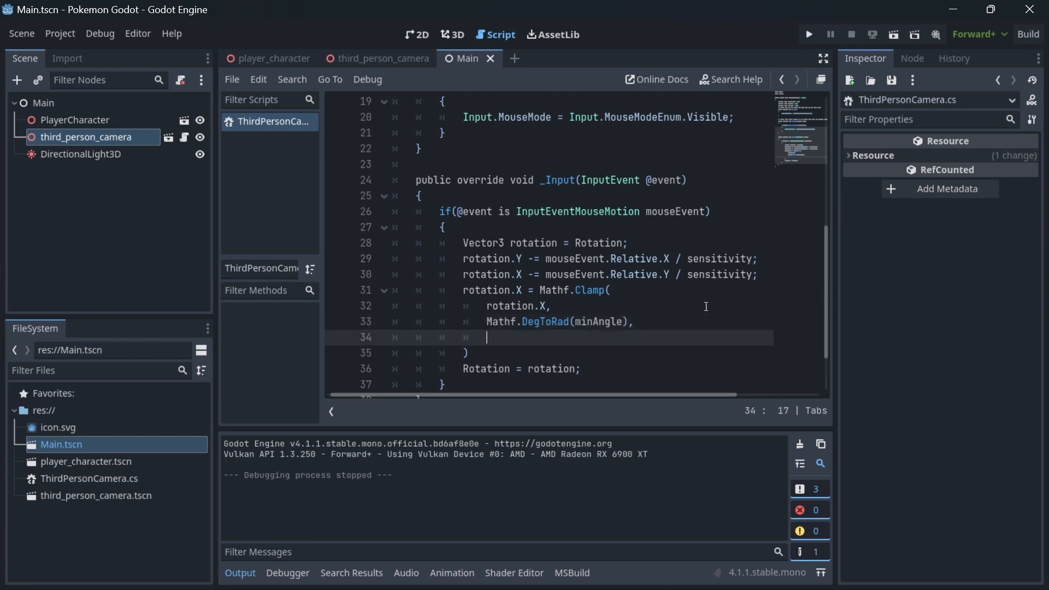
{"action": "type", "text": "Mathf.D"}
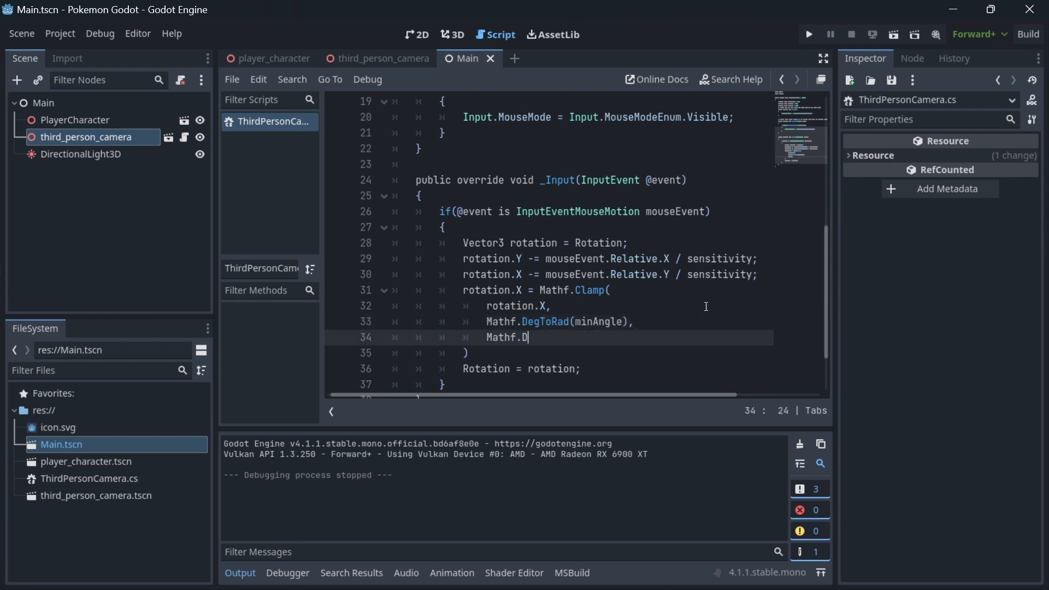
{"action": "type", "text": "egToRad()"}
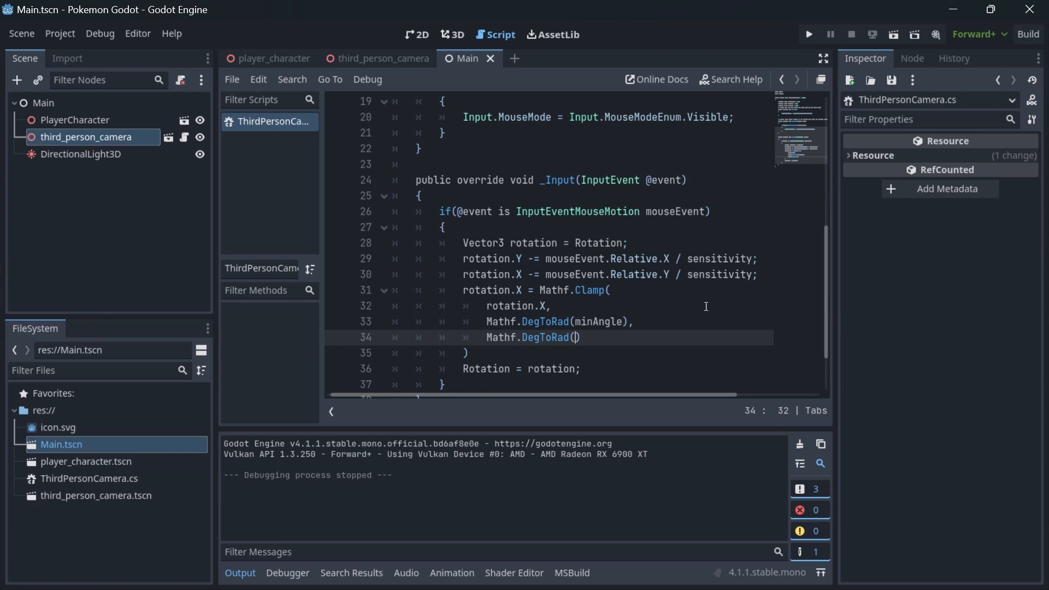
{"action": "type", "text": "maxAngle"}
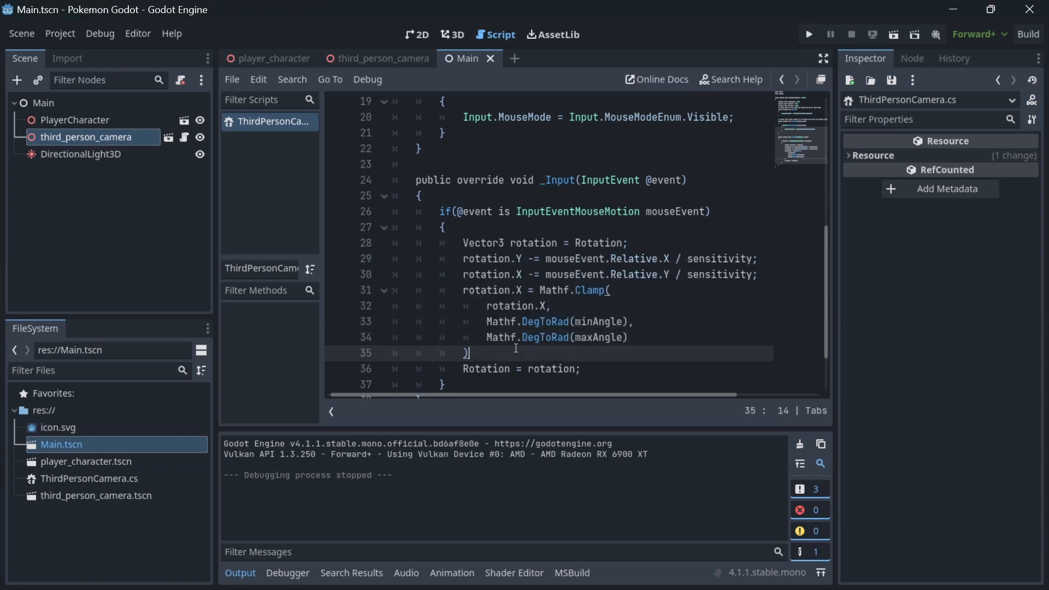
{"action": "type", "text": ";"}
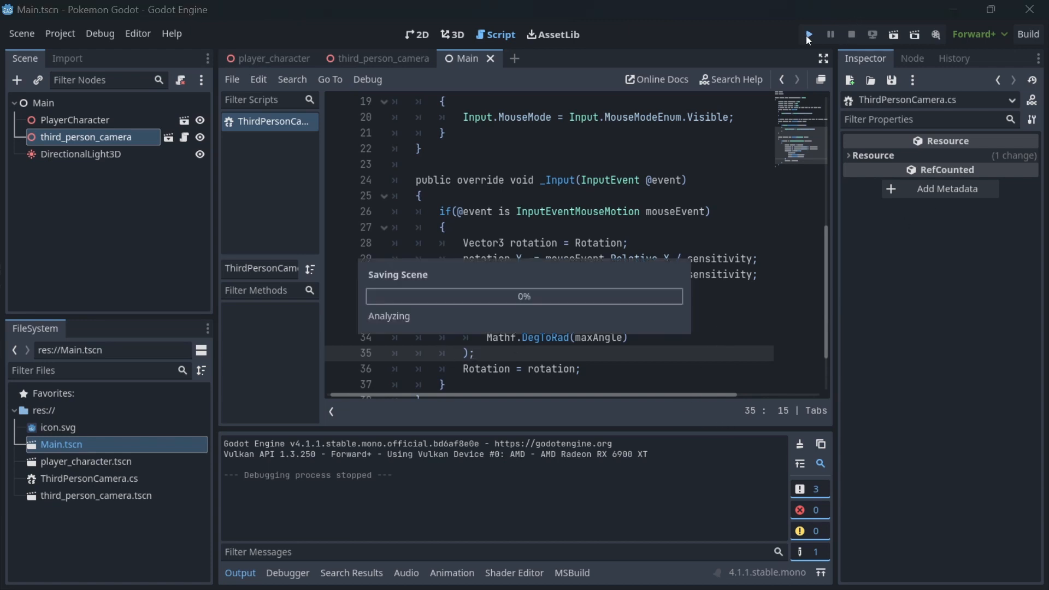
{"action": "left_click", "coordinate": [808, 33]}
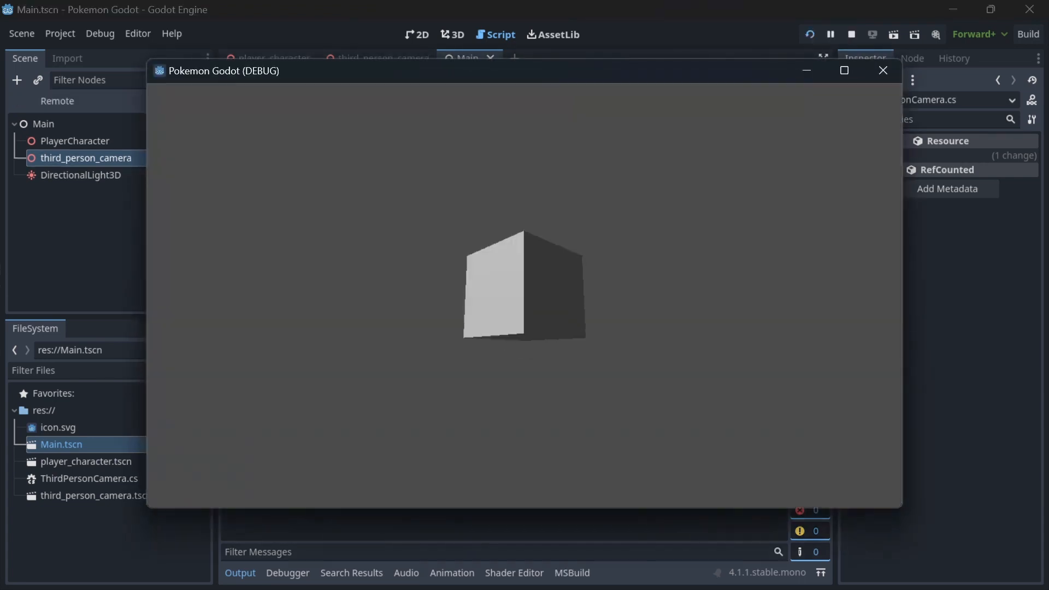